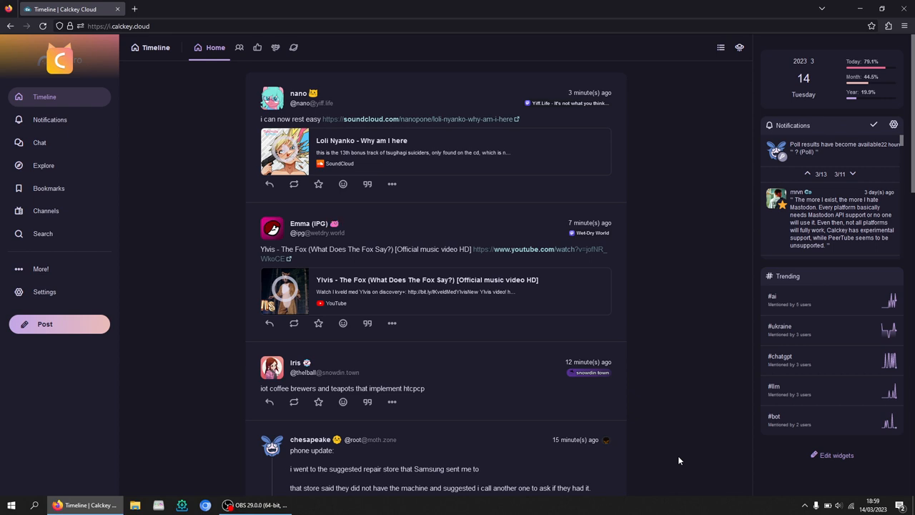
{"action": "mouse_move", "coordinate": [180, 195]}
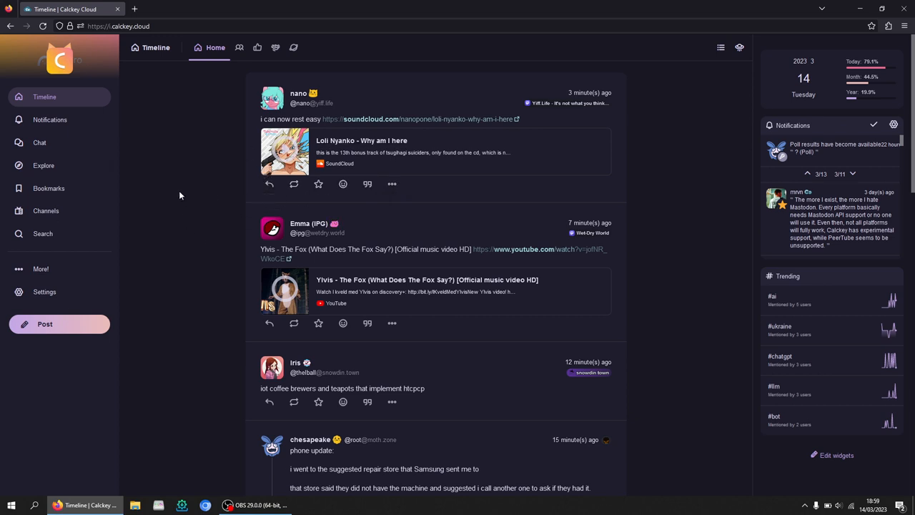
{"action": "mouse_move", "coordinate": [68, 71]}
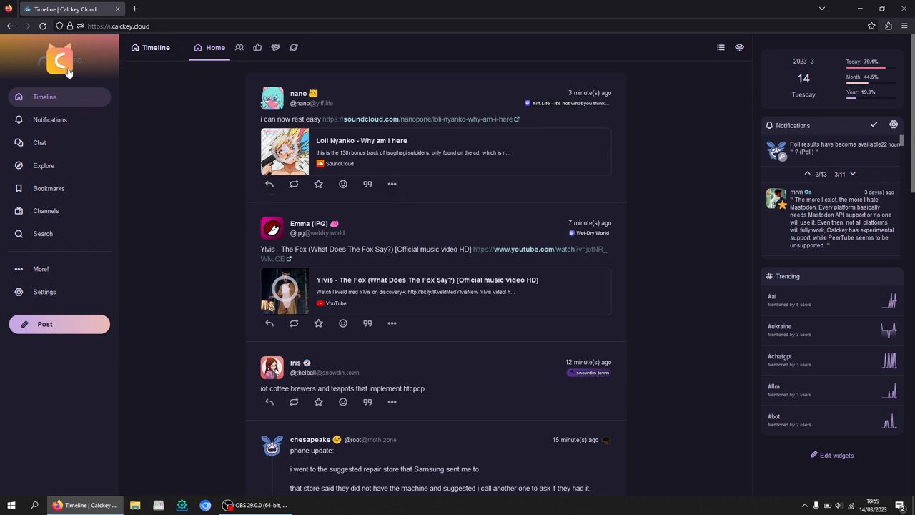
View the account's own profile from the top-left avatar and scroll through its pinned and recent posts.
{"action": "left_click", "coordinate": [60, 59]}
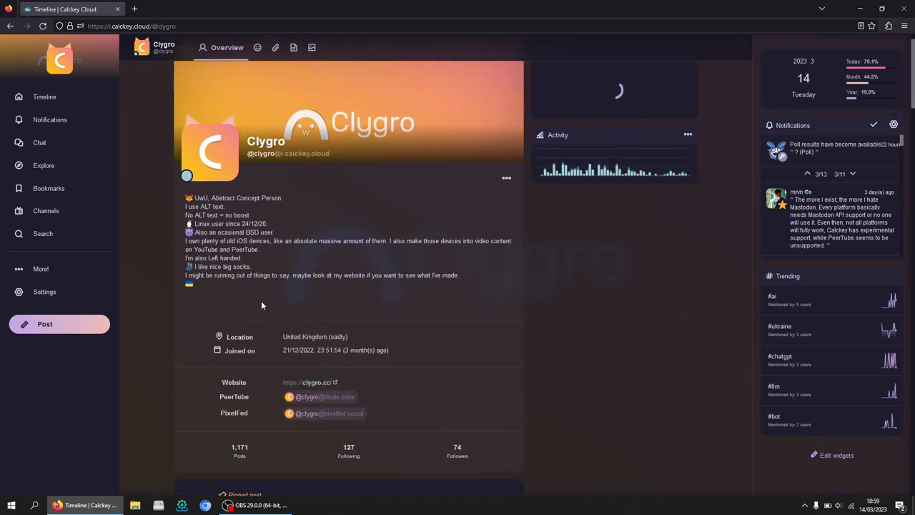
{"action": "scroll", "scroll_direction": "down", "scroll_amount": 3}
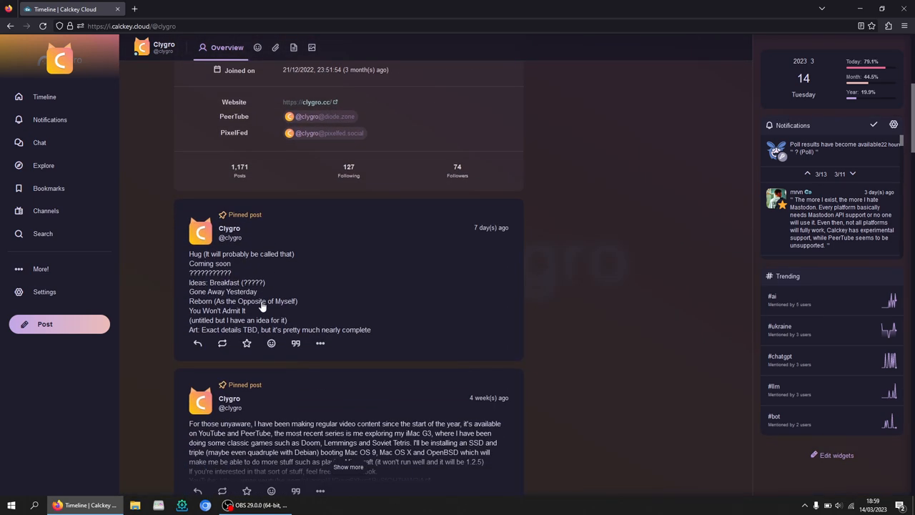
{"action": "scroll", "scroll_direction": "down", "scroll_amount": 3}
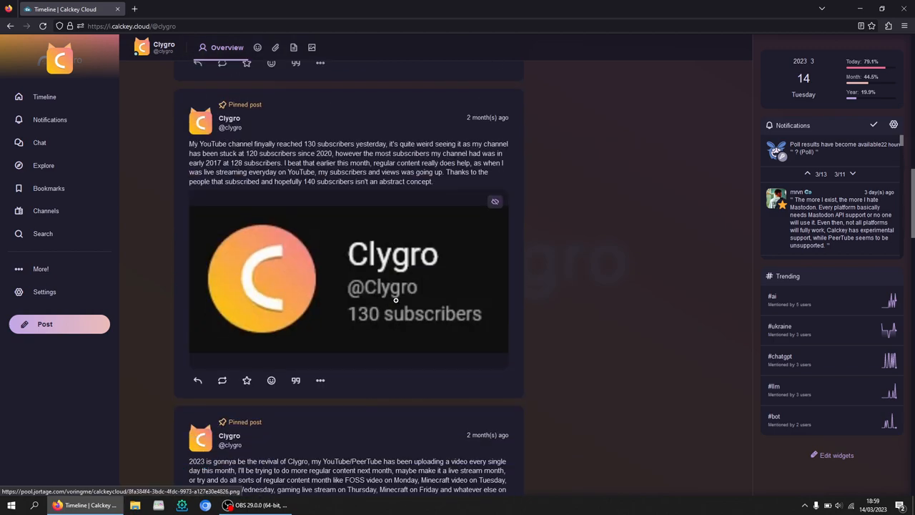
{"action": "scroll", "scroll_direction": "up", "scroll_amount": 3}
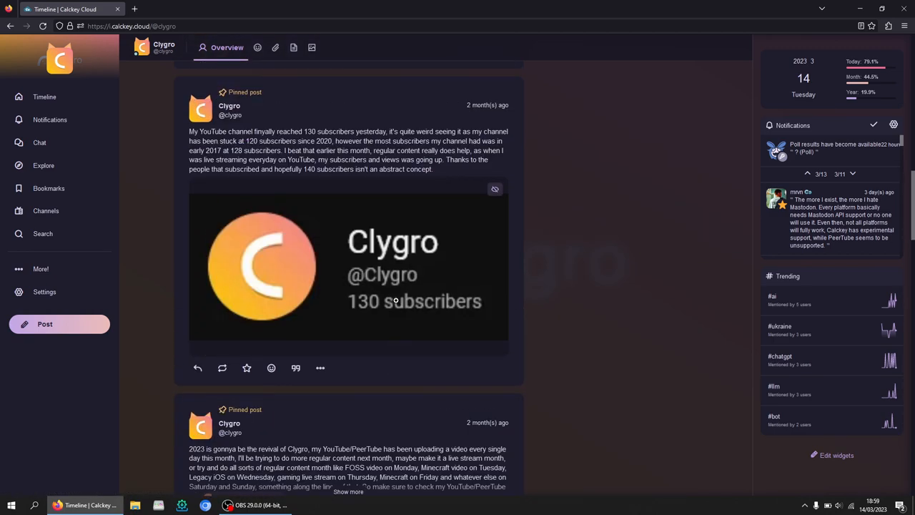
{"action": "scroll", "scroll_direction": "down", "scroll_amount": 3}
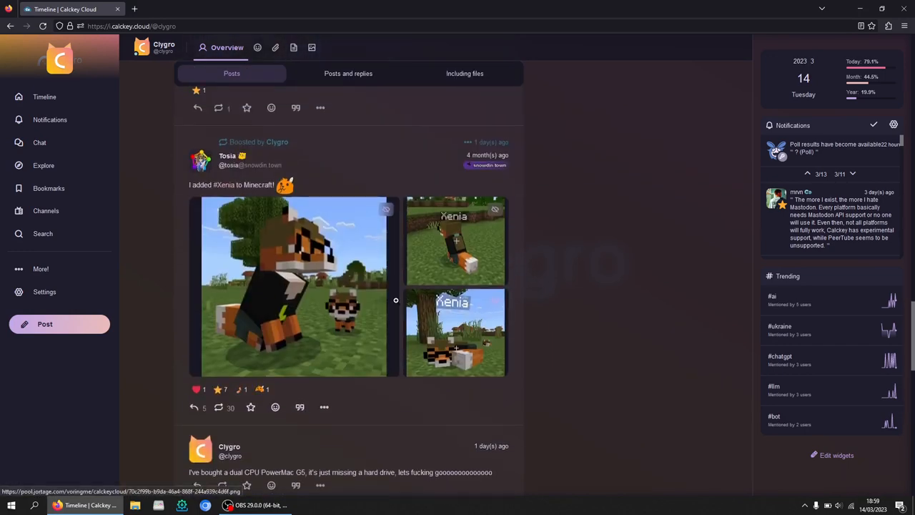
{"action": "scroll", "scroll_direction": "down", "scroll_amount": 3}
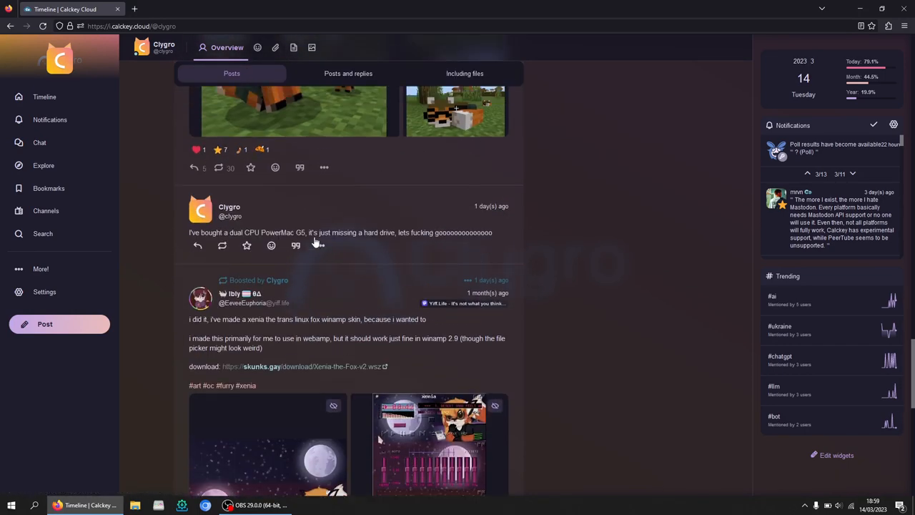
{"action": "scroll", "scroll_direction": "down", "scroll_amount": 3}
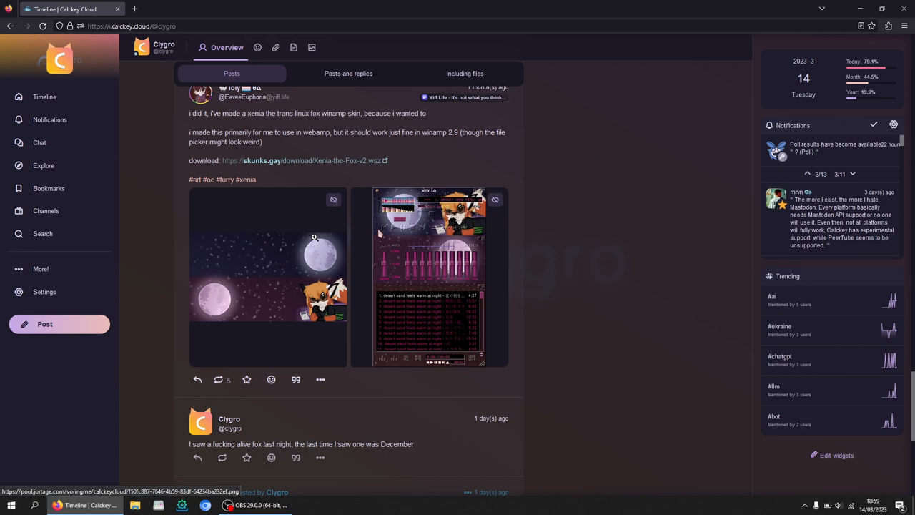
{"action": "scroll", "scroll_direction": "up", "scroll_amount": 3}
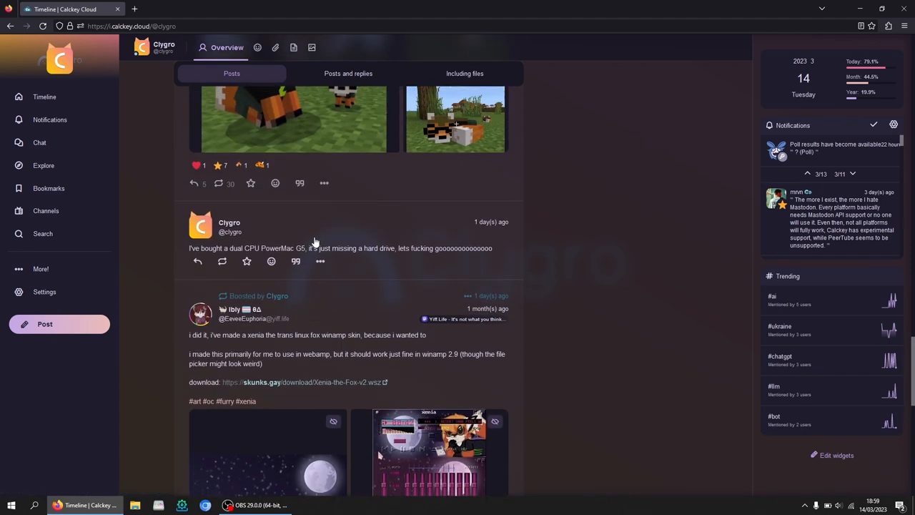
{"action": "scroll", "scroll_direction": "up", "scroll_amount": 3}
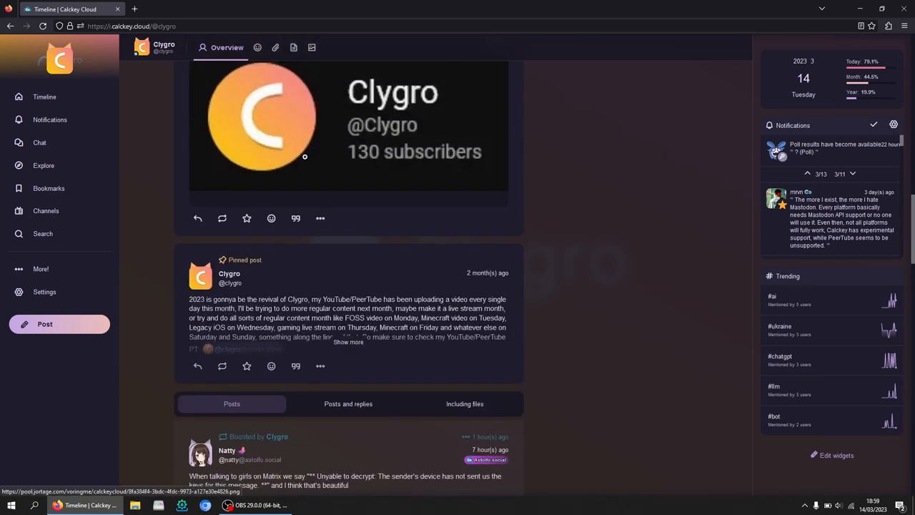
{"action": "mouse_move", "coordinate": [138, 252]}
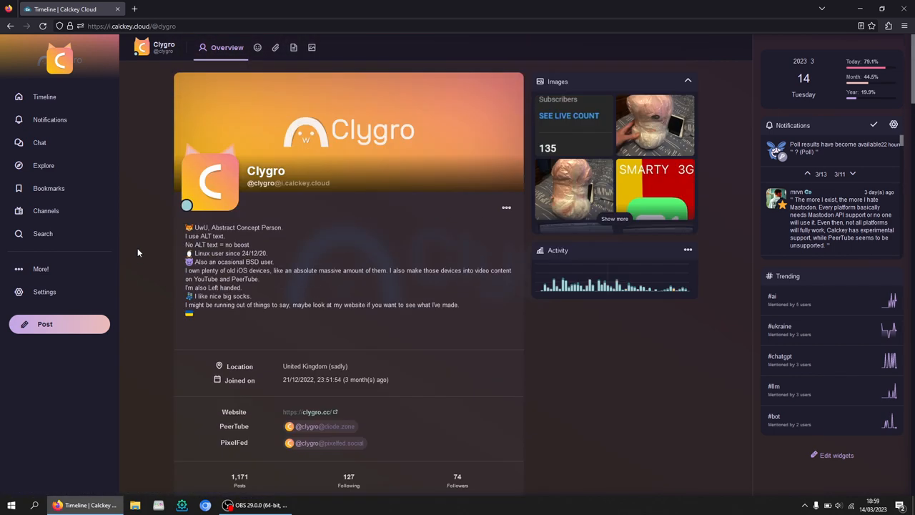
Return to the home timeline from the left sidebar.
{"action": "left_click", "coordinate": [44, 97]}
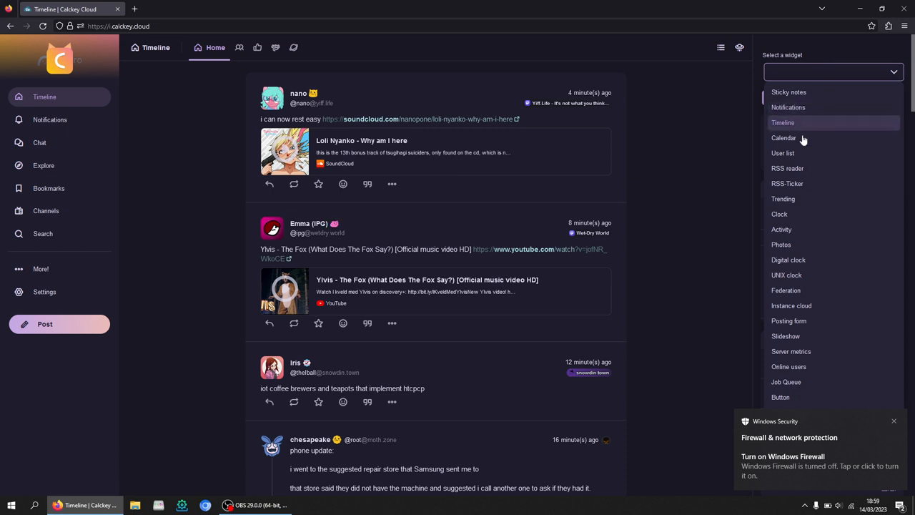
{"action": "mouse_move", "coordinate": [800, 208]}
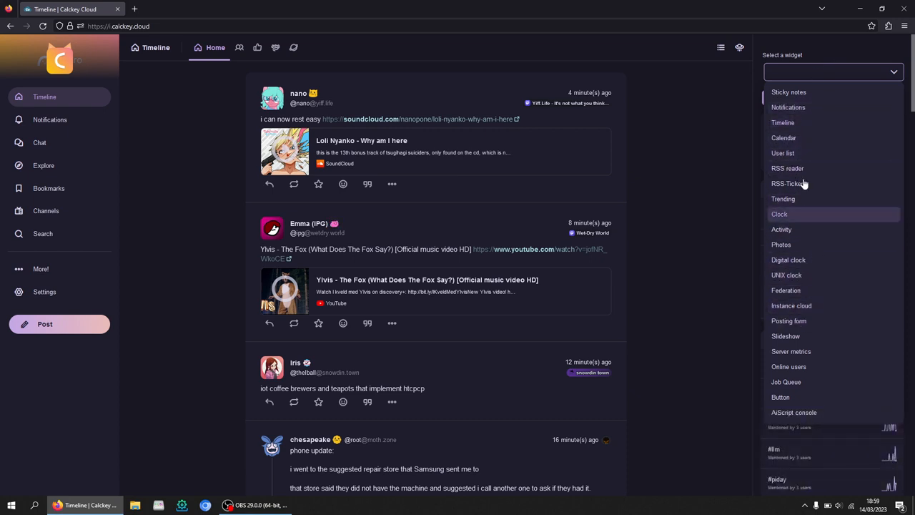
{"action": "mouse_move", "coordinate": [783, 198]}
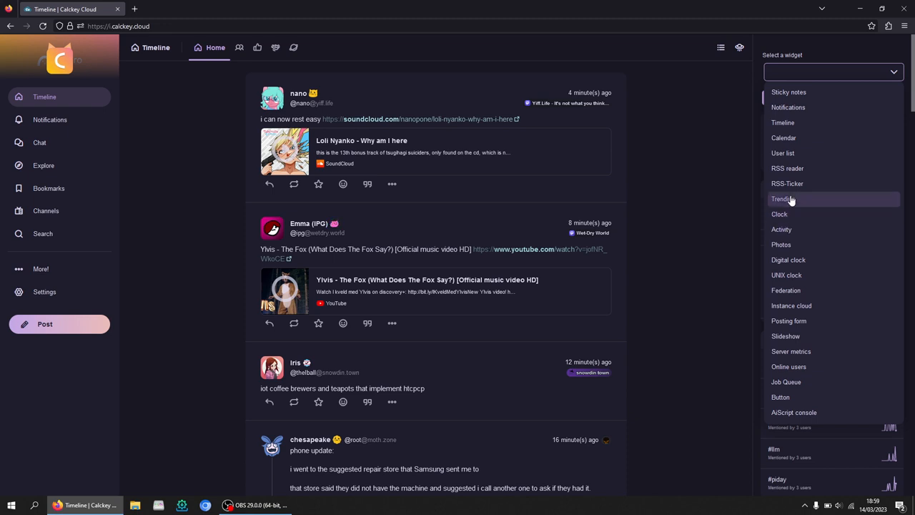
{"action": "mouse_move", "coordinate": [783, 123]}
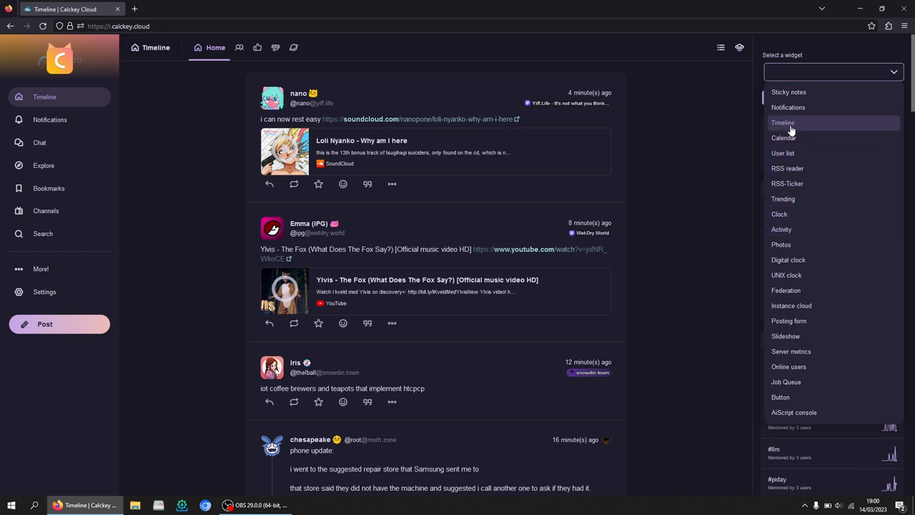
{"action": "mouse_move", "coordinate": [799, 324]}
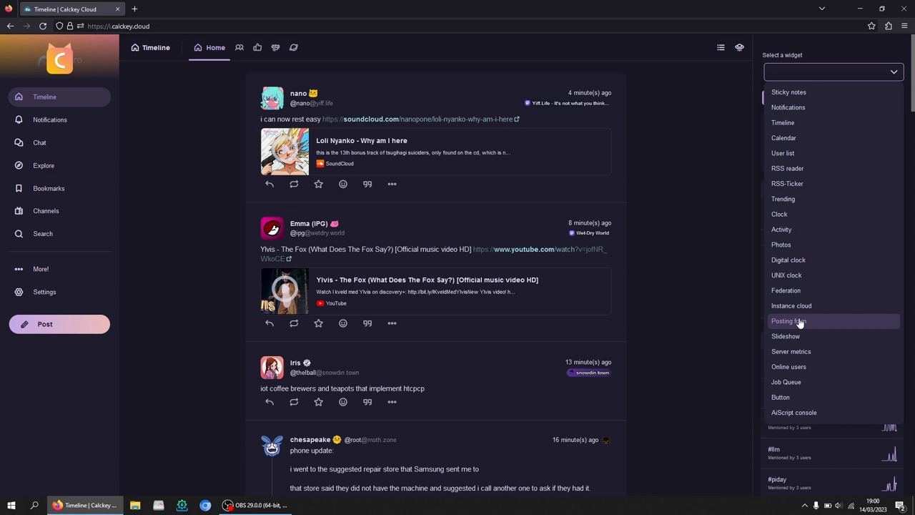
{"action": "mouse_move", "coordinate": [787, 382]}
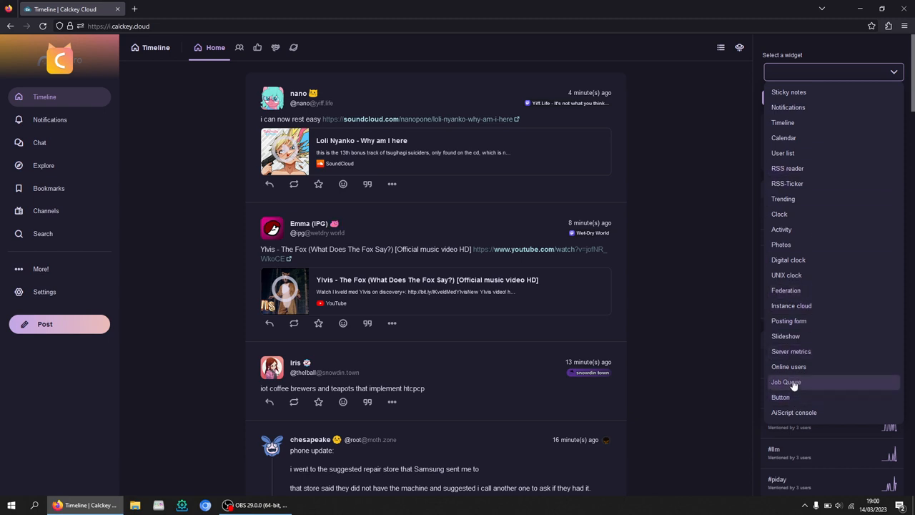
Add a Button widget to the sidebar and confirm its hello-world dialog script settings.
{"action": "left_click", "coordinate": [781, 397]}
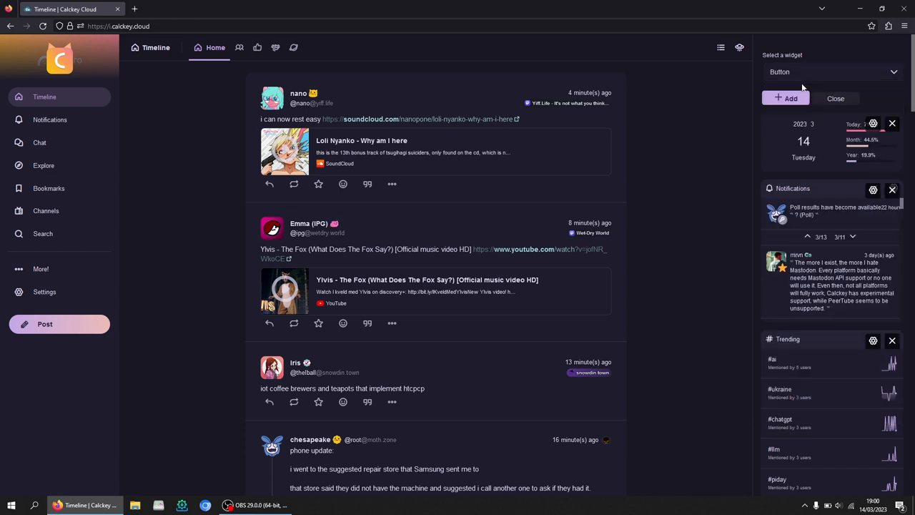
{"action": "left_click", "coordinate": [785, 98]}
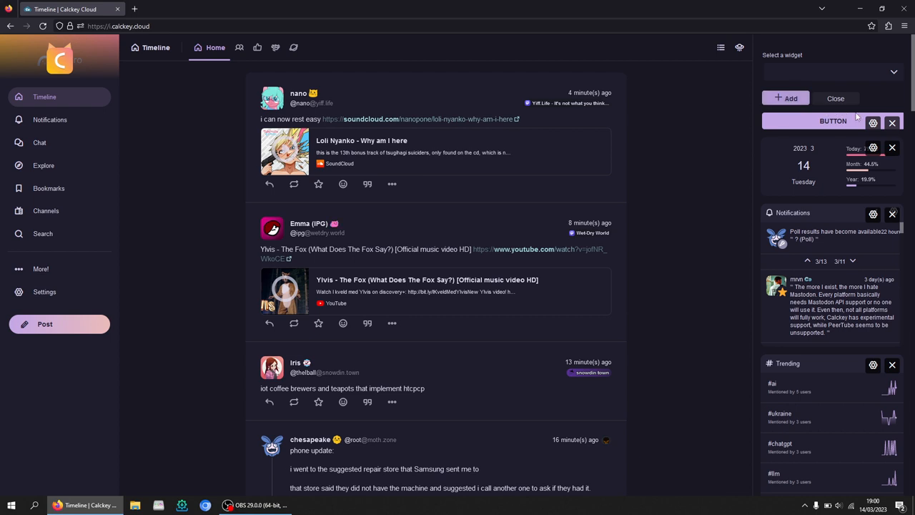
{"action": "left_click", "coordinate": [873, 121]}
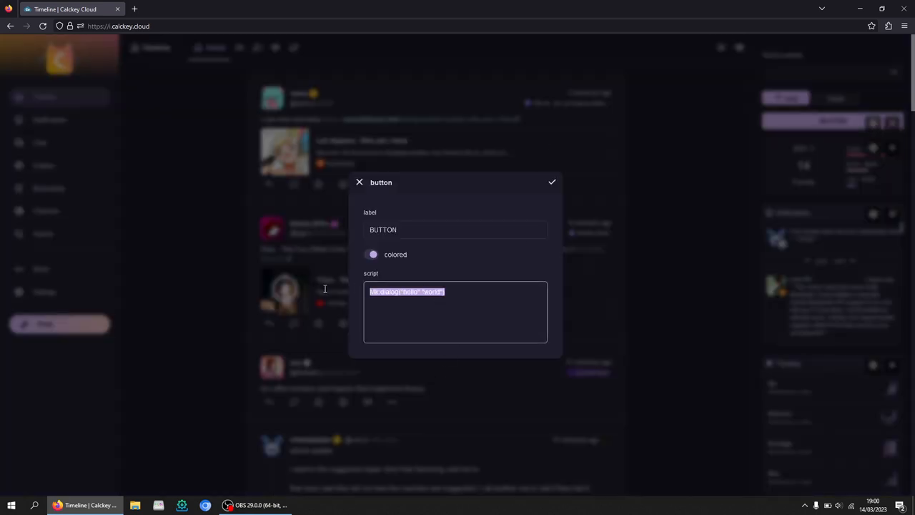
{"action": "left_click", "coordinate": [499, 315]}
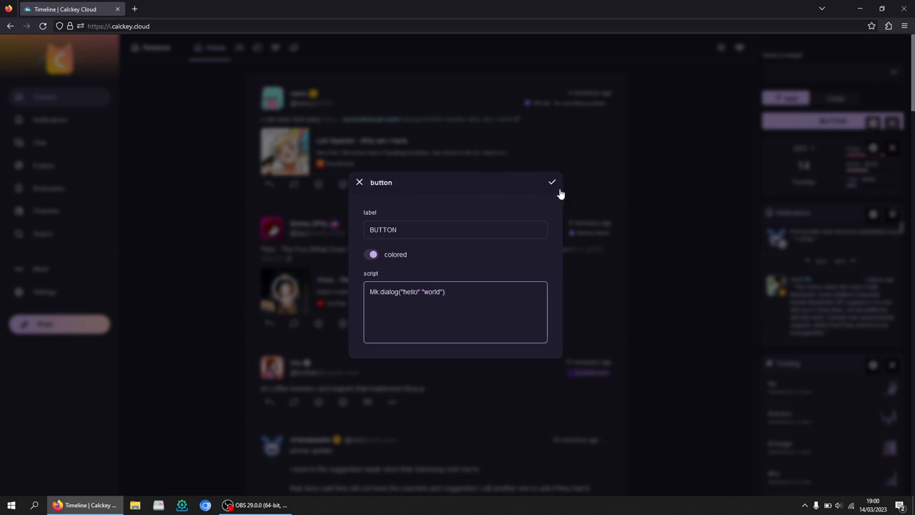
{"action": "left_click", "coordinate": [552, 181]}
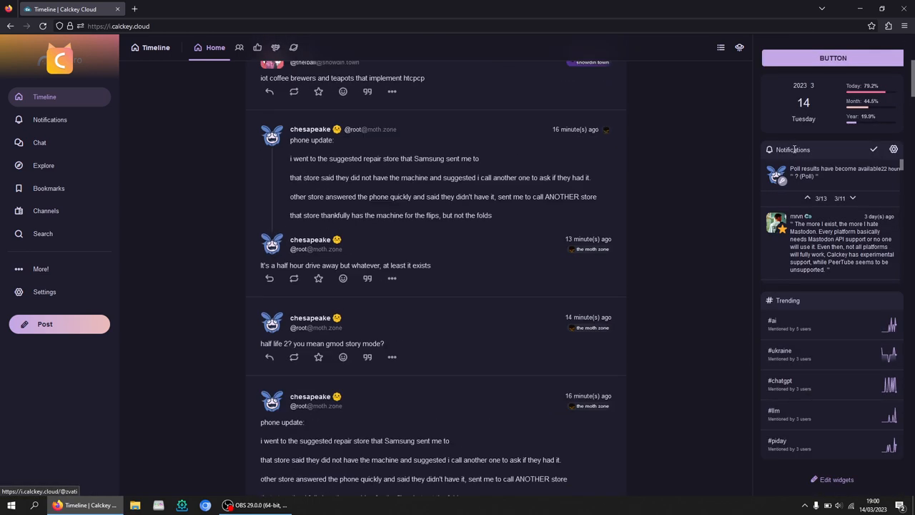
{"action": "left_click", "coordinate": [833, 58]}
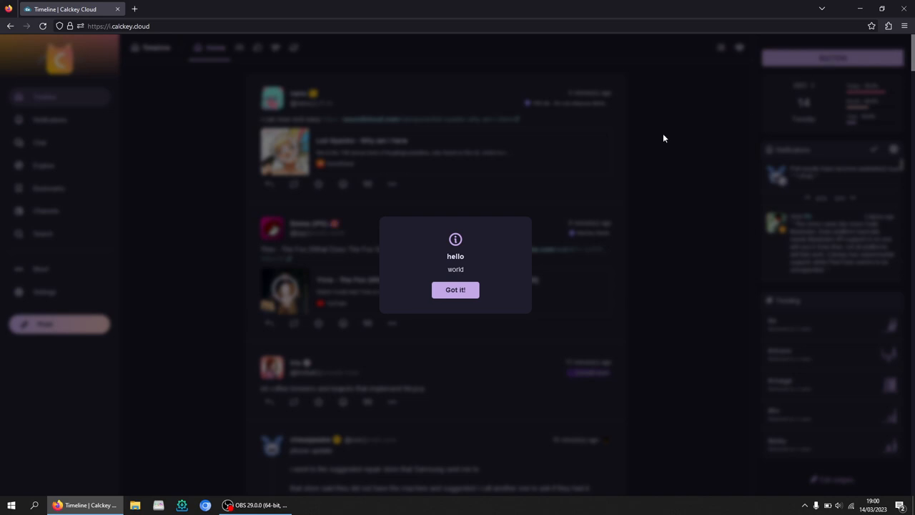
{"action": "left_click", "coordinate": [456, 290]}
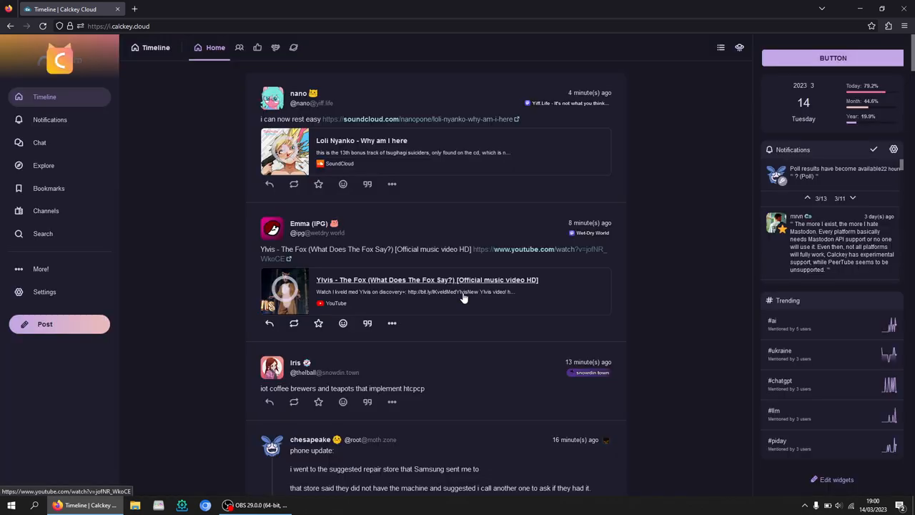
{"action": "scroll", "scroll_direction": "down", "scroll_amount": 3}
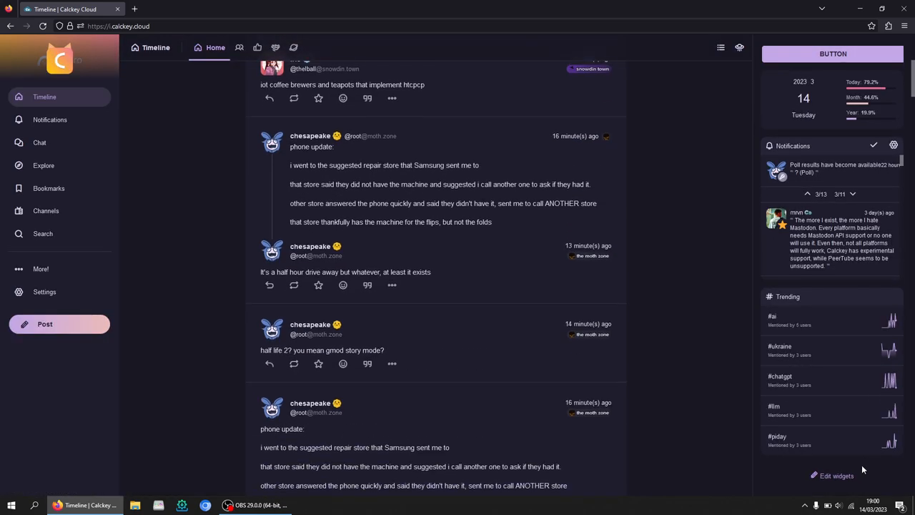
{"action": "left_click", "coordinate": [837, 476]}
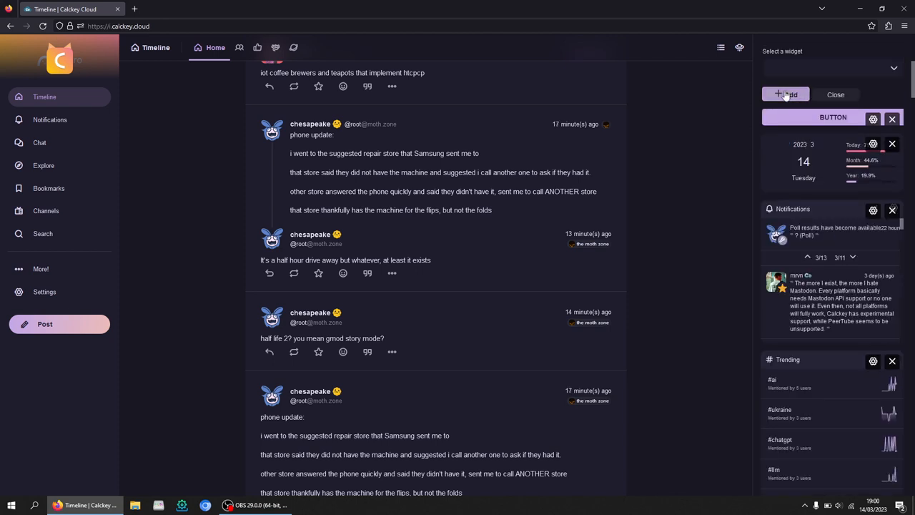
{"action": "left_click", "coordinate": [893, 119]}
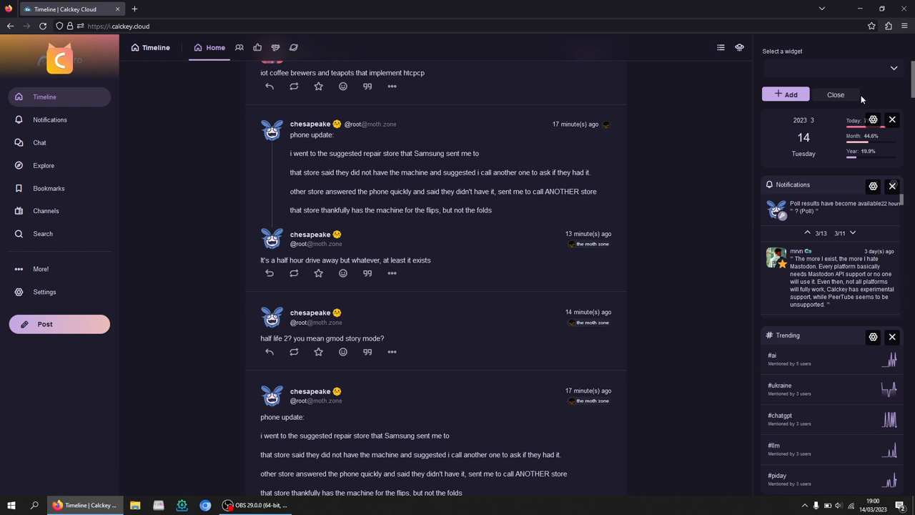
{"action": "left_click", "coordinate": [836, 95]}
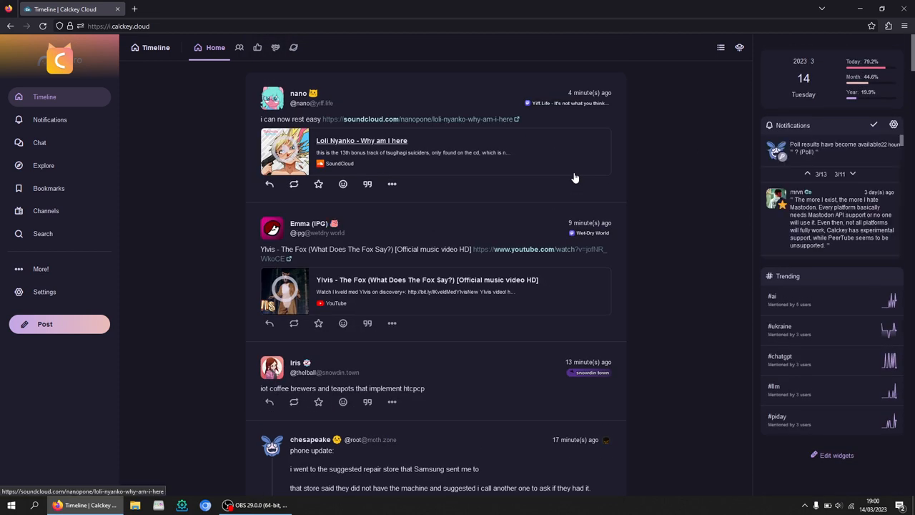
{"action": "mouse_move", "coordinate": [47, 419]}
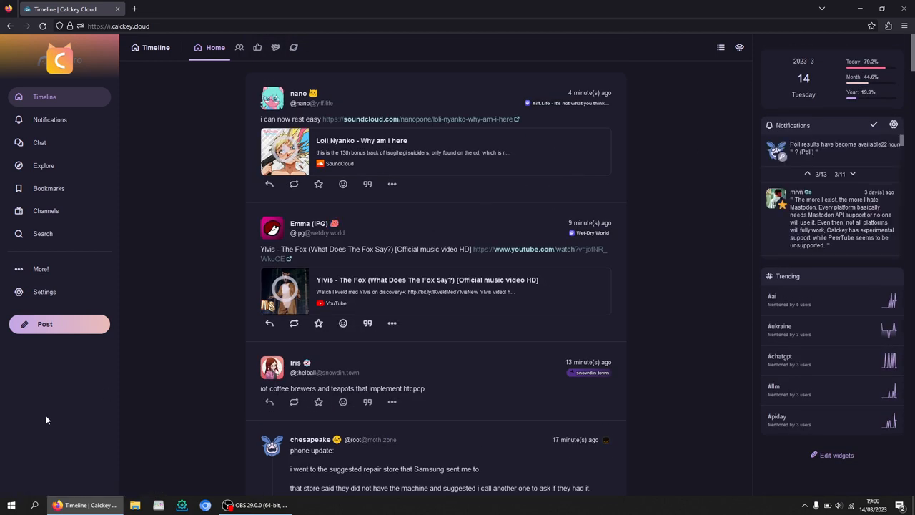
{"action": "mouse_move", "coordinate": [140, 303]}
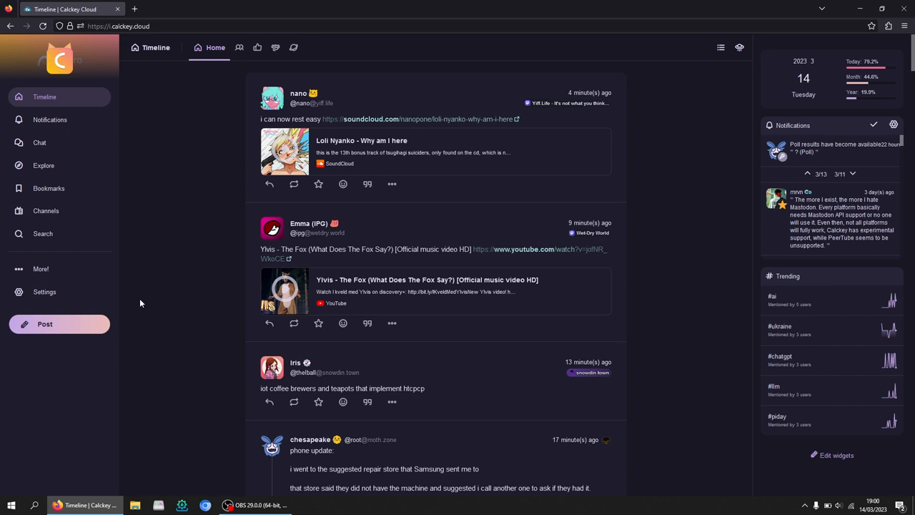
{"action": "mouse_move", "coordinate": [242, 500]}
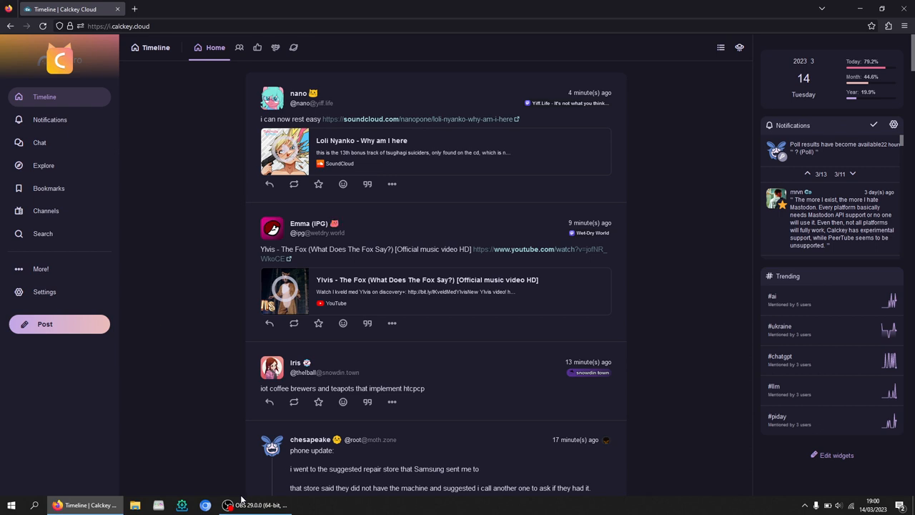
Start a new post from the sidebar so an empty composer opens over the timeline.
{"action": "left_click", "coordinate": [228, 506]}
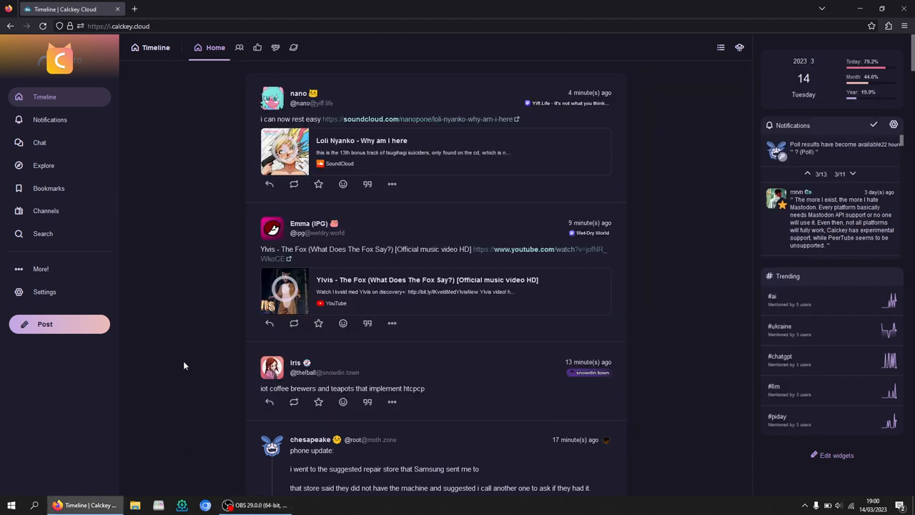
{"action": "left_click", "coordinate": [44, 324]}
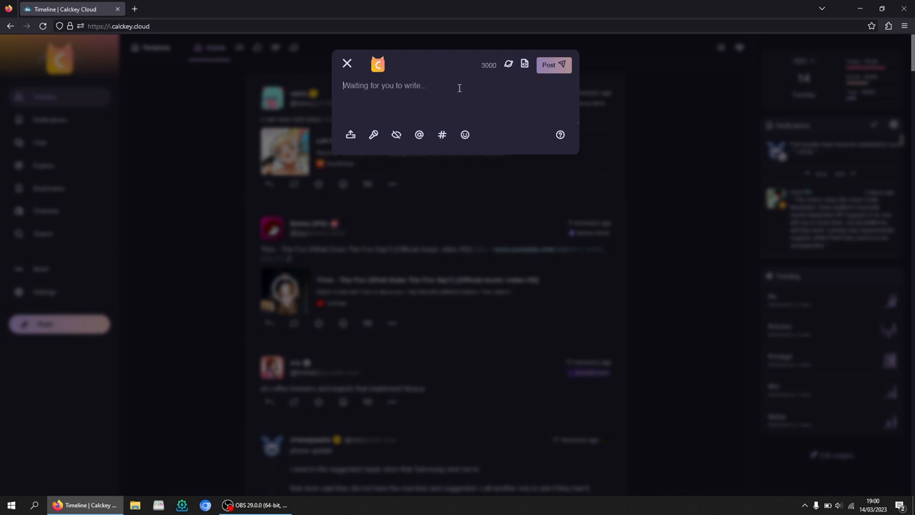
Fill the draft with repeated filler text, leaving 262 characters under the limit.
{"action": "type", "text": "k"}
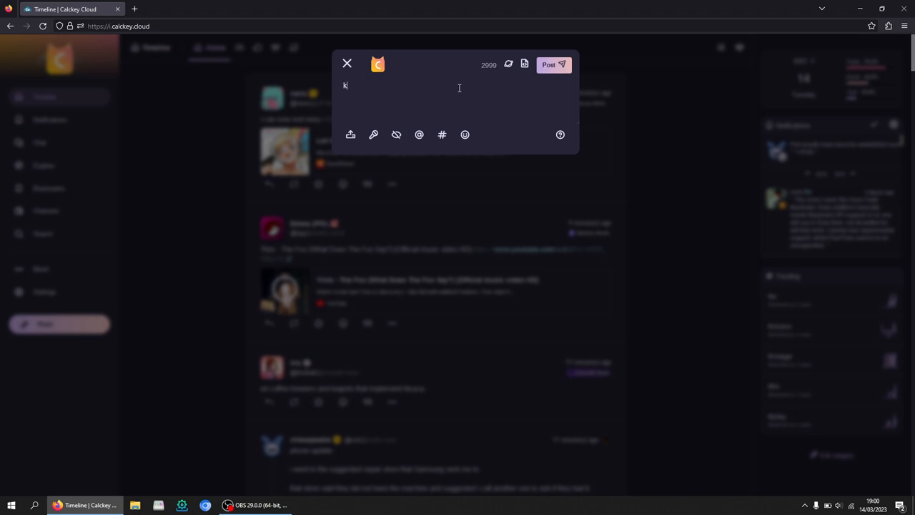
{"action": "type", "text": "djddscn lksfkdndkdsjb n"}
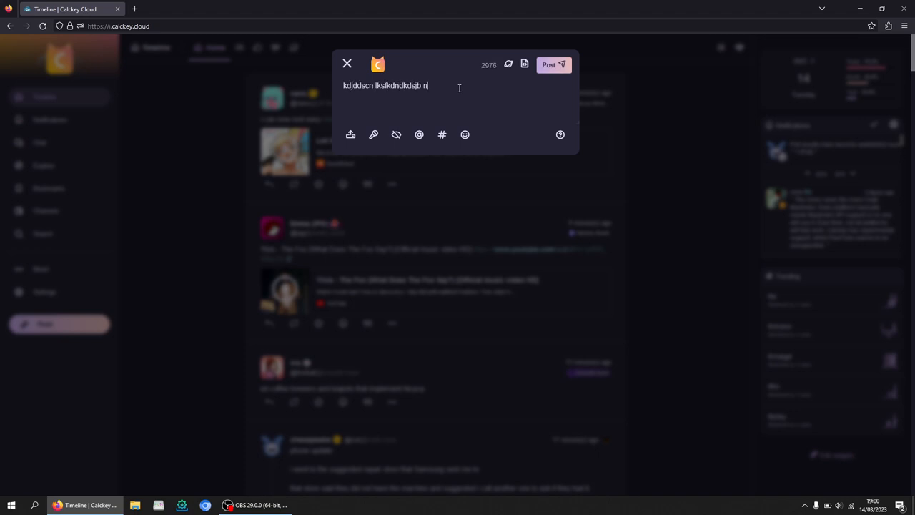
{"action": "type", "text": "nccsdvfmknnm"}
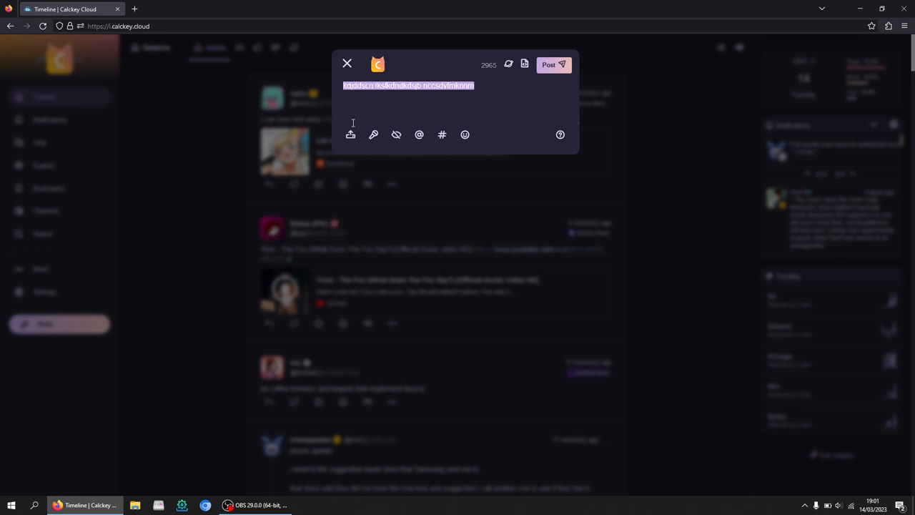
{"action": "left_click", "coordinate": [542, 113]}
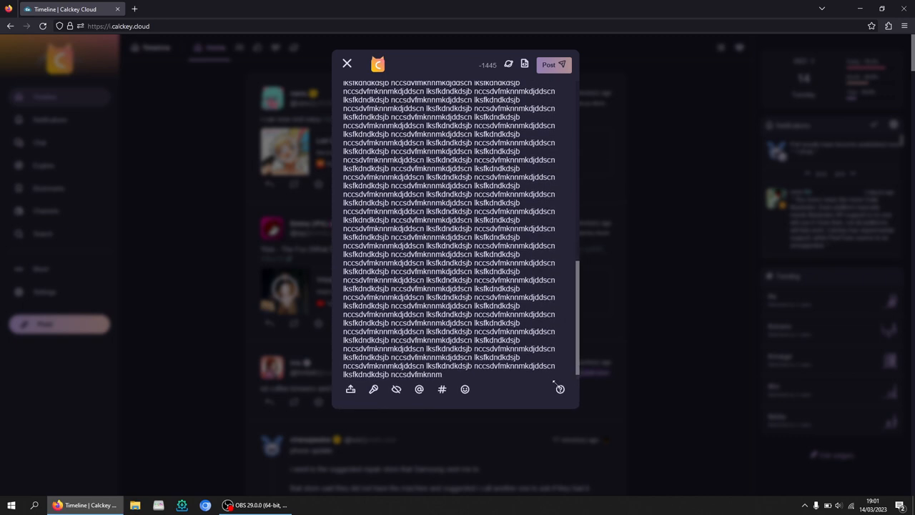
{"action": "key", "text": "ctrl+a"}
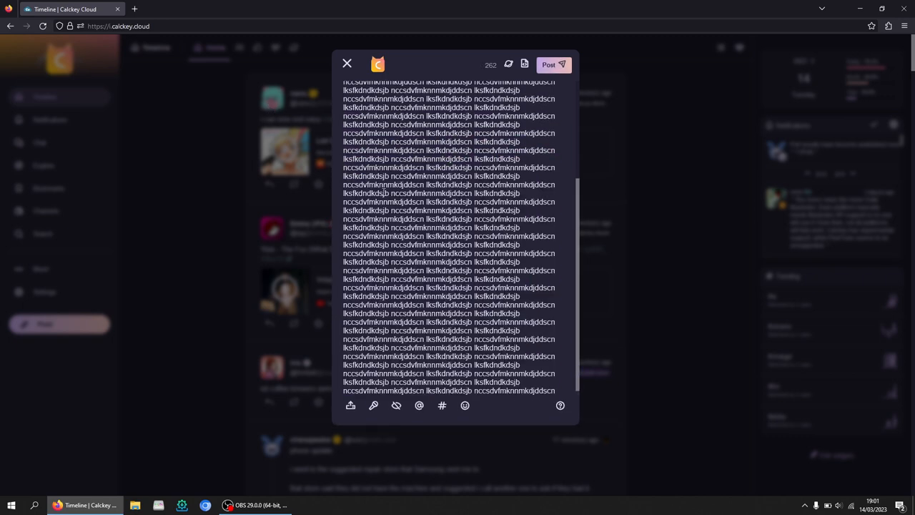
{"action": "scroll", "scroll_direction": "up", "scroll_amount": 3}
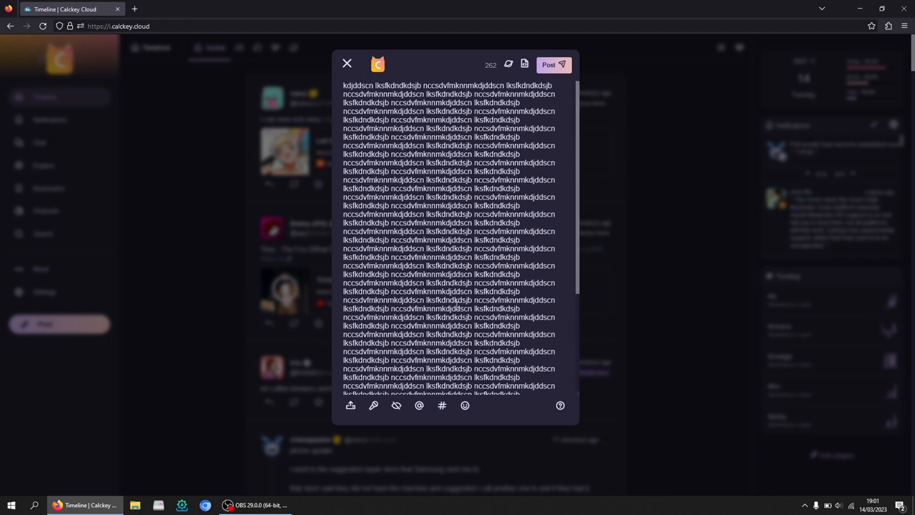
{"action": "mouse_move", "coordinate": [338, 42]}
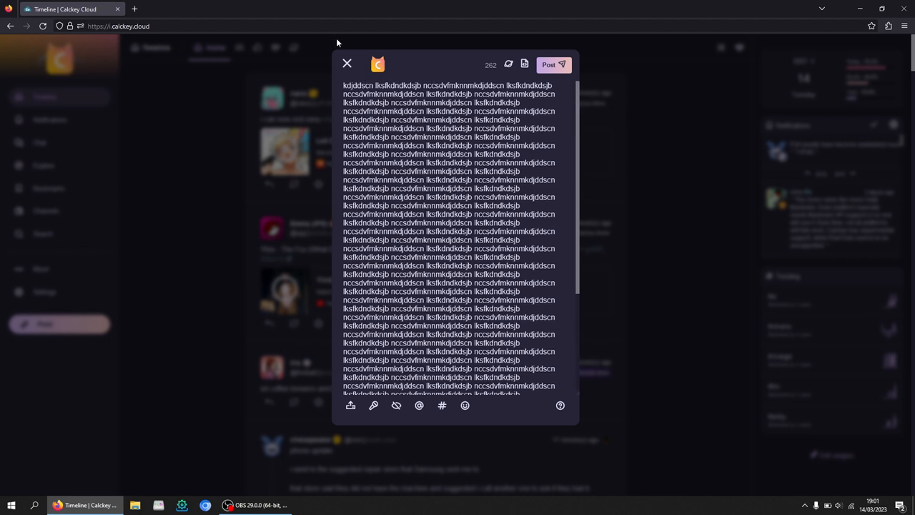
{"action": "scroll", "scroll_direction": "down", "scroll_amount": 3}
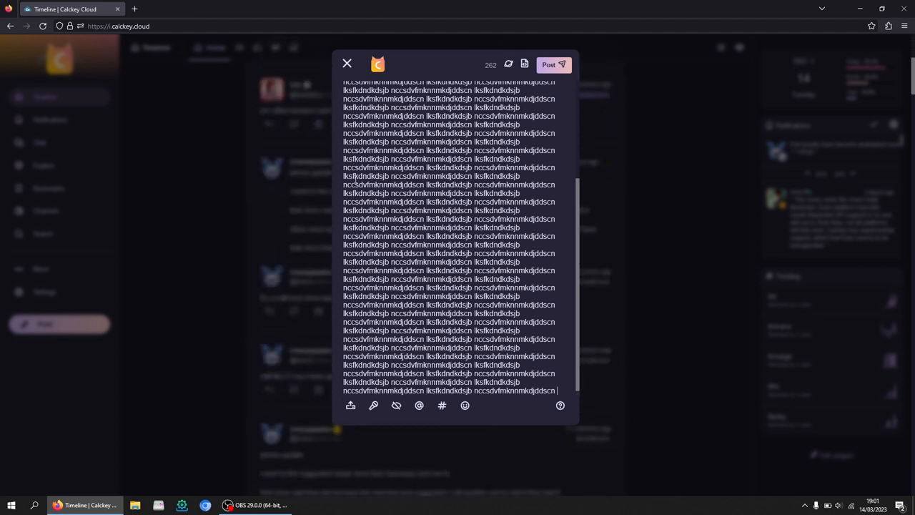
{"action": "mouse_move", "coordinate": [373, 405]}
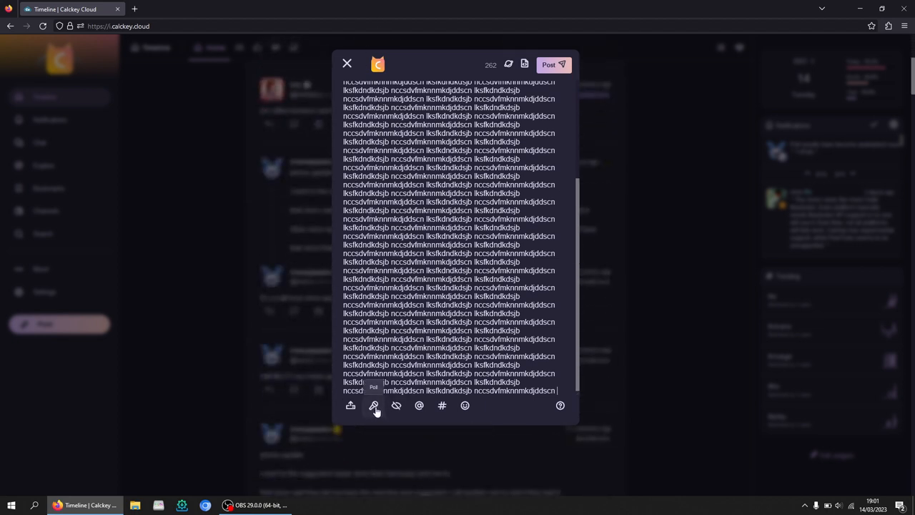
Attach a poll to the draft and add empty choices up to the maximum of ten.
{"action": "left_click", "coordinate": [373, 406]}
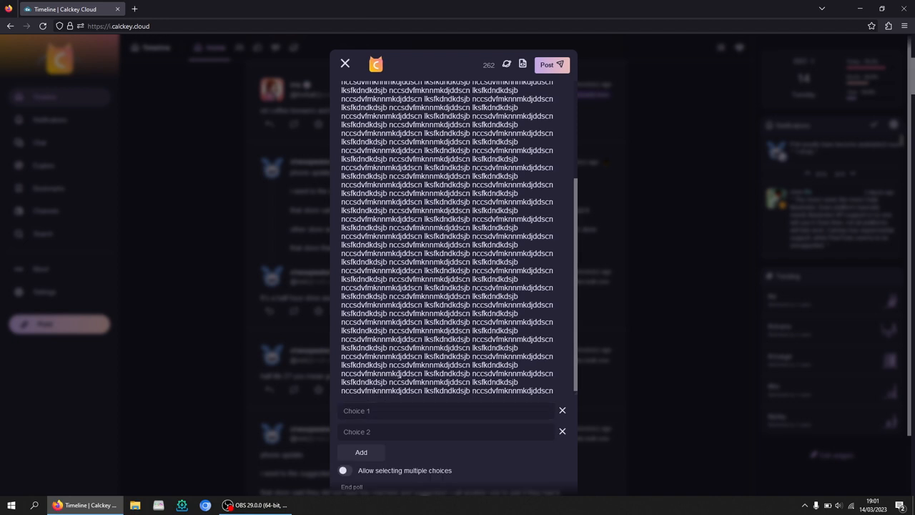
{"action": "scroll", "scroll_direction": "down", "scroll_amount": 3}
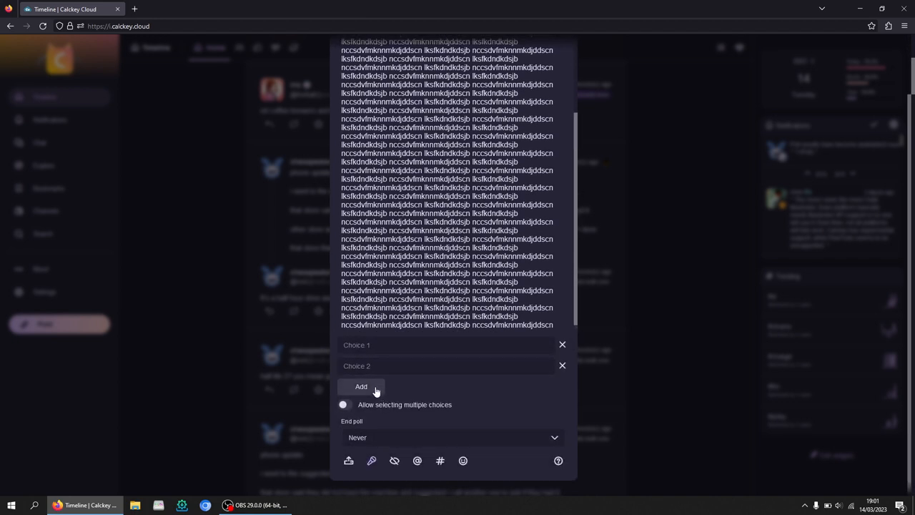
{"action": "left_click", "coordinate": [361, 386]}
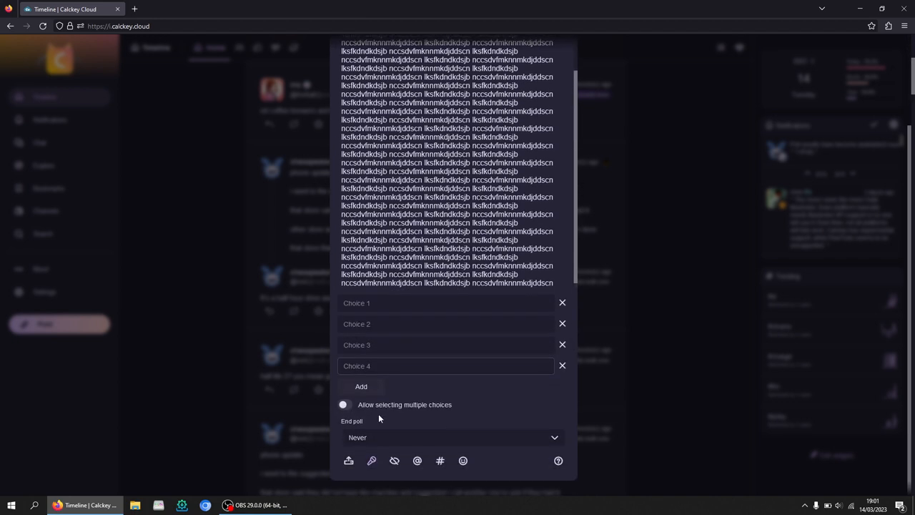
{"action": "left_click", "coordinate": [361, 387]}
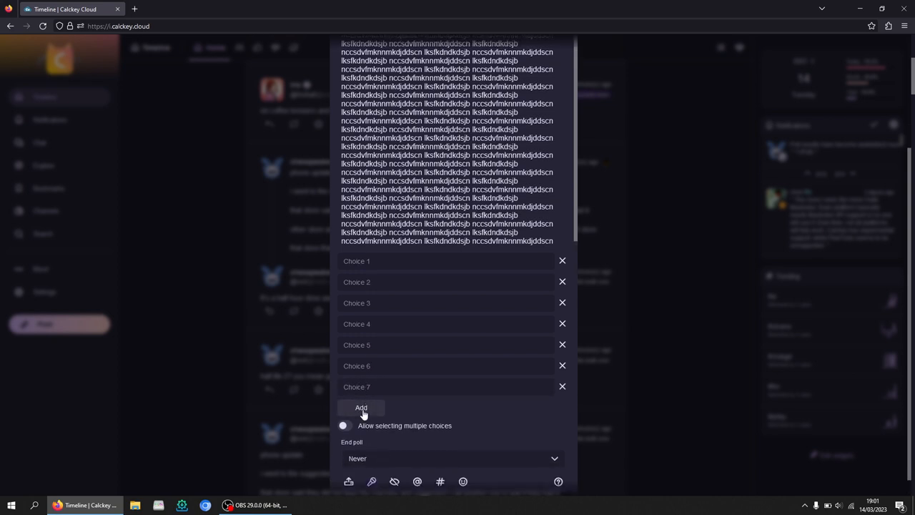
{"action": "left_click", "coordinate": [361, 407]}
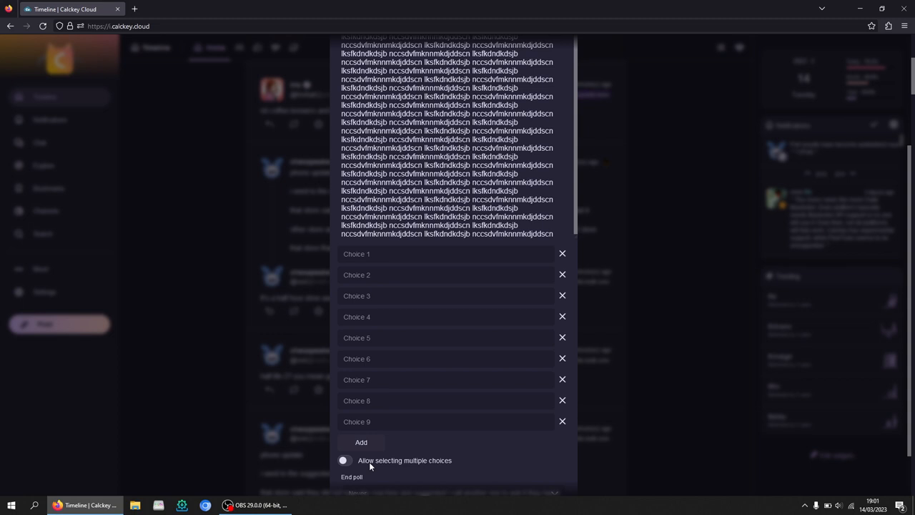
{"action": "left_click", "coordinate": [361, 442]}
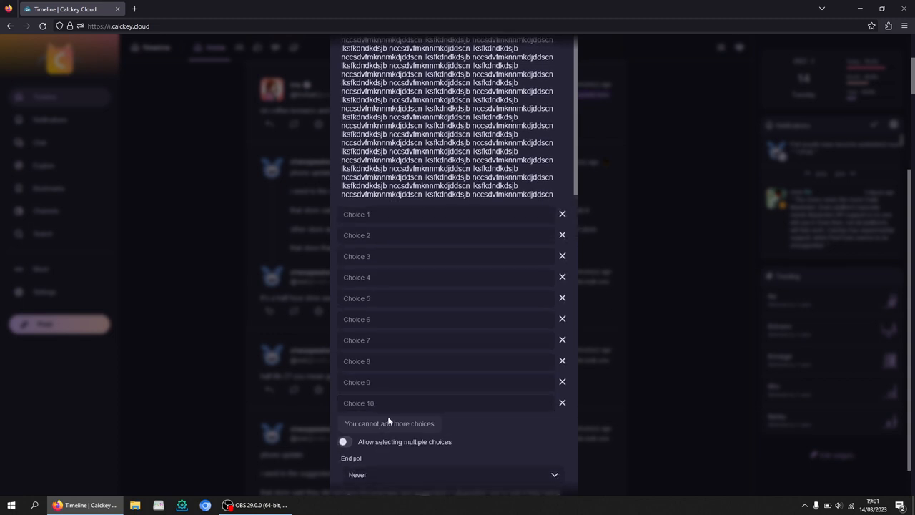
Allow voters to select multiple choices in the poll.
{"action": "scroll", "scroll_direction": "down", "scroll_amount": 3}
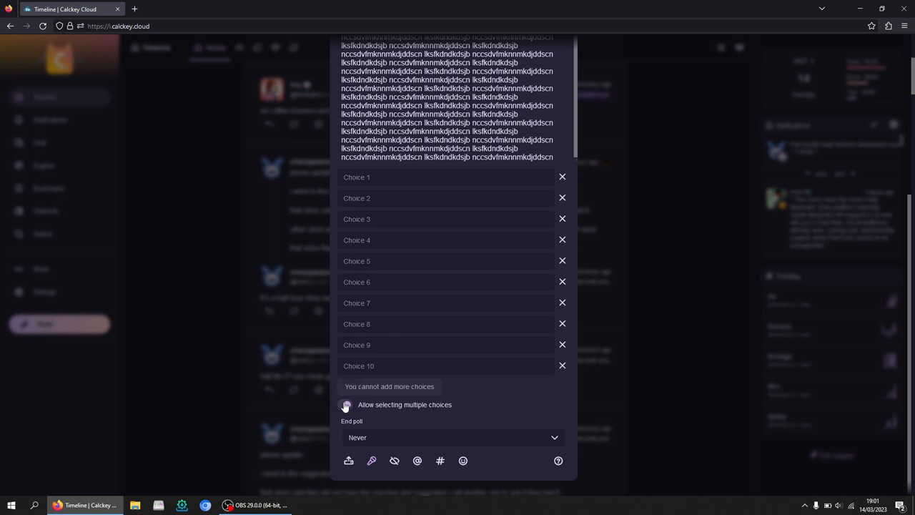
{"action": "left_click", "coordinate": [347, 404]}
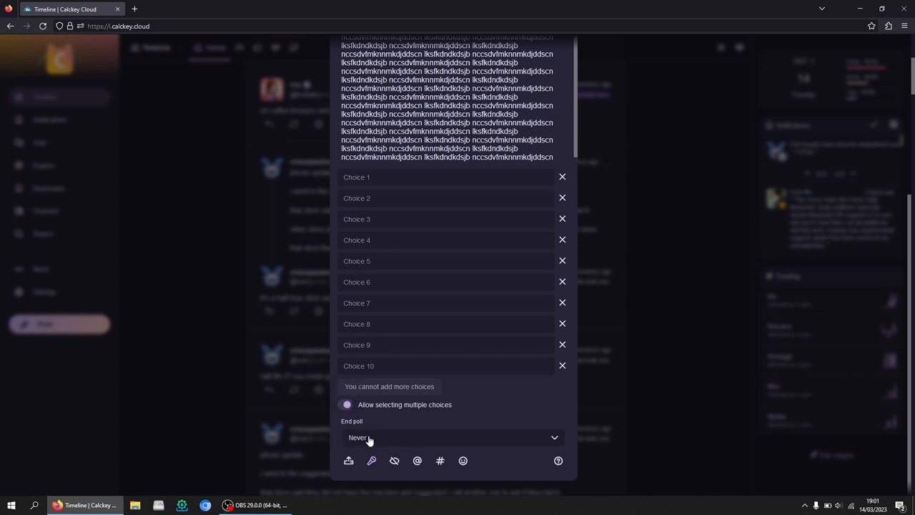
{"action": "left_click", "coordinate": [452, 437]}
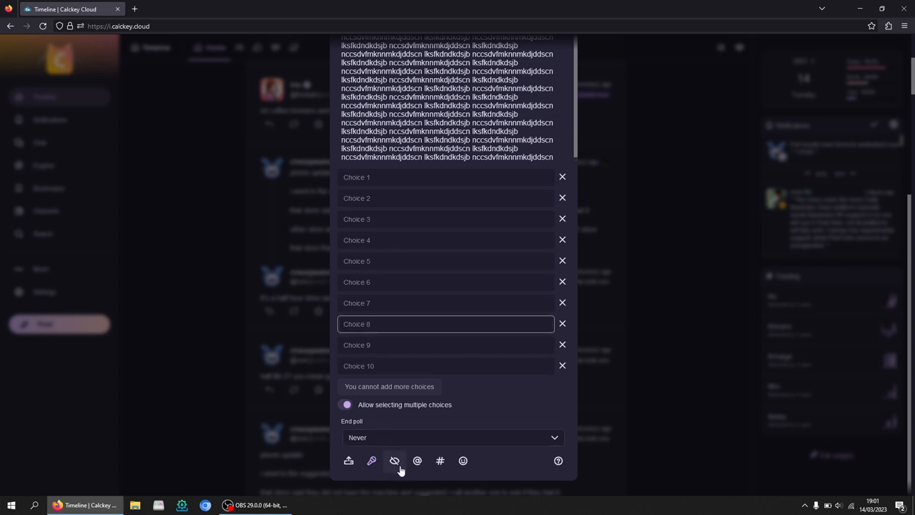
{"action": "mouse_move", "coordinate": [394, 460]}
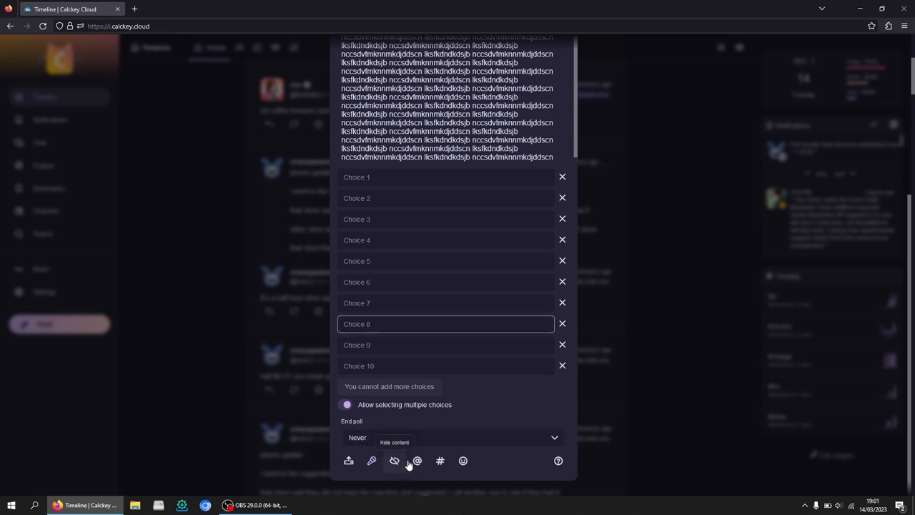
{"action": "mouse_move", "coordinate": [440, 461]}
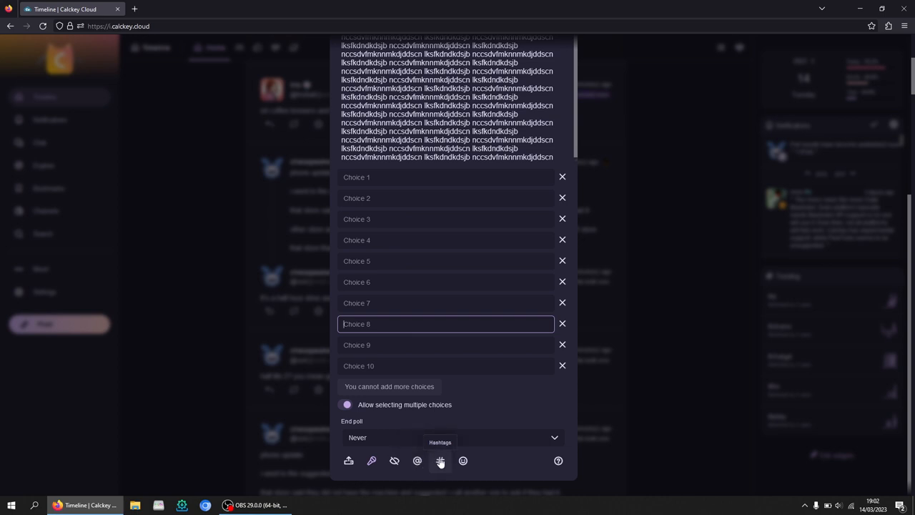
{"action": "mouse_move", "coordinate": [463, 460]}
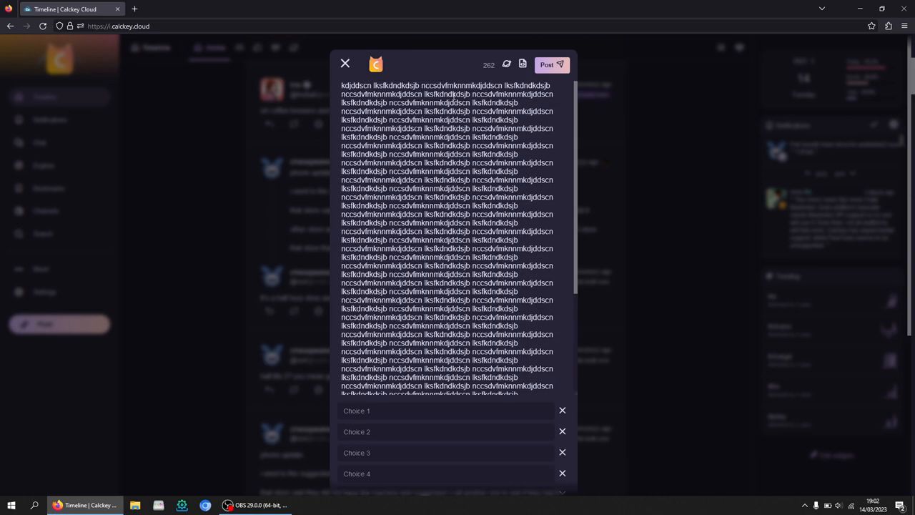
Close the poll draft without posting and return to the home timeline.
{"action": "left_click", "coordinate": [345, 63]}
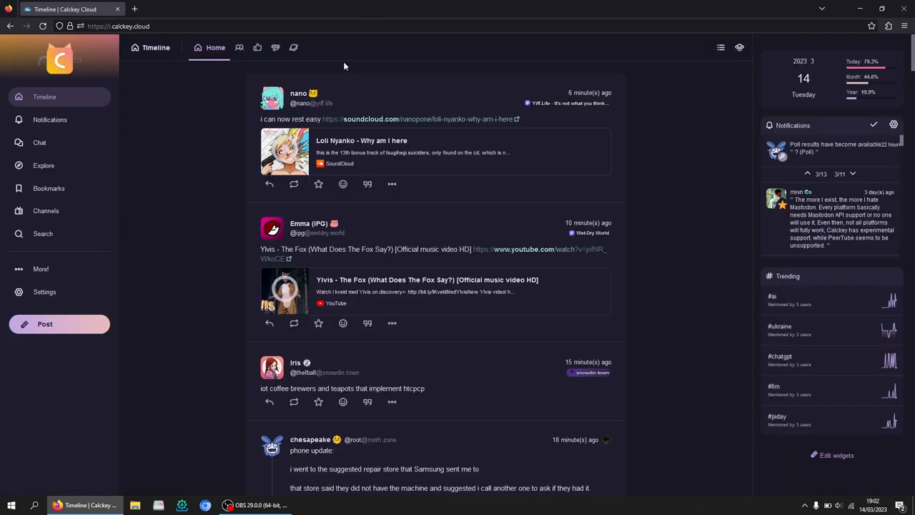
{"action": "mouse_move", "coordinate": [107, 97]}
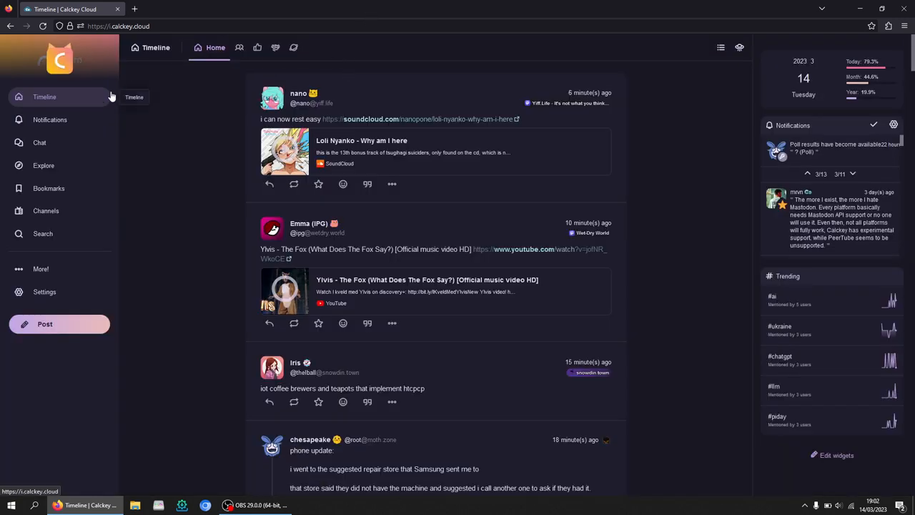
{"action": "mouse_move", "coordinate": [296, 365]}
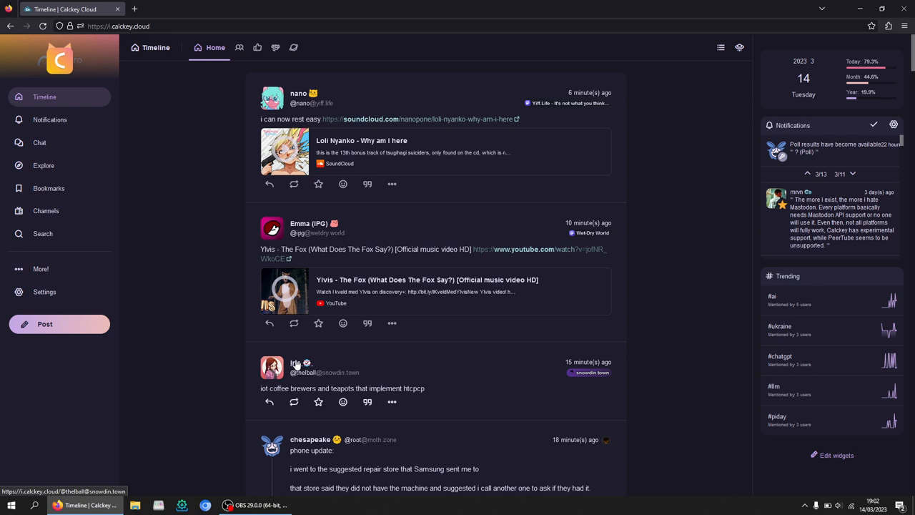
{"action": "mouse_move", "coordinate": [295, 363]}
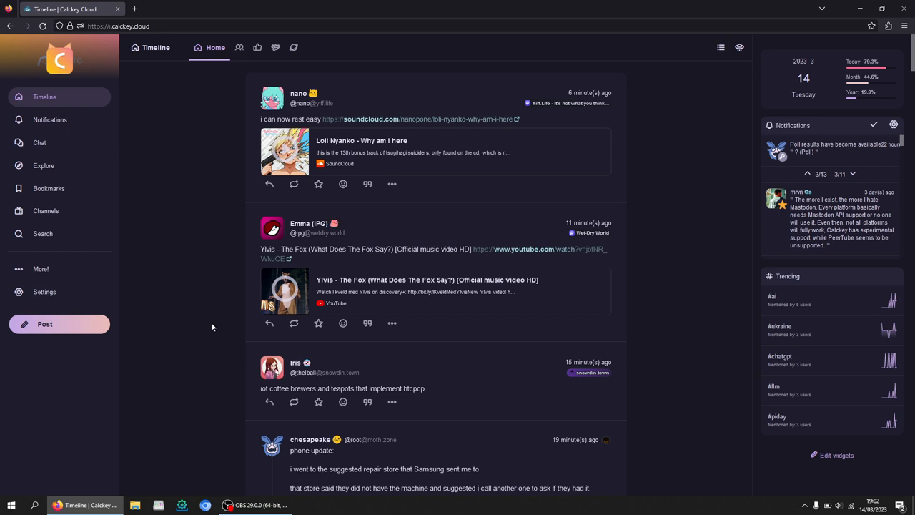
{"action": "mouse_move", "coordinate": [178, 163]}
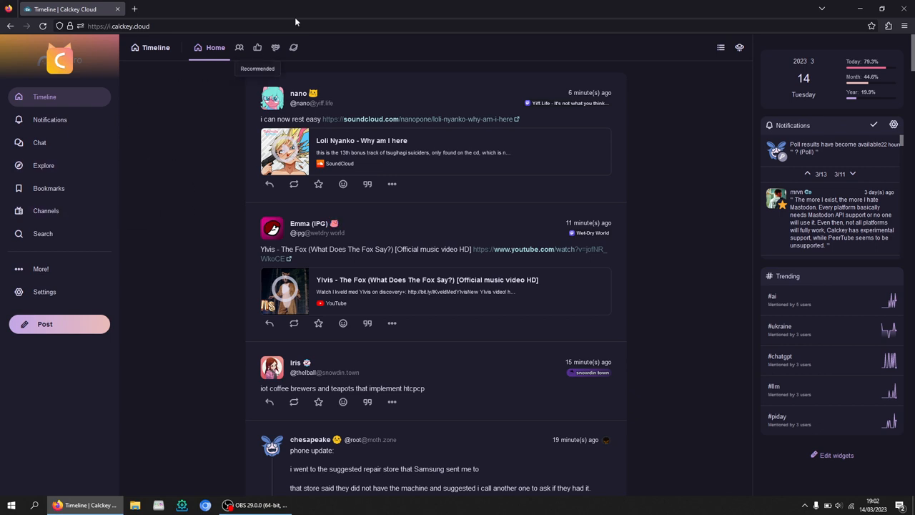
{"action": "mouse_move", "coordinate": [312, 60]}
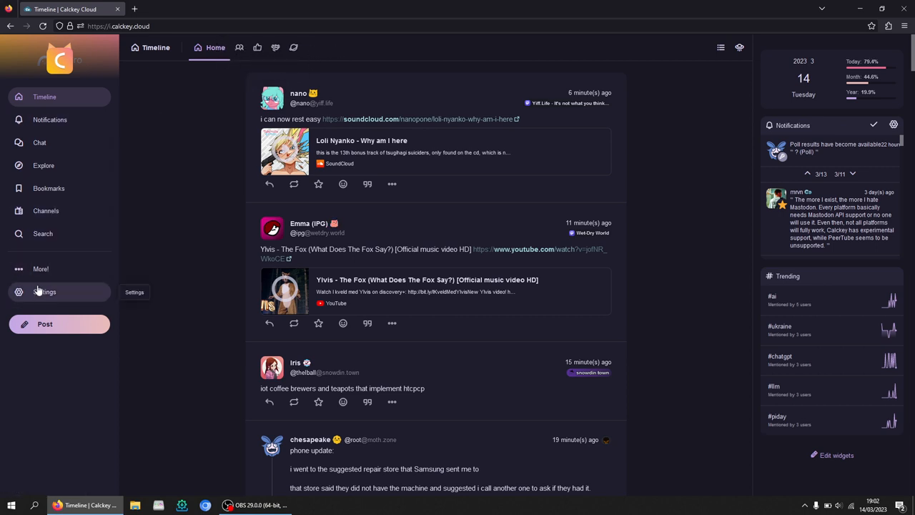
View the Profile settings page with name, bio, location, language and account options.
{"action": "left_click", "coordinate": [44, 292]}
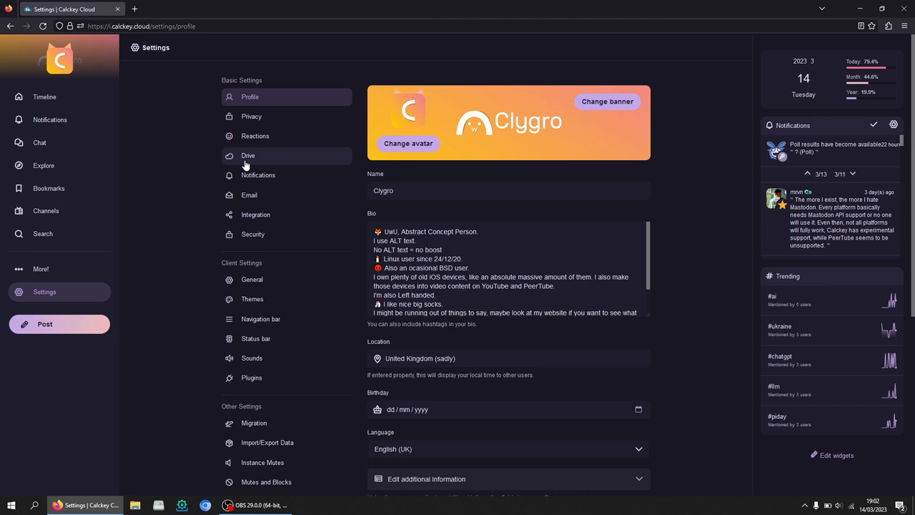
{"action": "scroll", "scroll_direction": "down", "scroll_amount": 3}
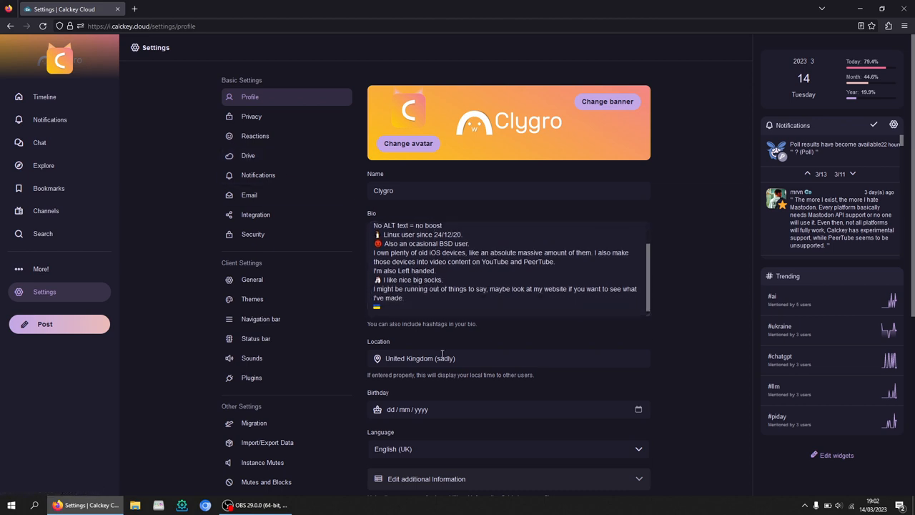
{"action": "scroll", "scroll_direction": "down", "scroll_amount": 3}
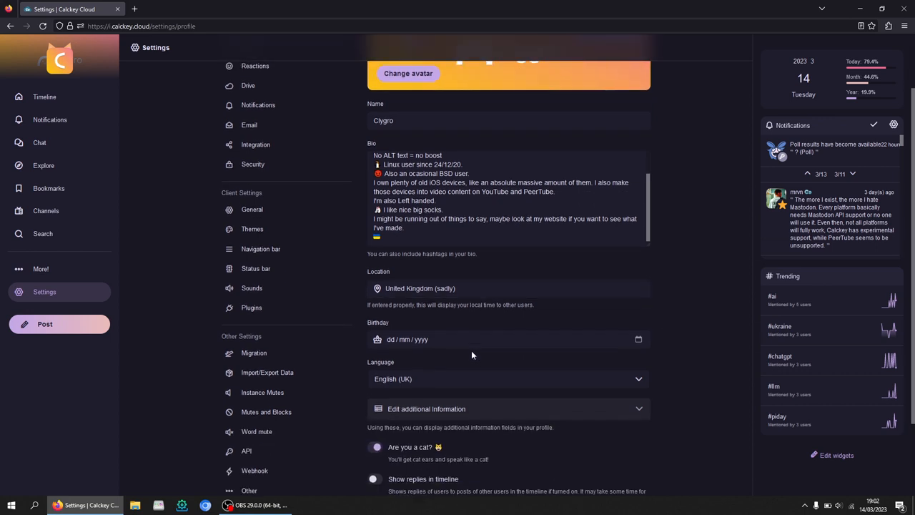
{"action": "scroll", "scroll_direction": "down", "scroll_amount": 3}
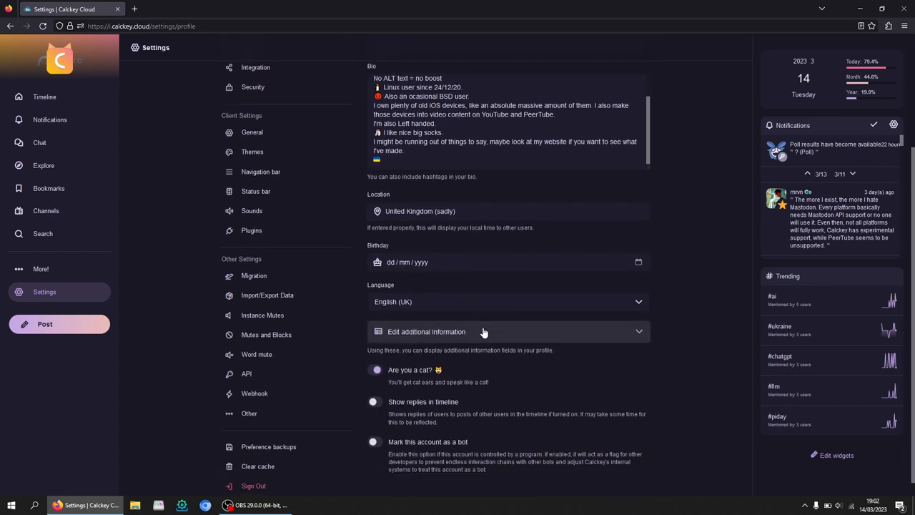
{"action": "mouse_move", "coordinate": [4, 128]}
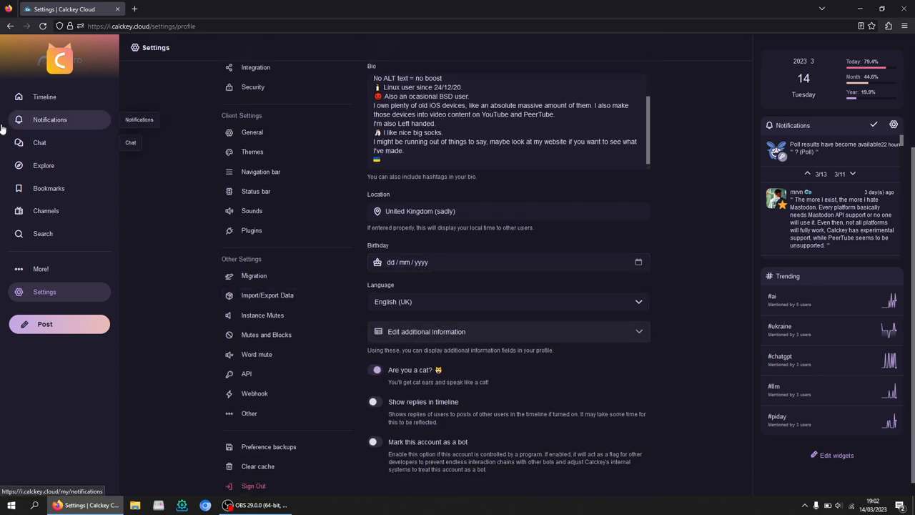
View the account's public profile Overview with banner, bio and post counts.
{"action": "left_click", "coordinate": [61, 61]}
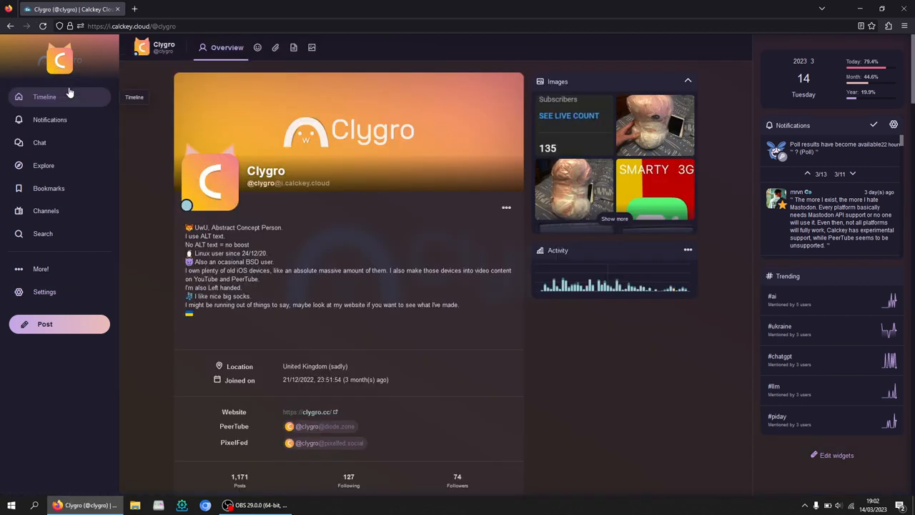
{"action": "mouse_move", "coordinate": [211, 180]}
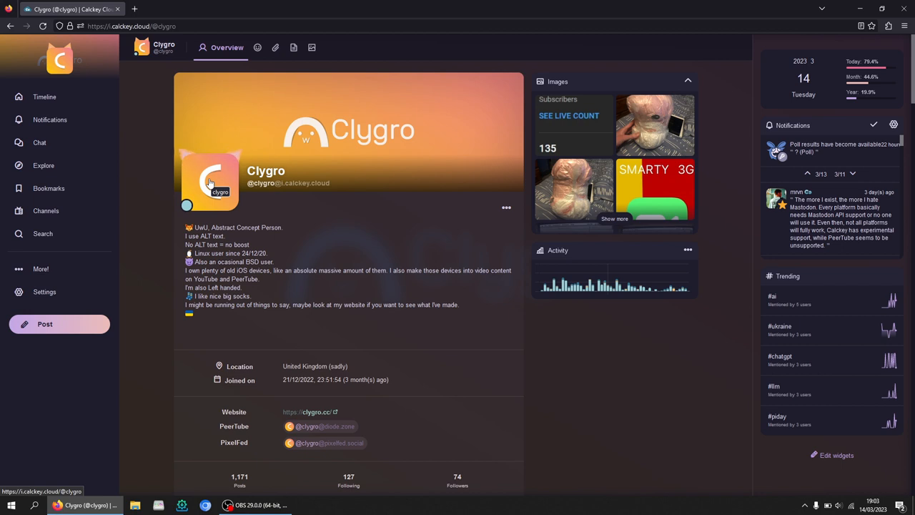
{"action": "mouse_move", "coordinate": [44, 292]}
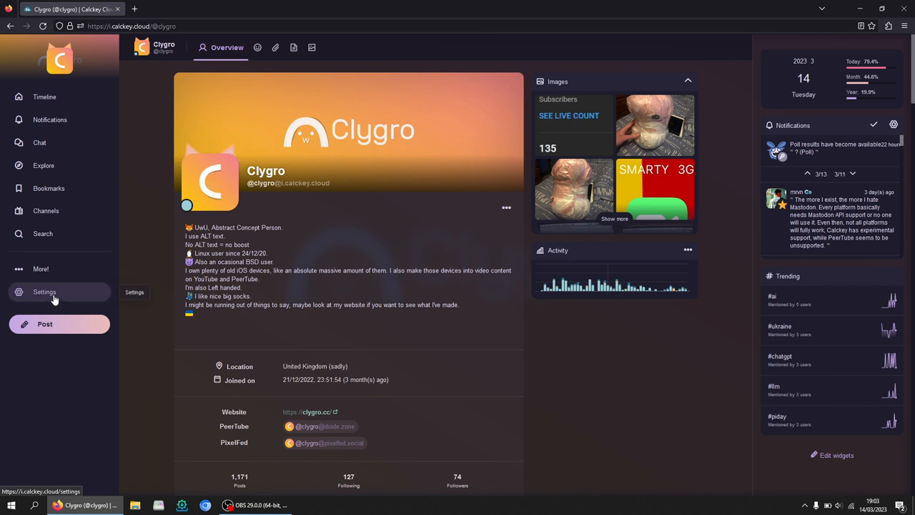
Show the Sounds settings under Client Settings with master volume and per-event sounds.
{"action": "left_click", "coordinate": [44, 292]}
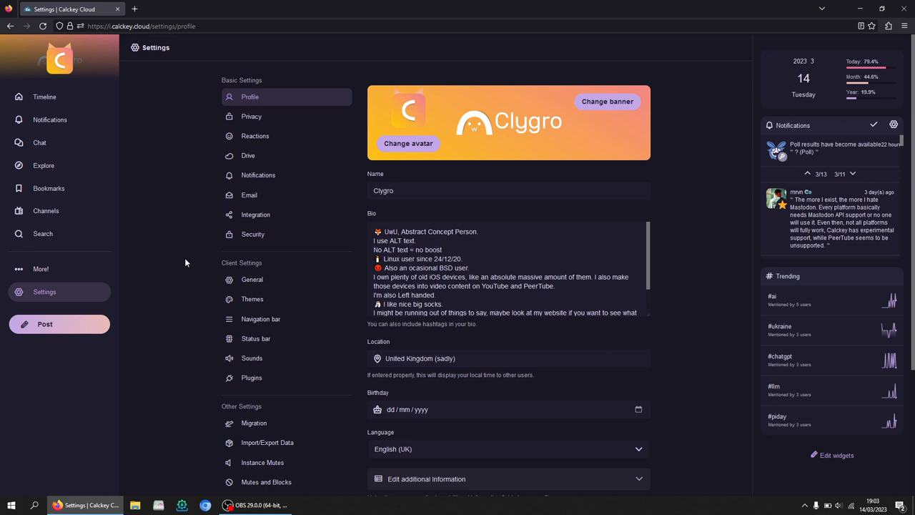
{"action": "left_click", "coordinate": [252, 358]}
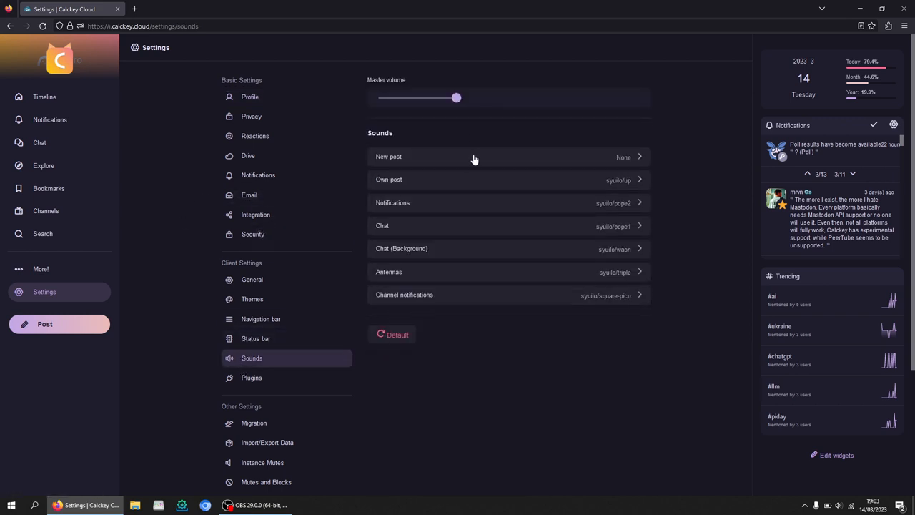
{"action": "mouse_move", "coordinate": [441, 241]}
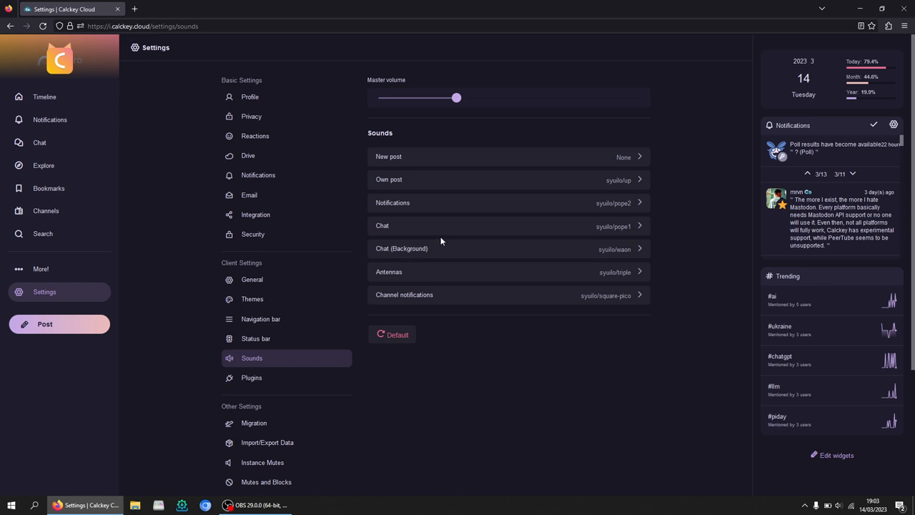
{"action": "mouse_move", "coordinate": [816, 208]}
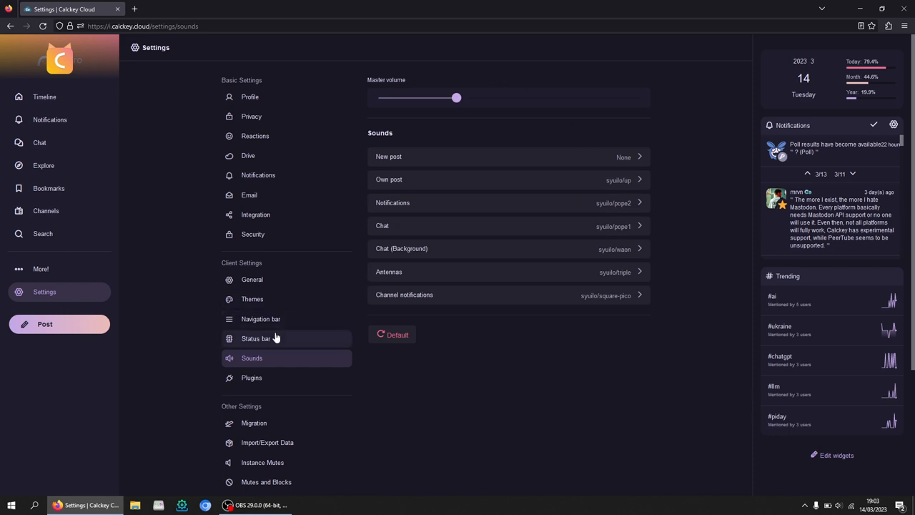
Add a new status bar item of Small+ size with its type set to Federation.
{"action": "left_click", "coordinate": [256, 338]}
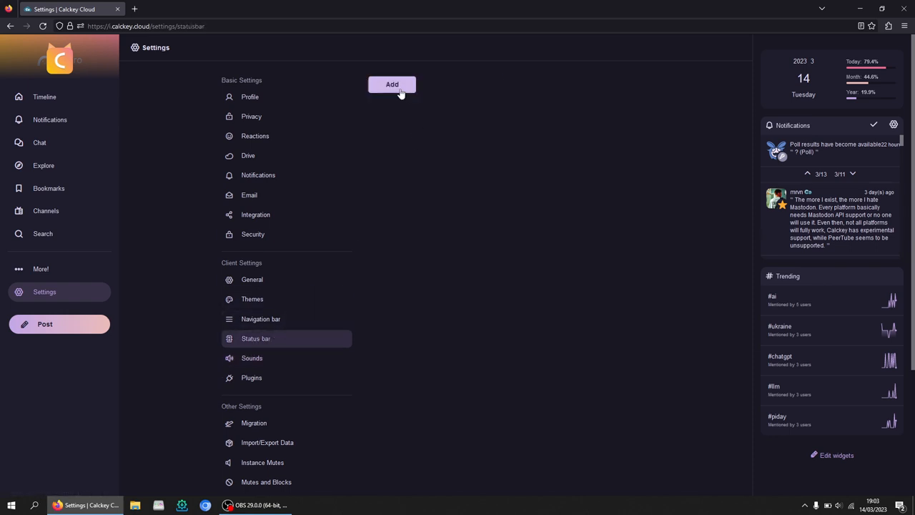
{"action": "left_click", "coordinate": [392, 83]}
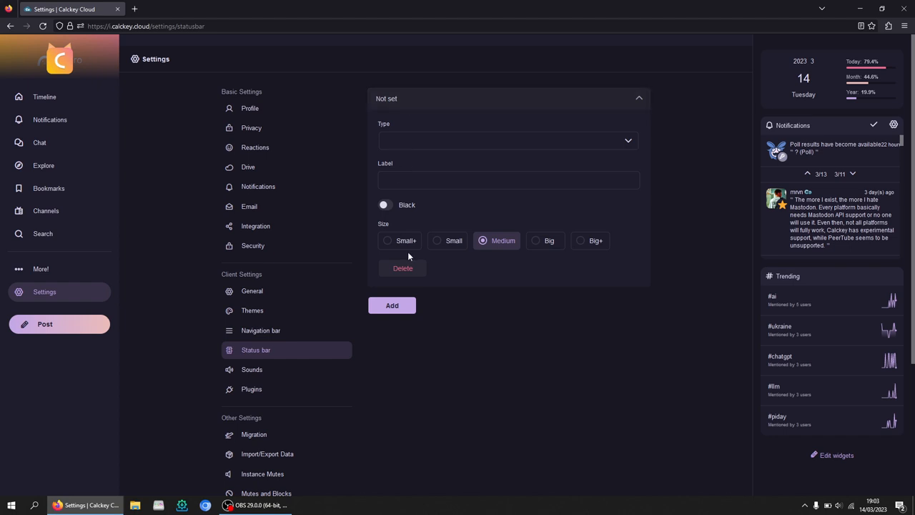
{"action": "left_click", "coordinate": [388, 240]}
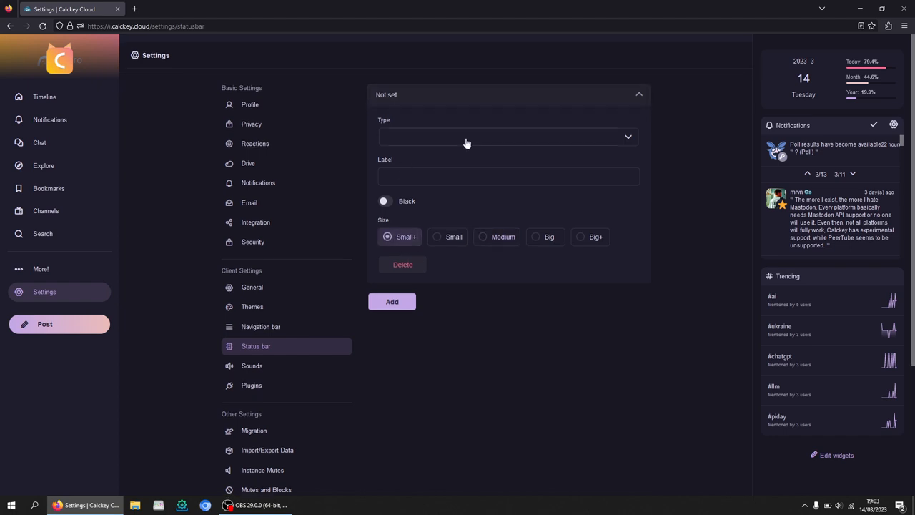
{"action": "left_click", "coordinate": [508, 137]}
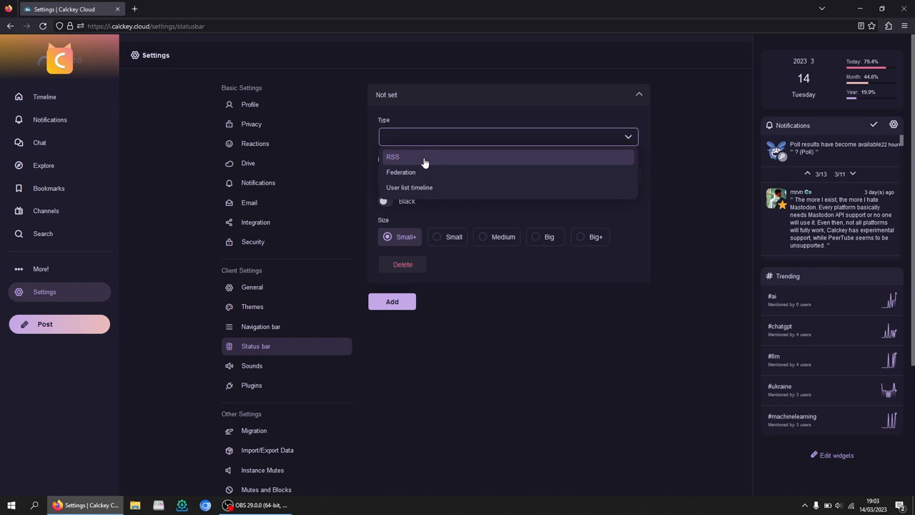
{"action": "left_click", "coordinate": [401, 171]}
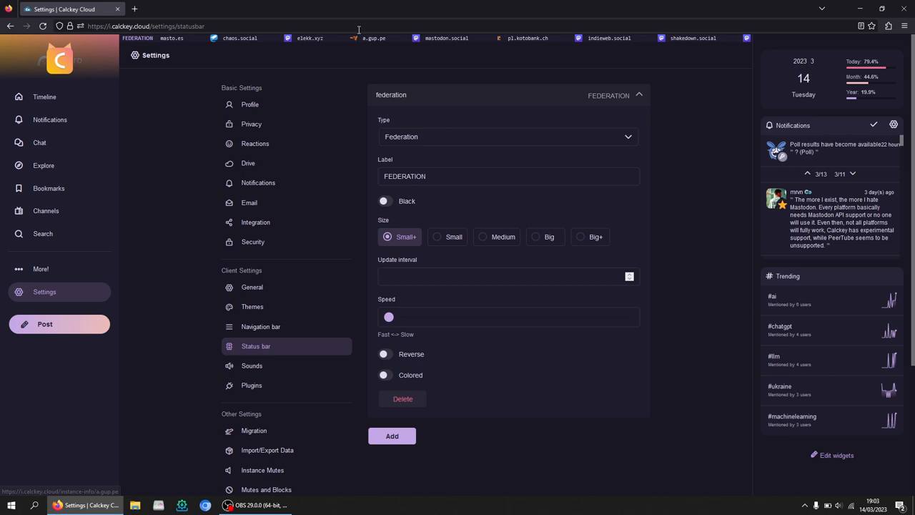
Reverse the federation bar's direction and drag its speed through about 35 and 121 to the slowest setting.
{"action": "left_click", "coordinate": [508, 137]}
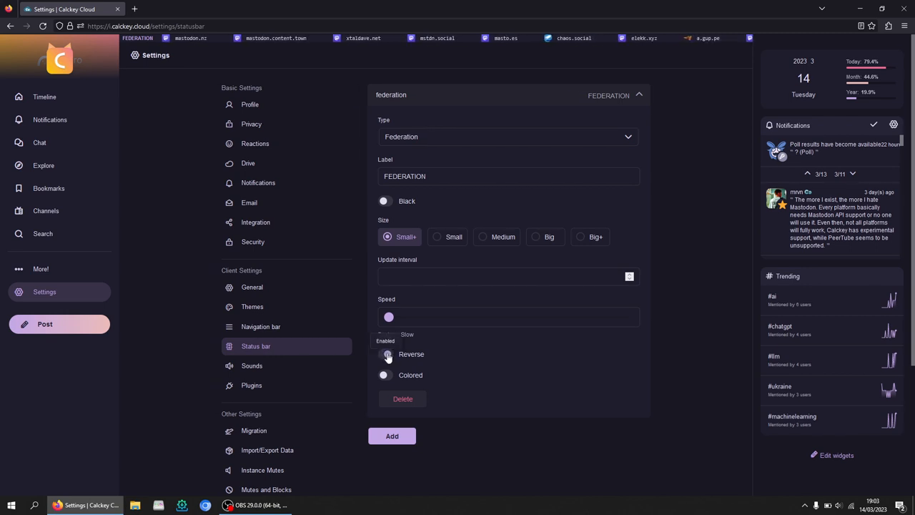
{"action": "left_click_drag", "start_coordinate": [389, 317], "coordinate": [439, 317]}
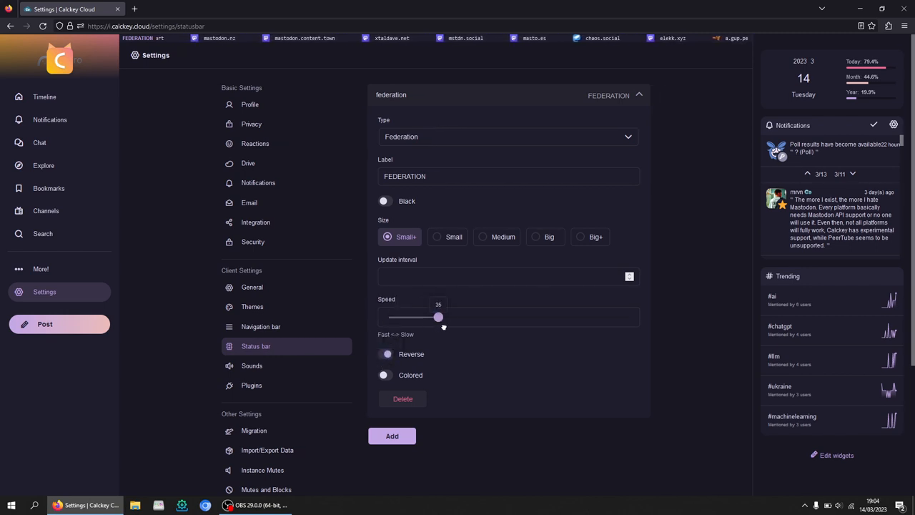
{"action": "left_click_drag", "start_coordinate": [439, 317], "coordinate": [581, 317]}
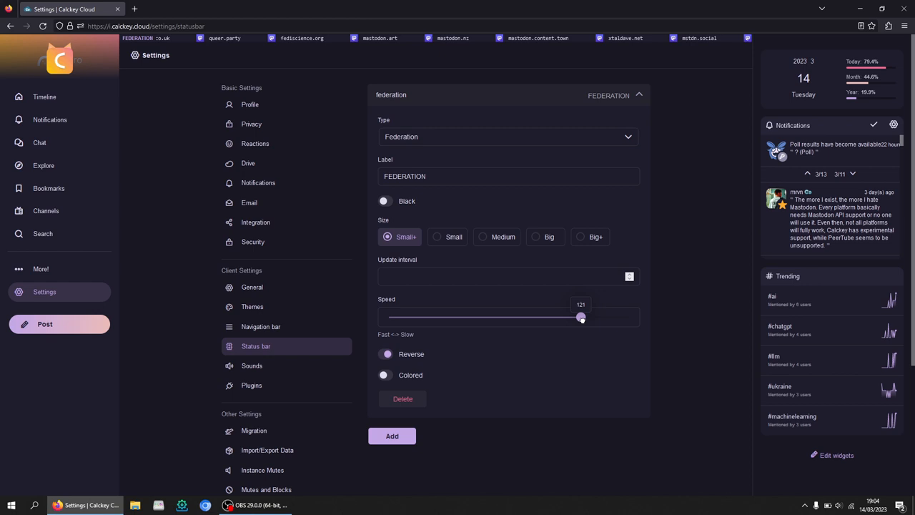
{"action": "left_click_drag", "start_coordinate": [581, 317], "coordinate": [626, 317]}
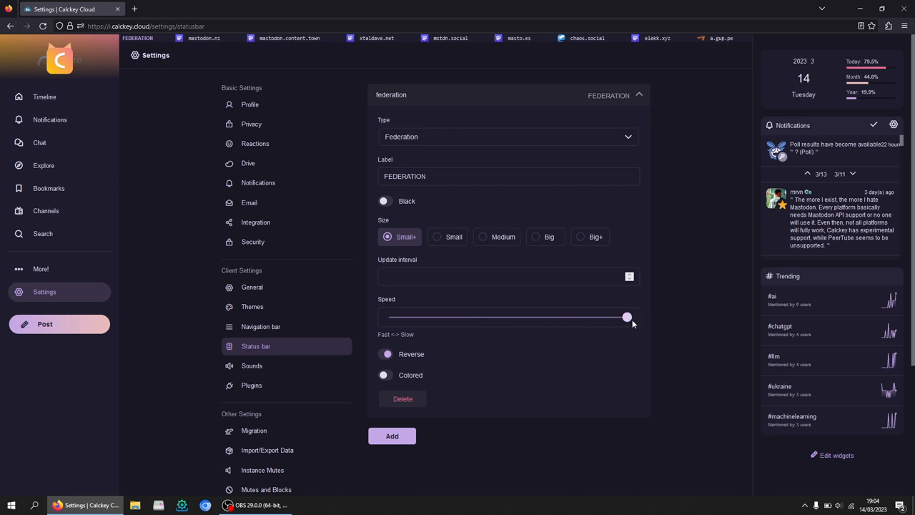
{"action": "left_click_drag", "start_coordinate": [627, 317], "coordinate": [388, 317]}
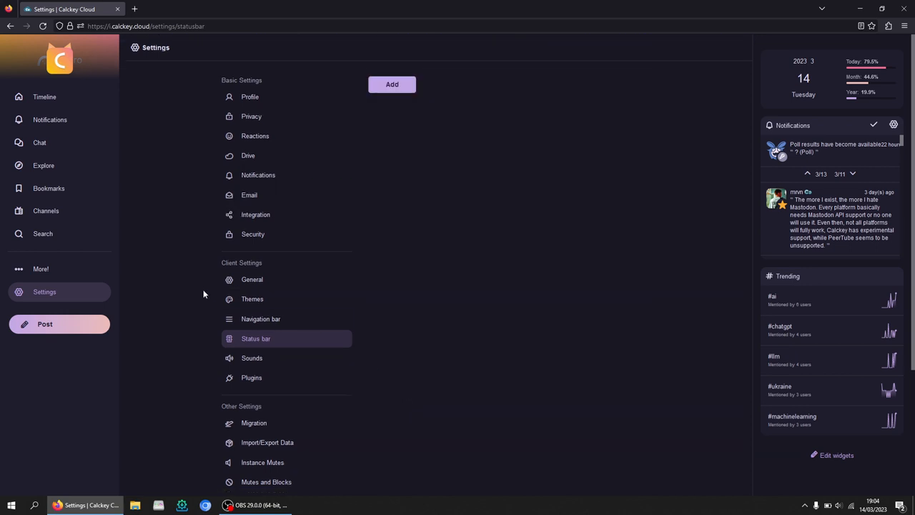
Go to the Channels page and scroll down its trending list past TOTP and Mustest Channel.
{"action": "left_click", "coordinate": [260, 319]}
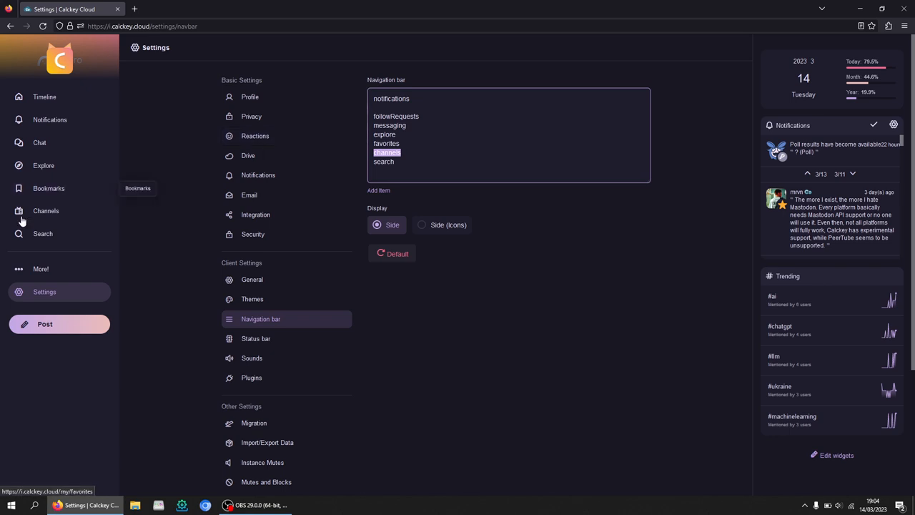
{"action": "left_click", "coordinate": [46, 210]}
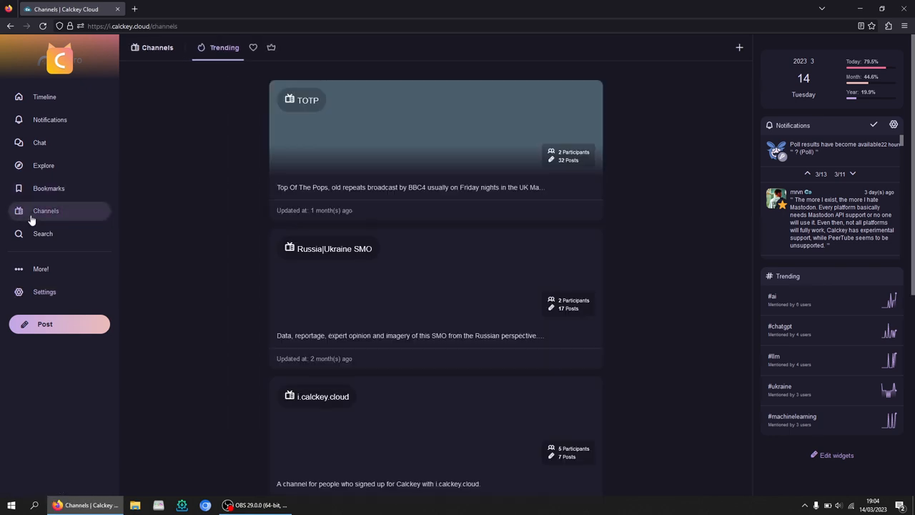
{"action": "mouse_move", "coordinate": [216, 337]}
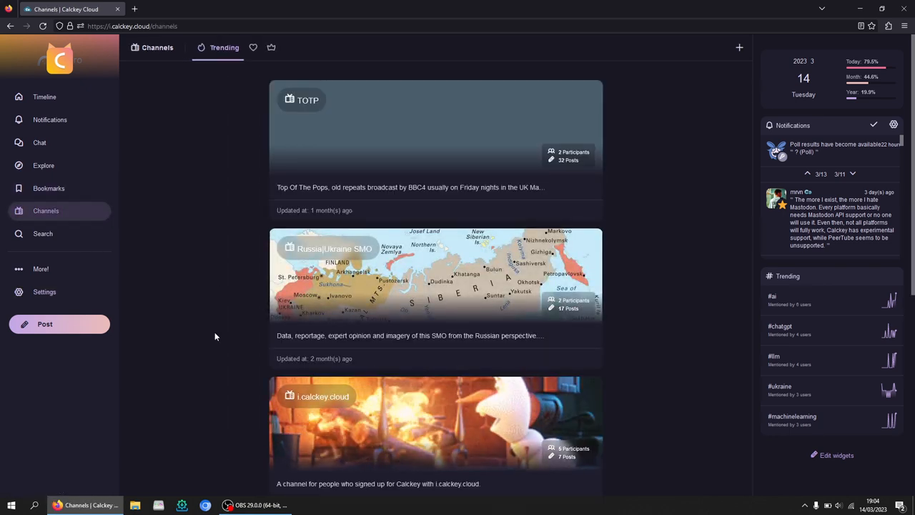
{"action": "scroll", "scroll_direction": "down", "scroll_amount": 3}
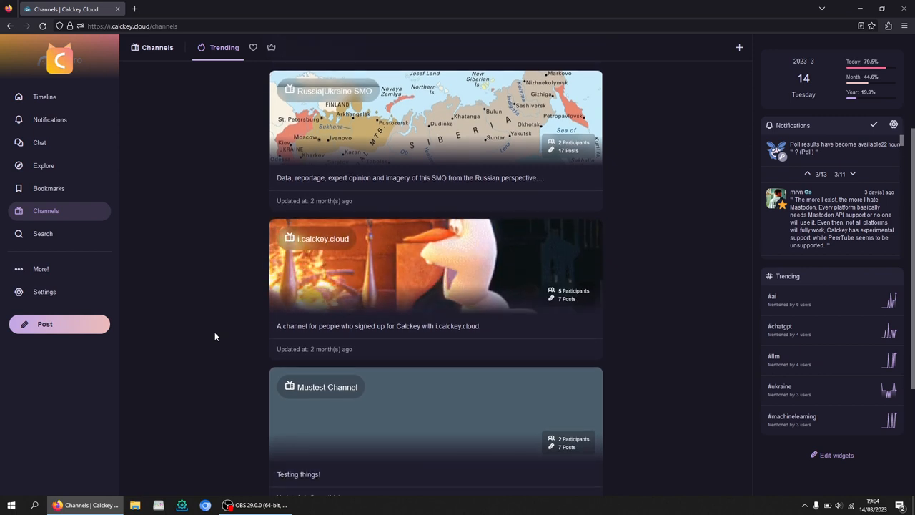
{"action": "scroll", "scroll_direction": "down", "scroll_amount": 3}
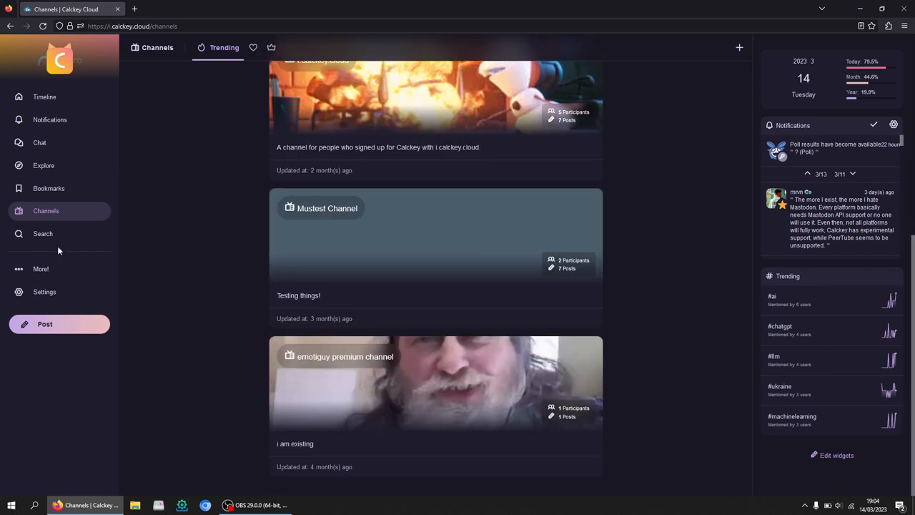
{"action": "mouse_move", "coordinate": [45, 292]}
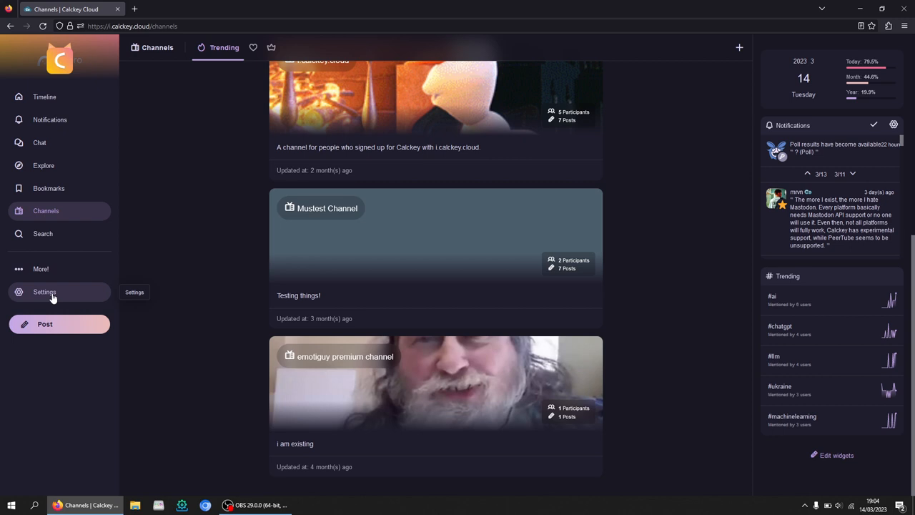
Save the navigation bar list without reloading, then check the Bookmarks page.
{"action": "left_click", "coordinate": [45, 291]}
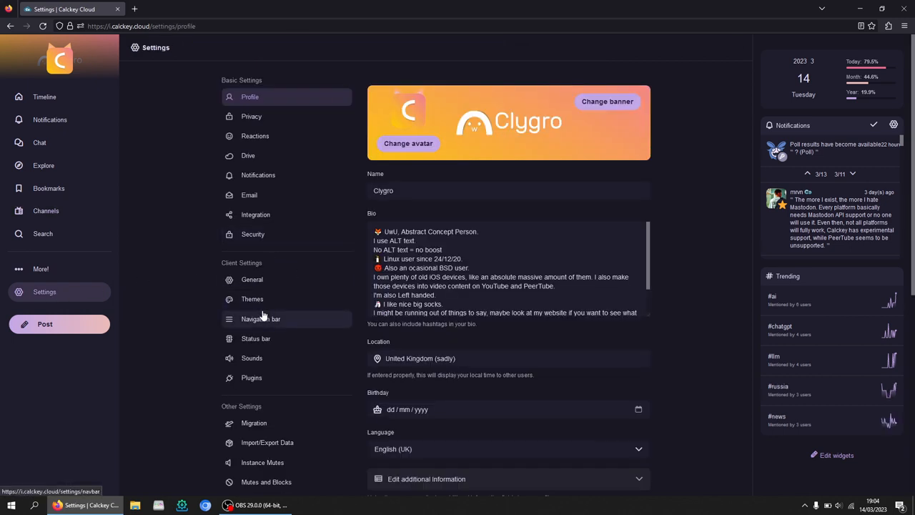
{"action": "left_click", "coordinate": [261, 319]}
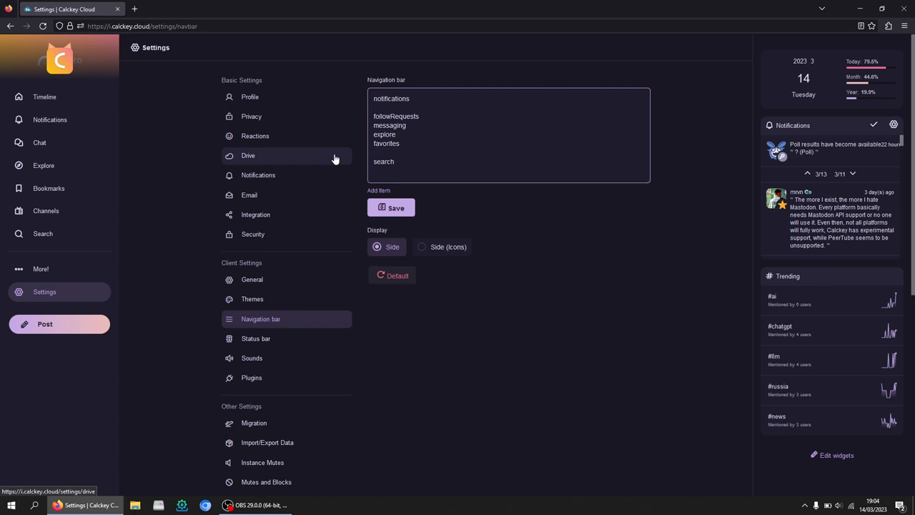
{"action": "left_click", "coordinate": [391, 207]}
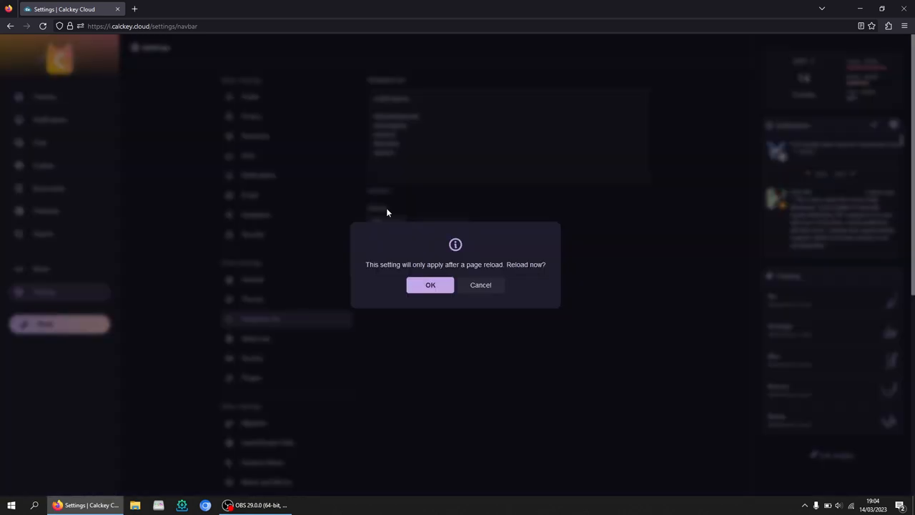
{"action": "mouse_move", "coordinate": [481, 285]}
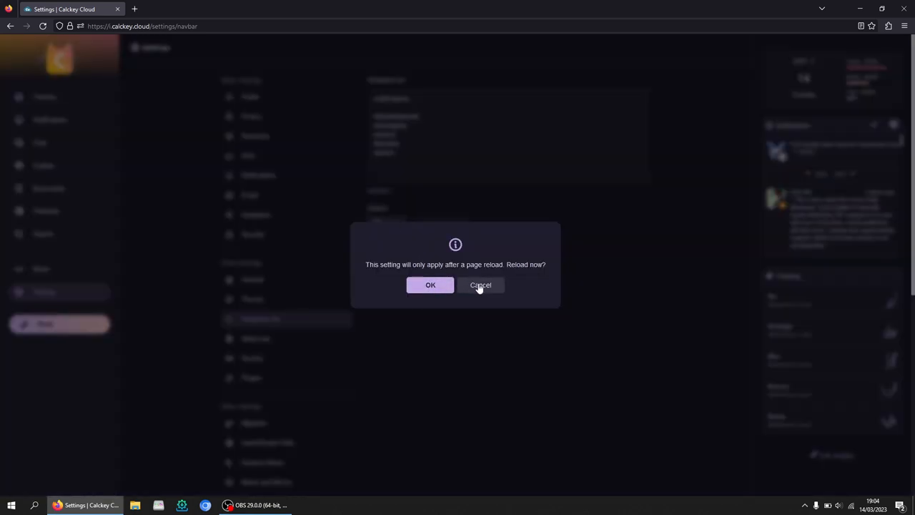
{"action": "left_click", "coordinate": [481, 284]}
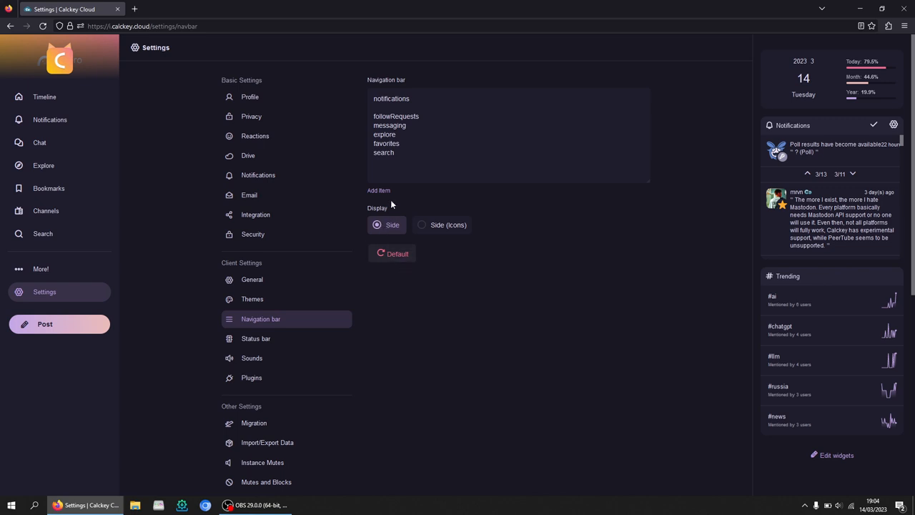
{"action": "mouse_move", "coordinate": [126, 264]}
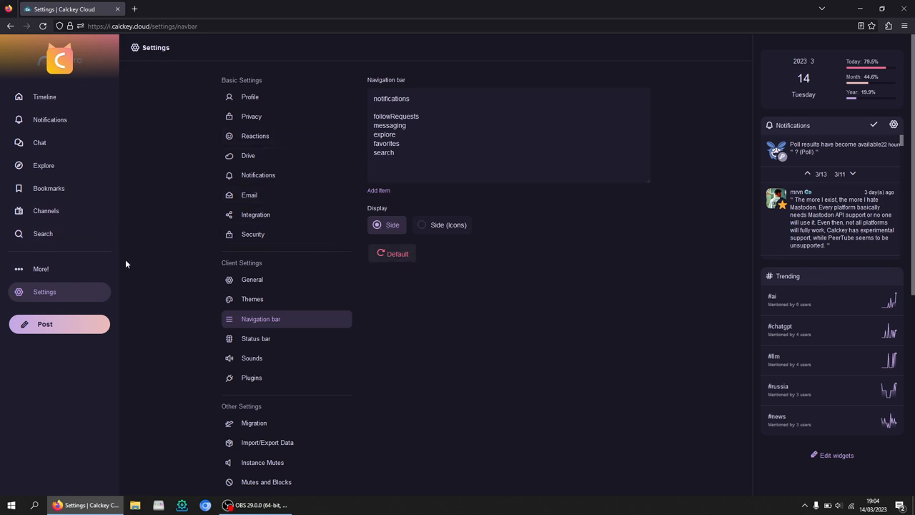
Delete the favorites entry from the navigation bar list and save it again.
{"action": "left_click", "coordinate": [49, 188]}
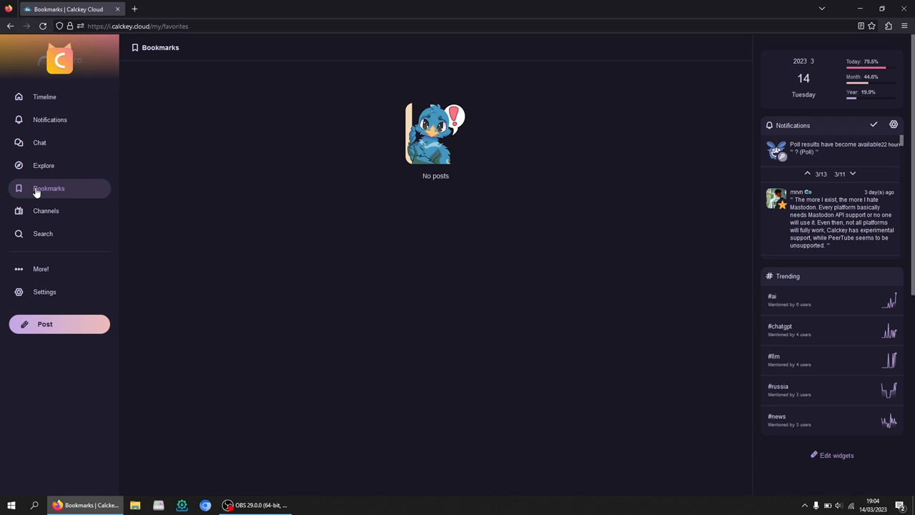
{"action": "left_click", "coordinate": [44, 292]}
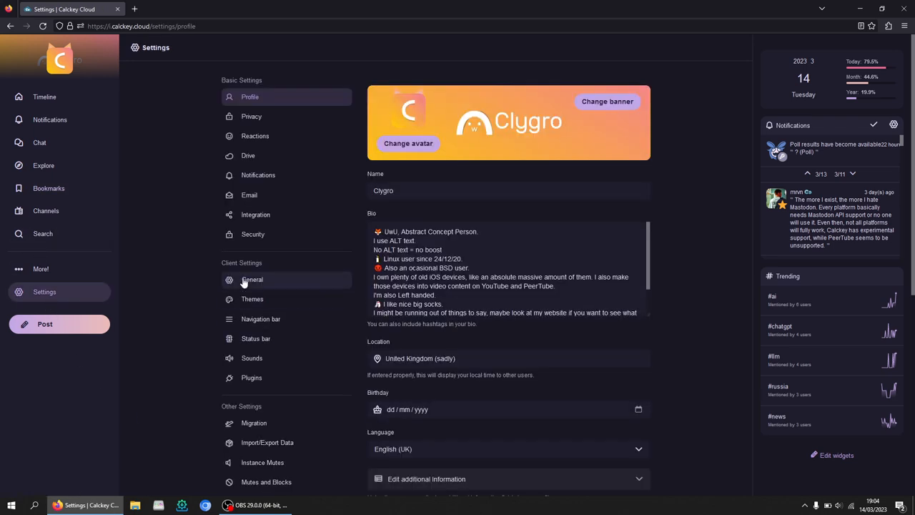
{"action": "left_click", "coordinate": [261, 319]}
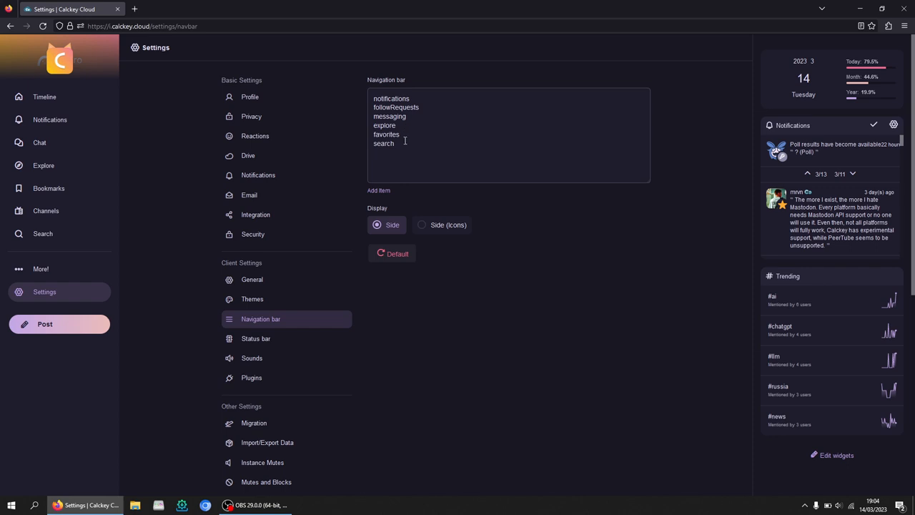
{"action": "double_click", "coordinate": [386, 134]}
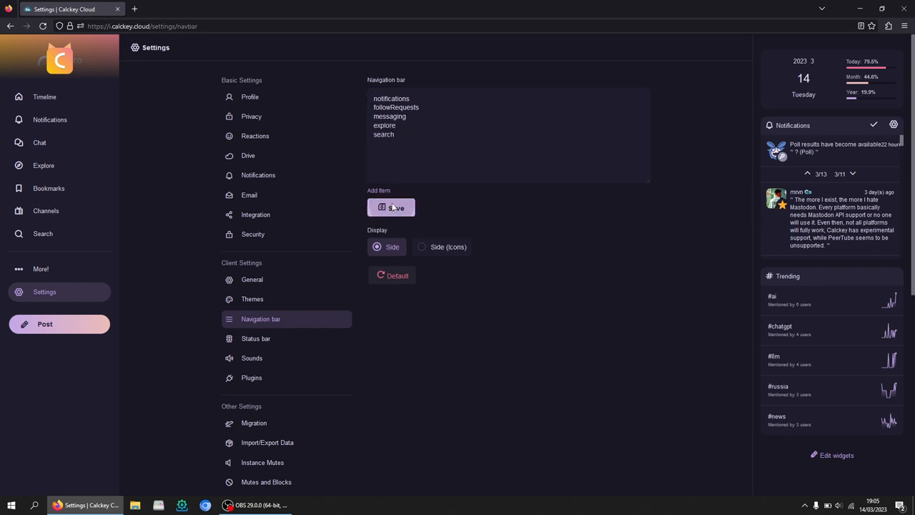
{"action": "left_click", "coordinate": [391, 207]}
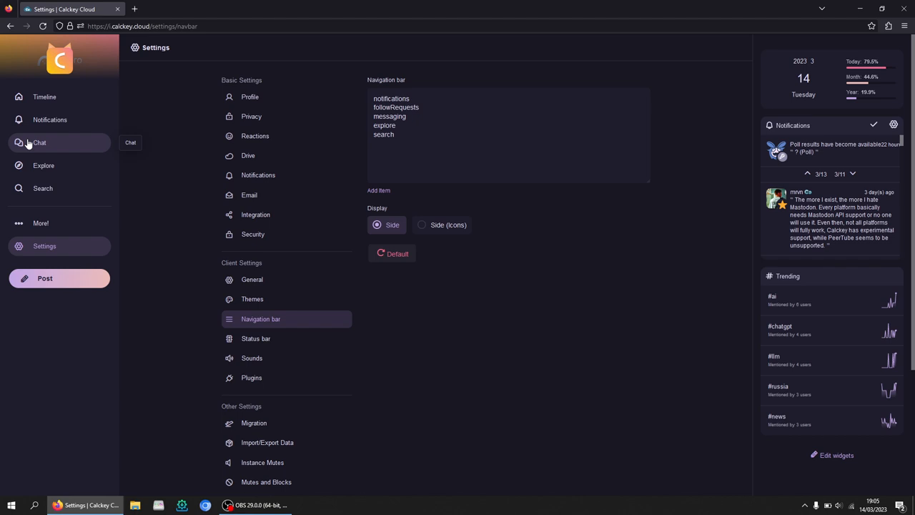
{"action": "mouse_move", "coordinate": [43, 165]}
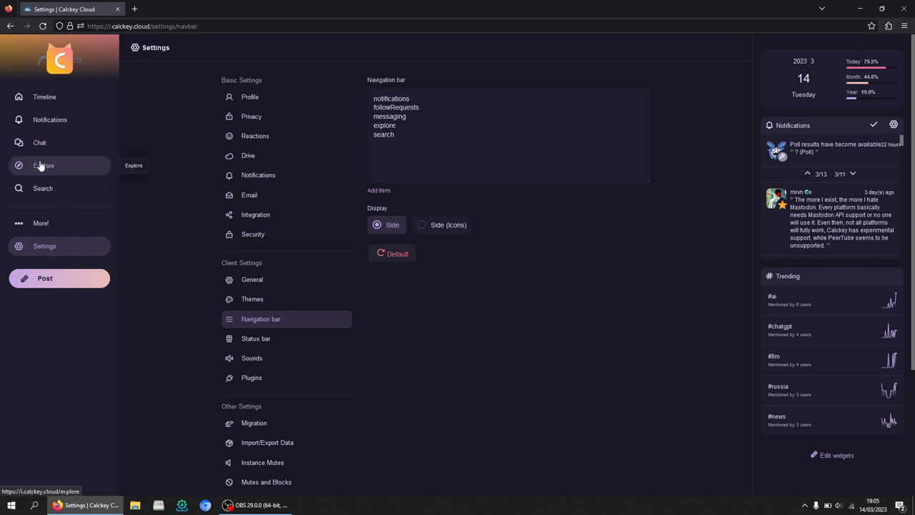
{"action": "mouse_move", "coordinate": [43, 188]}
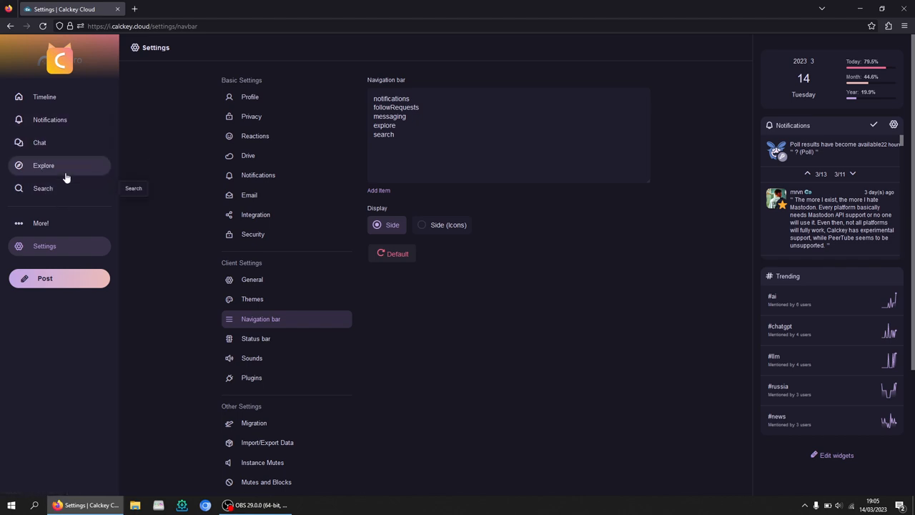
{"action": "mouse_move", "coordinate": [93, 165]}
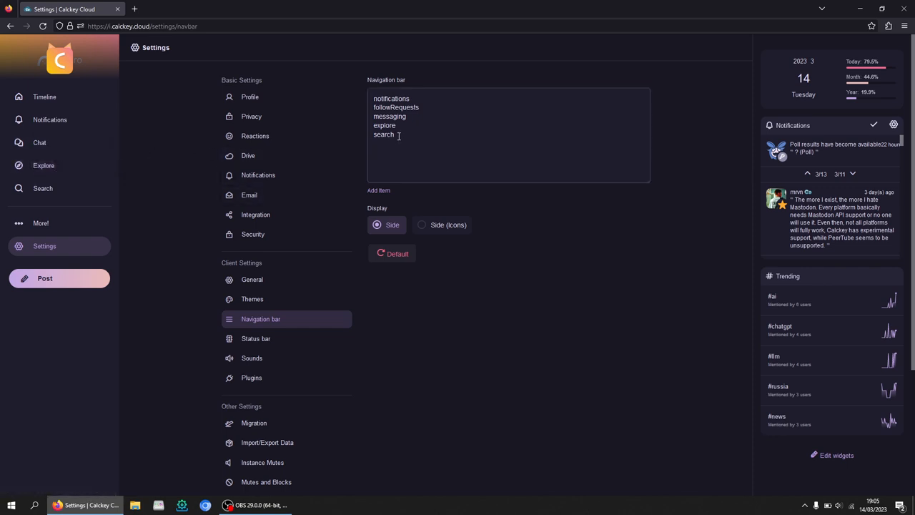
{"action": "mouse_move", "coordinate": [408, 116]}
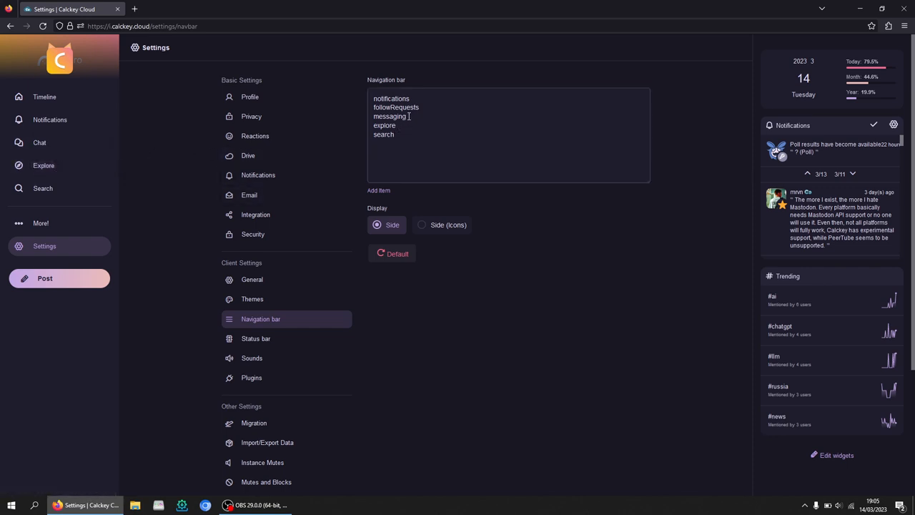
Delete the messaging entry from the navigation list, save and reload the page.
{"action": "double_click", "coordinate": [389, 116]}
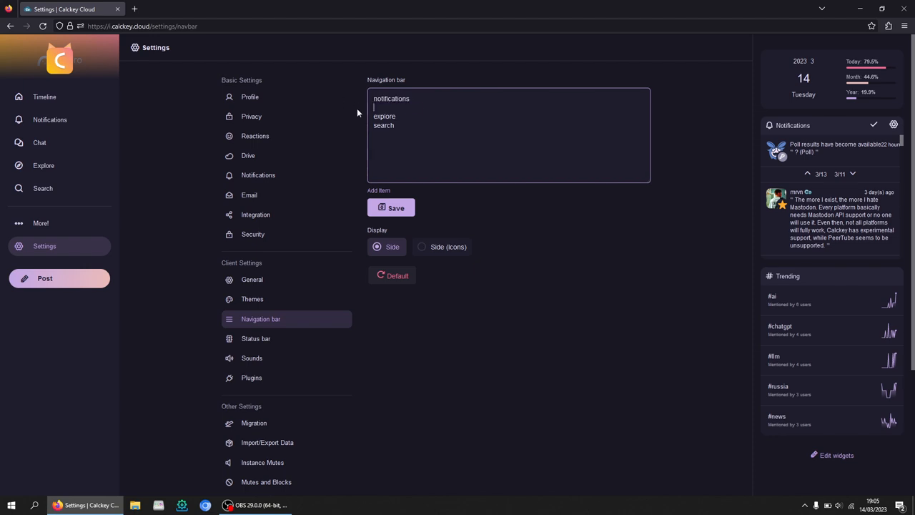
{"action": "left_click", "coordinate": [392, 207]}
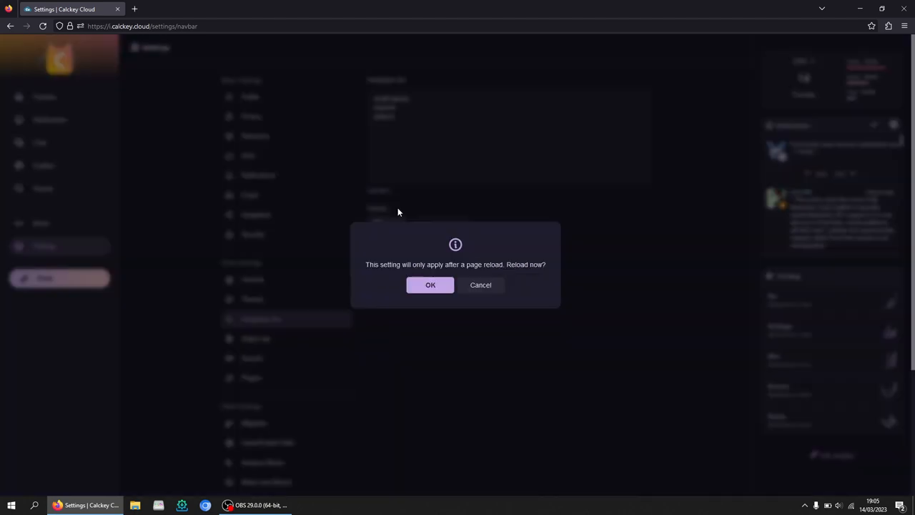
{"action": "left_click", "coordinate": [431, 284]}
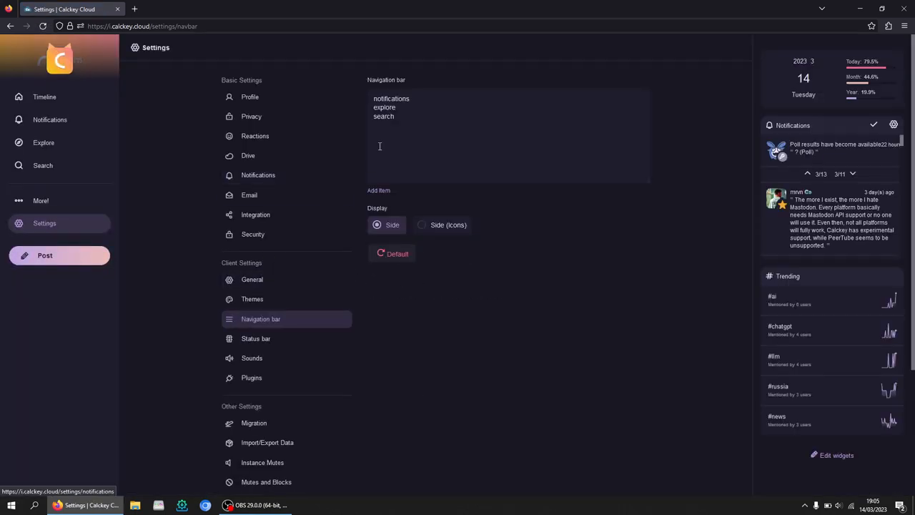
Delete the explore entry as well, save and reload so only notifications and search remain.
{"action": "double_click", "coordinate": [384, 108]}
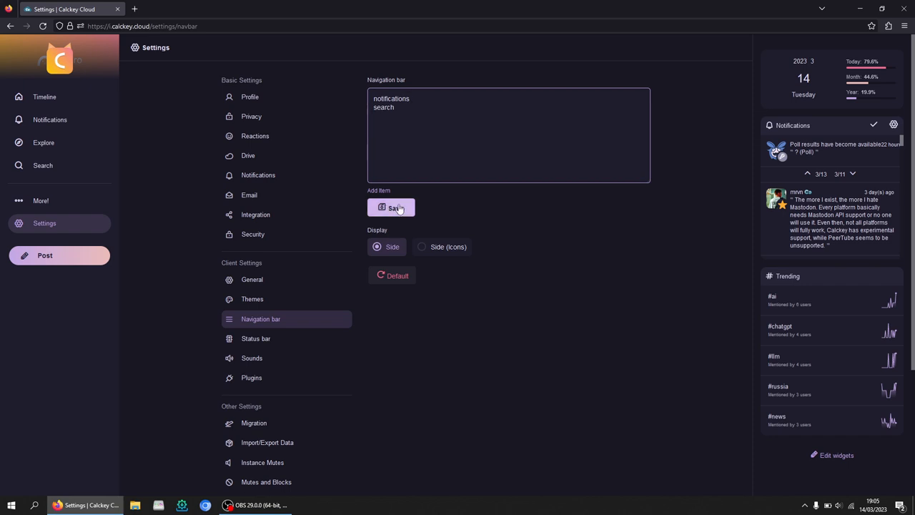
{"action": "left_click", "coordinate": [392, 208]}
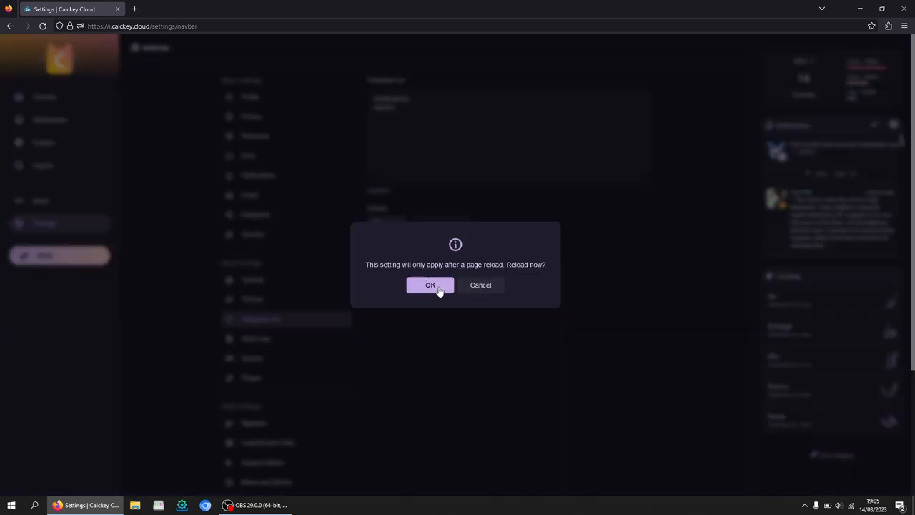
{"action": "left_click", "coordinate": [431, 285]}
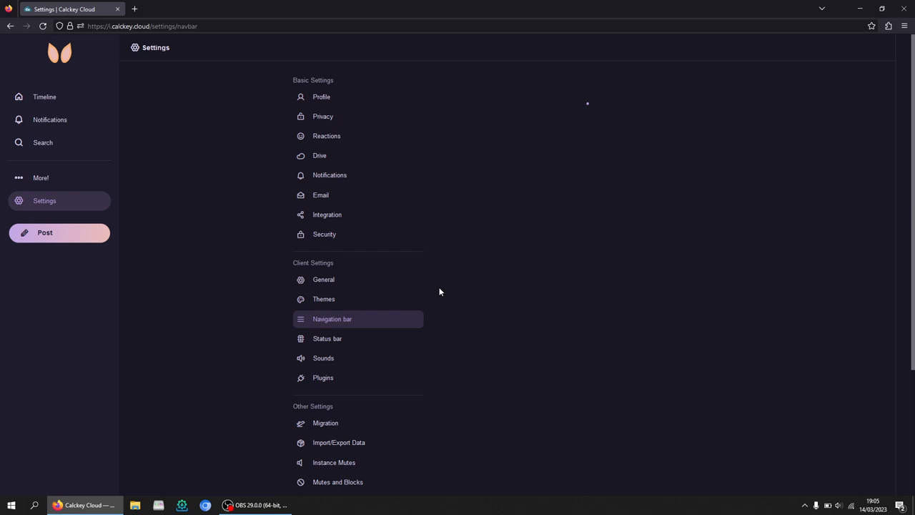
{"action": "left_click", "coordinate": [332, 319]}
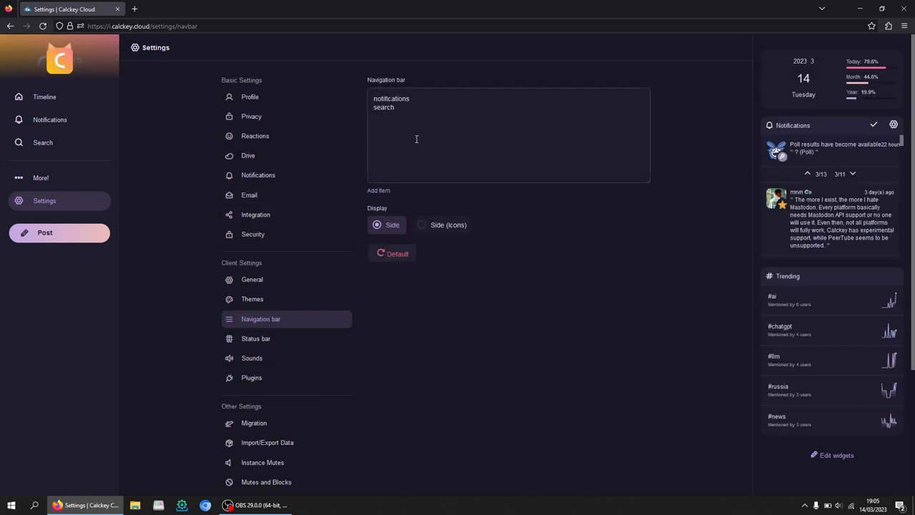
{"action": "mouse_move", "coordinate": [71, 170]}
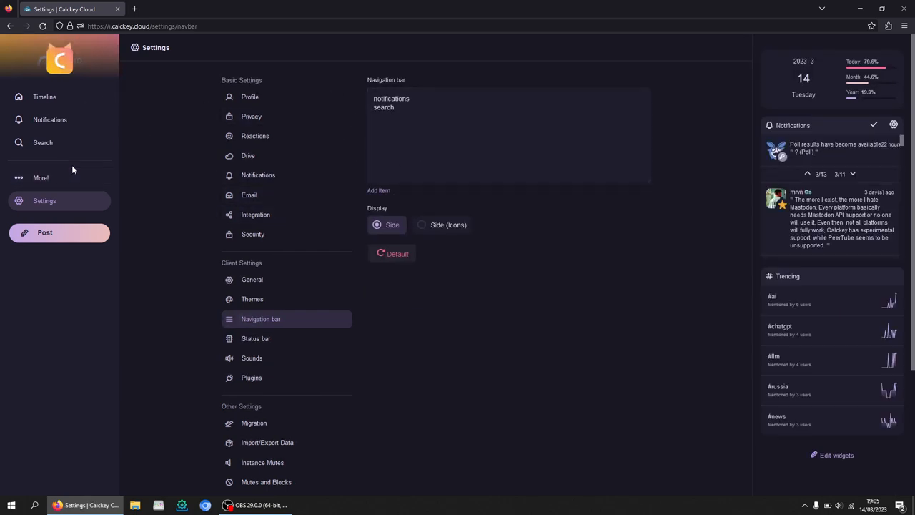
{"action": "mouse_move", "coordinate": [433, 210]}
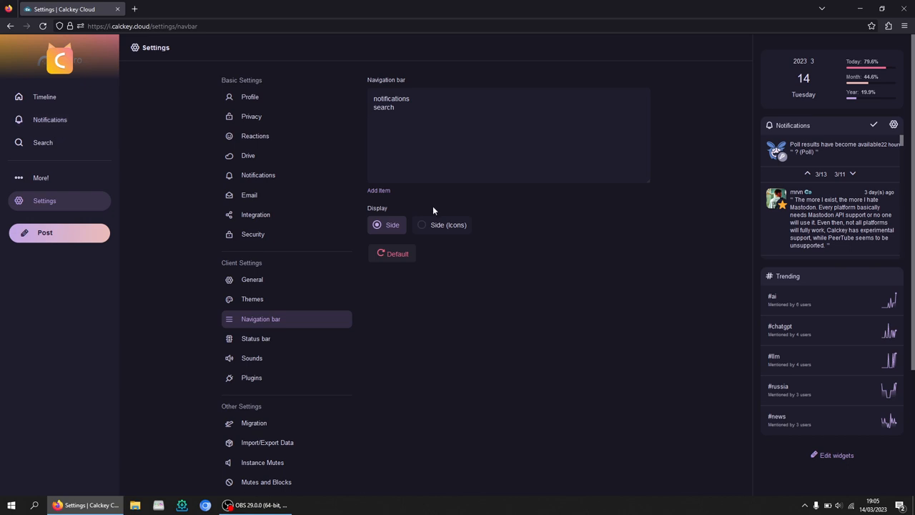
{"action": "mouse_move", "coordinate": [780, 84]}
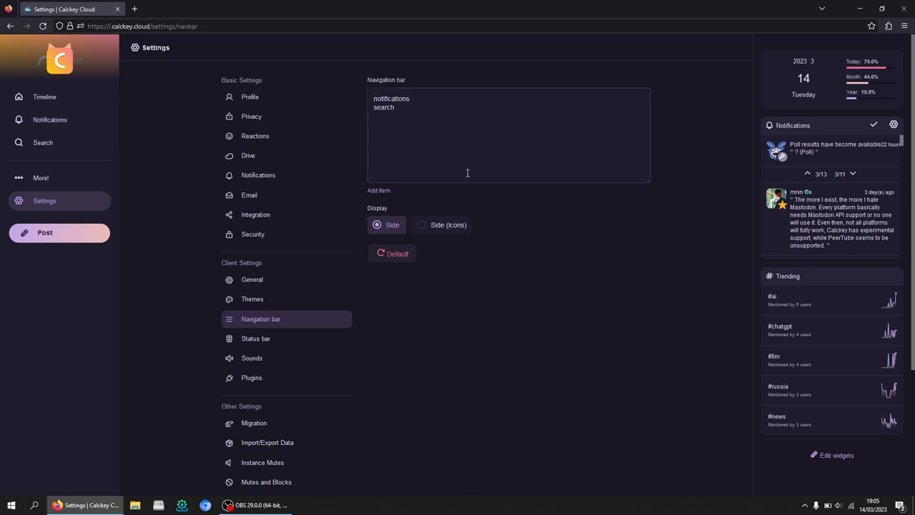
{"action": "left_click", "coordinate": [252, 299]}
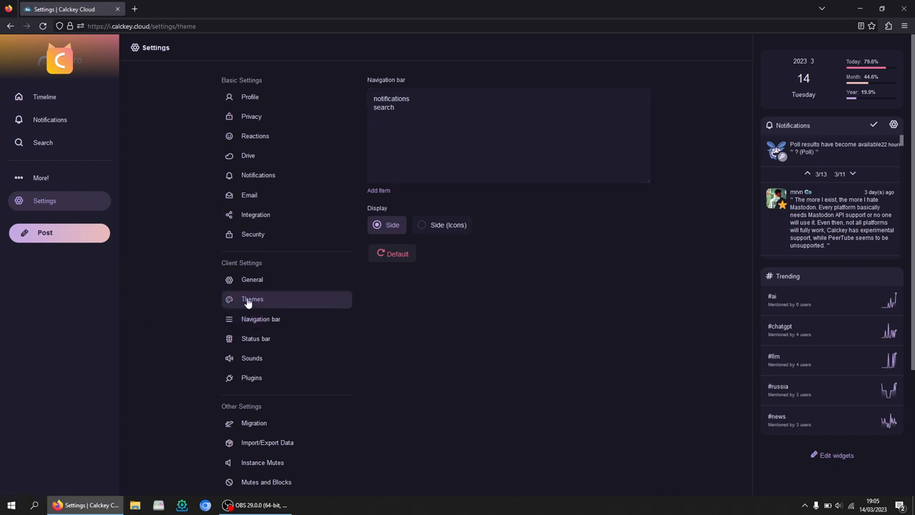
In Themes, flip to light mode and back to dark mode.
{"action": "left_click", "coordinate": [252, 299]}
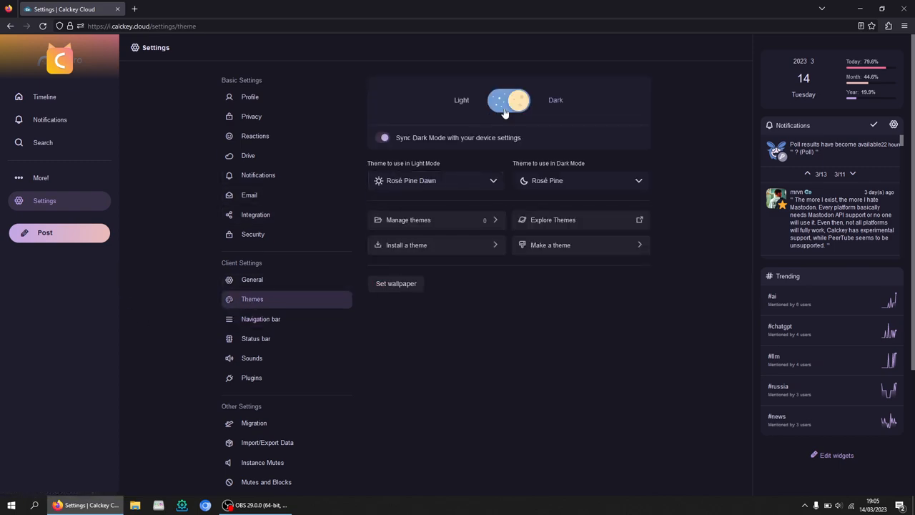
{"action": "left_click", "coordinate": [383, 137]}
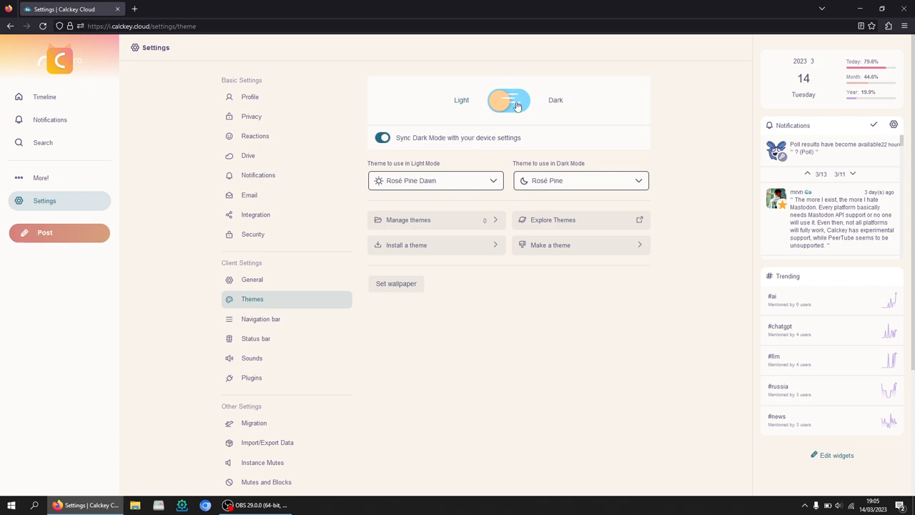
{"action": "left_click", "coordinate": [509, 100]}
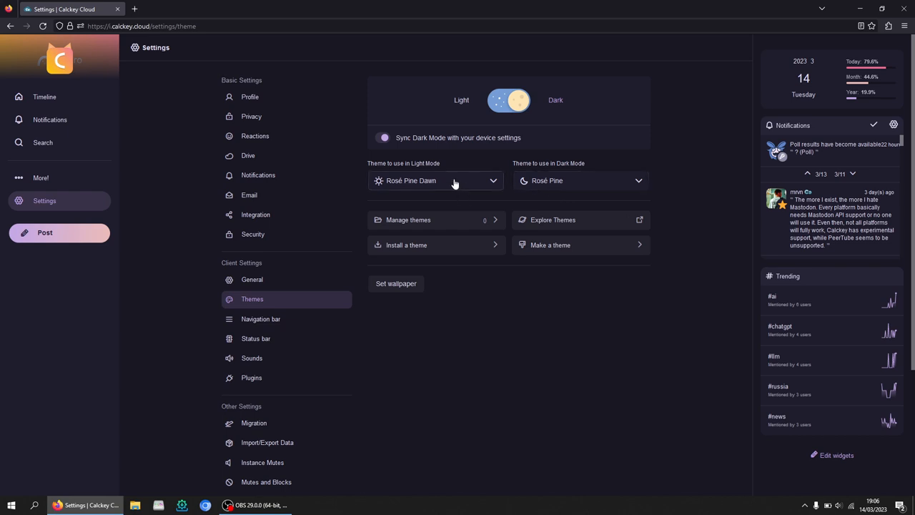
{"action": "left_click", "coordinate": [580, 180]}
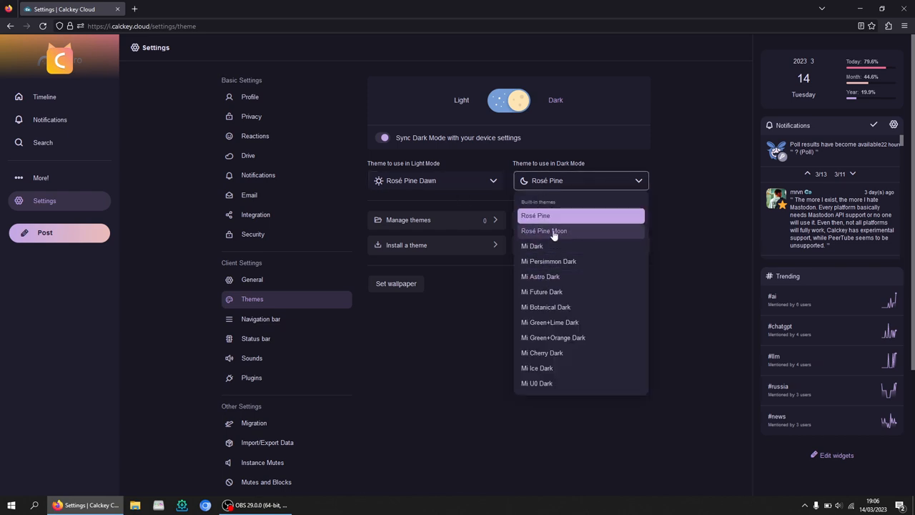
Preview Mi Dark as the dark-mode theme, then settle on Rosé Pine.
{"action": "left_click", "coordinate": [544, 230]}
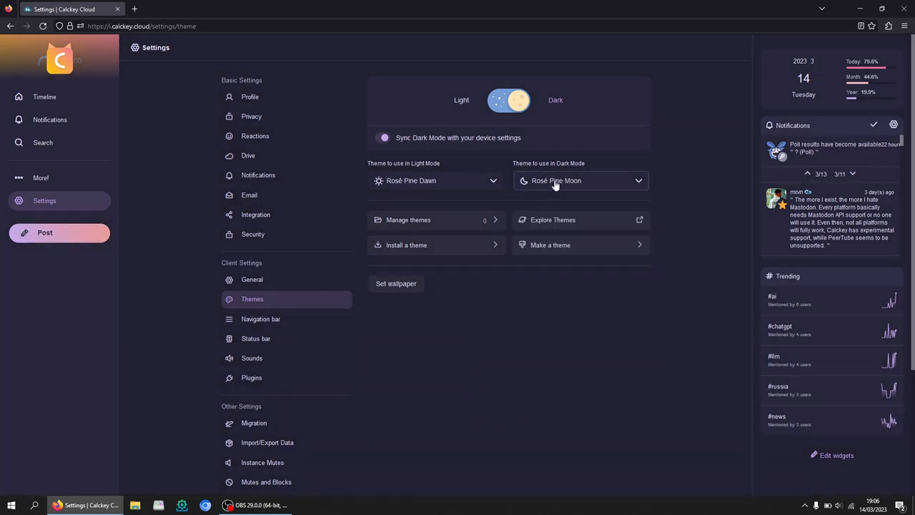
{"action": "left_click", "coordinate": [580, 180]}
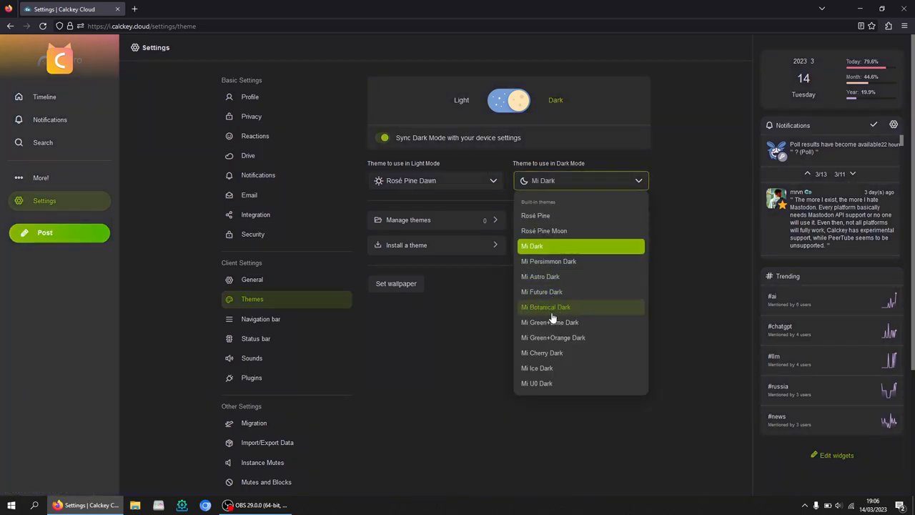
{"action": "left_click", "coordinate": [536, 215]}
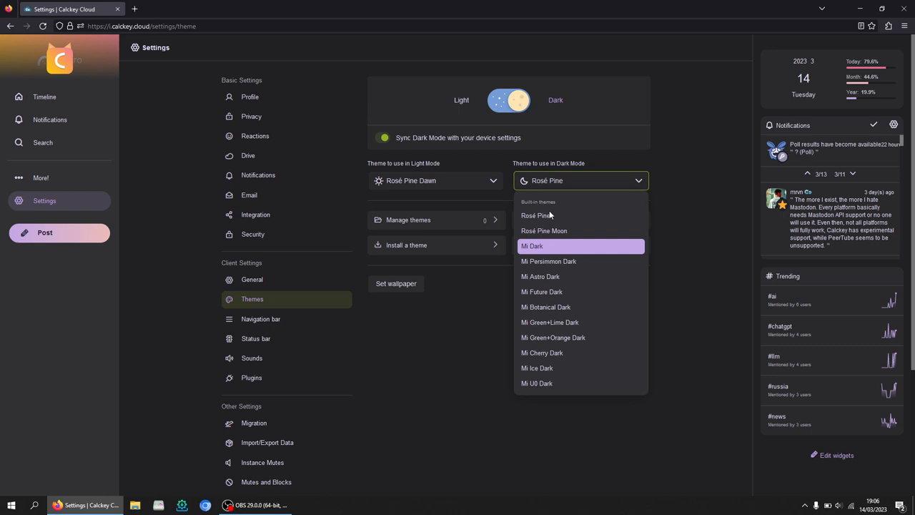
{"action": "left_click", "coordinate": [537, 215]}
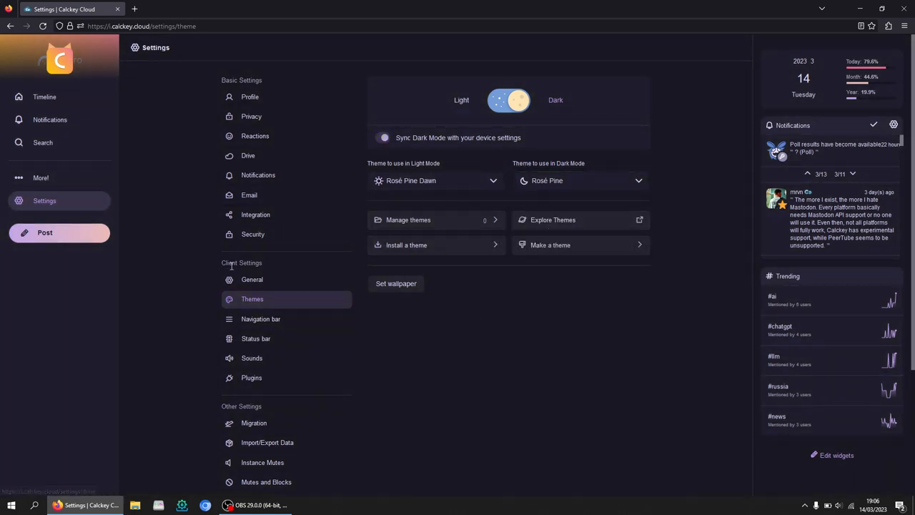
Switch to the General client settings page.
{"action": "left_click", "coordinate": [252, 279]}
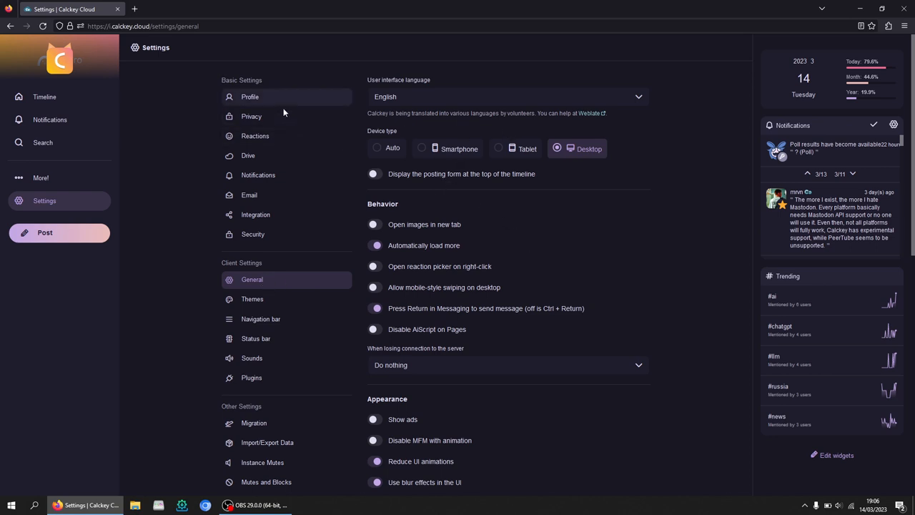
{"action": "mouse_move", "coordinate": [304, 141]}
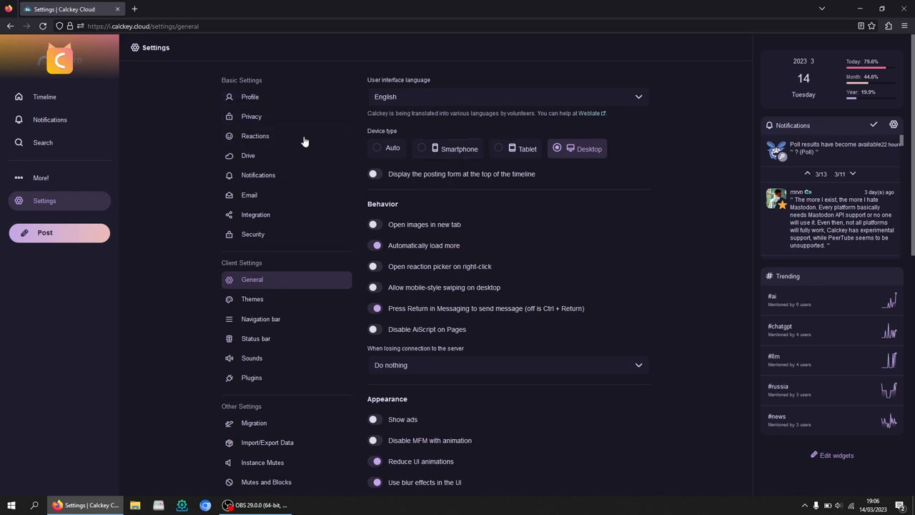
{"action": "mouse_move", "coordinate": [354, 199]}
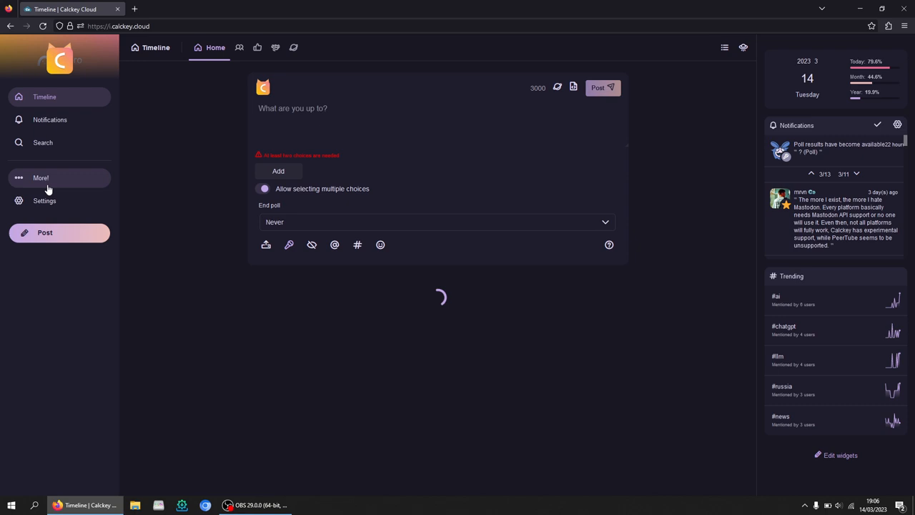
Go to account settings, skim the Profile page and move to the Drive settings.
{"action": "left_click", "coordinate": [44, 200]}
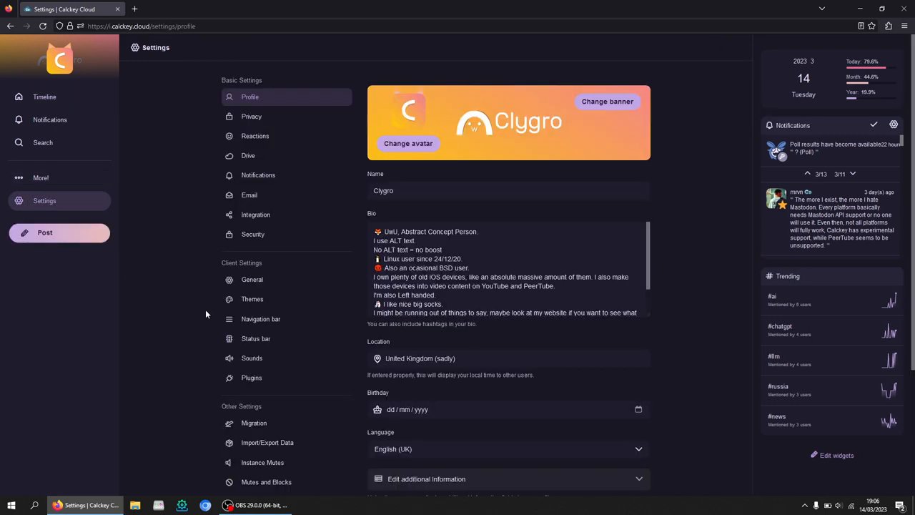
{"action": "scroll", "scroll_direction": "down", "scroll_amount": 3}
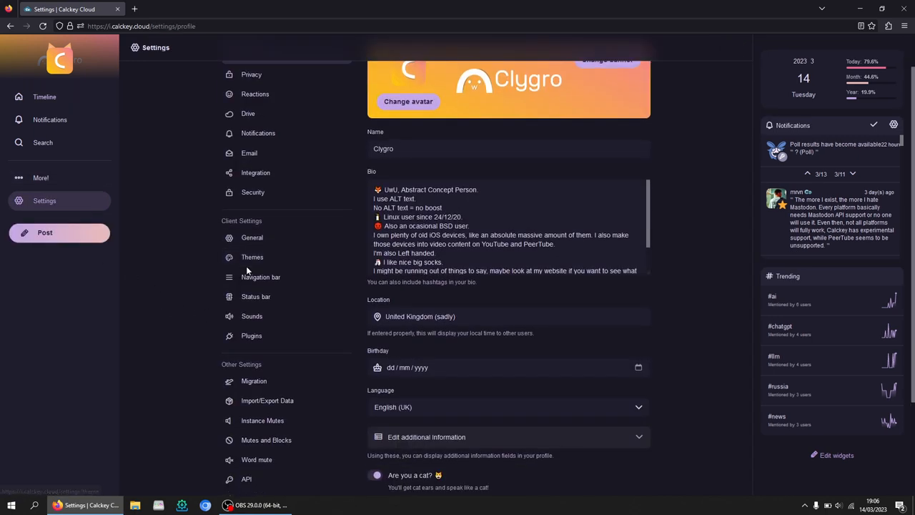
{"action": "scroll", "scroll_direction": "up", "scroll_amount": 3}
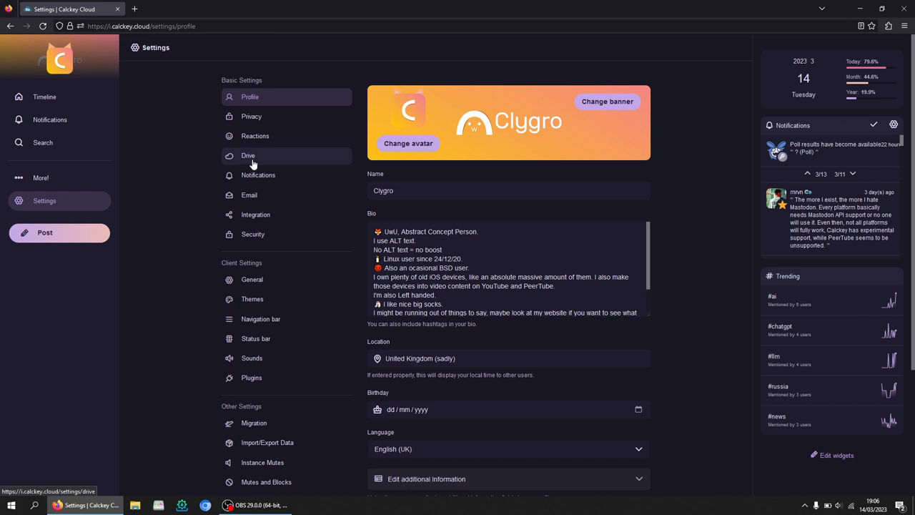
{"action": "left_click", "coordinate": [248, 155]}
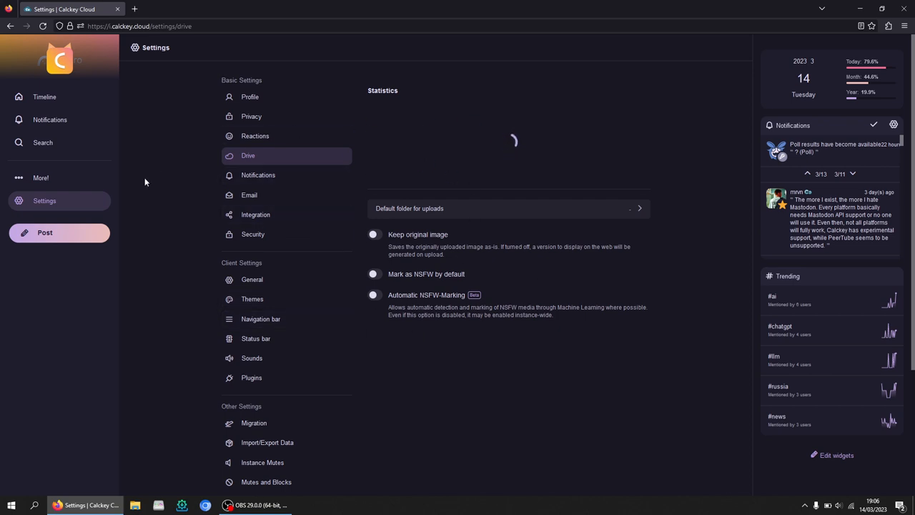
{"action": "mouse_move", "coordinate": [60, 232]}
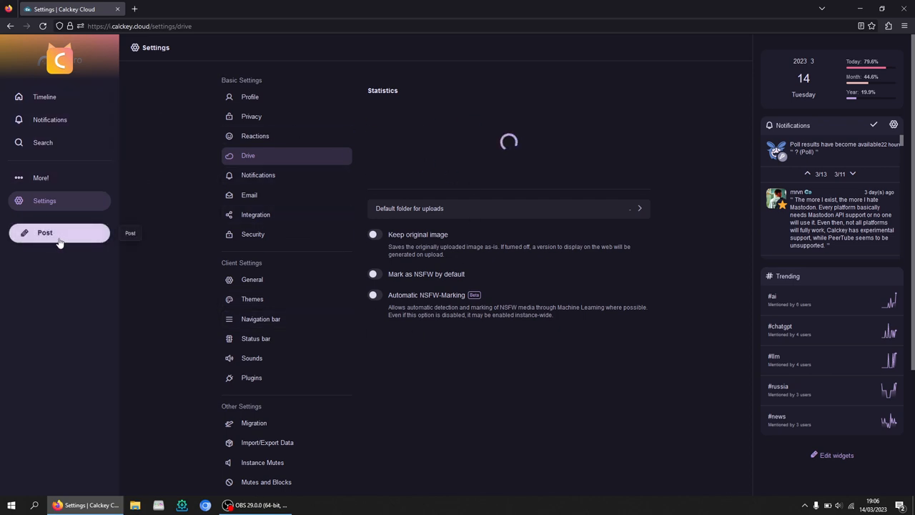
{"action": "mouse_move", "coordinate": [311, 116]}
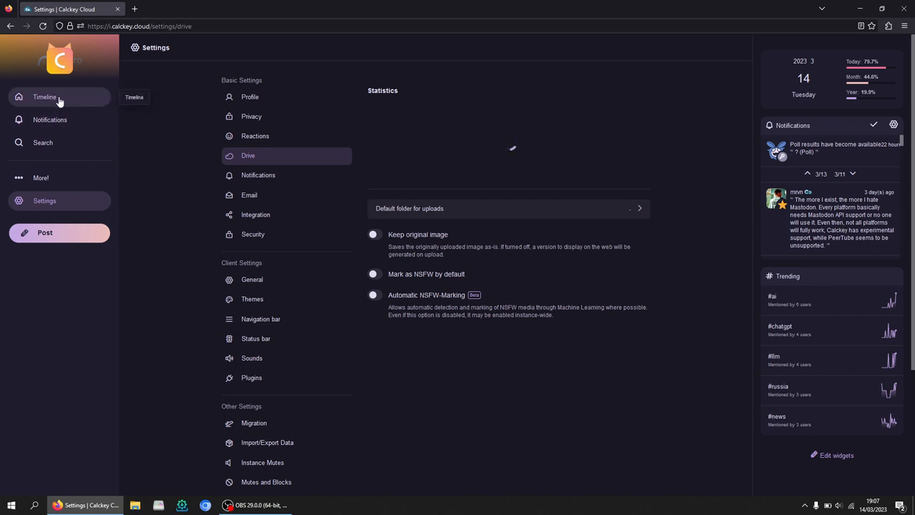
Set the reaction picker to small size with nine columns, then return to the home timeline.
{"action": "left_click", "coordinate": [255, 135]}
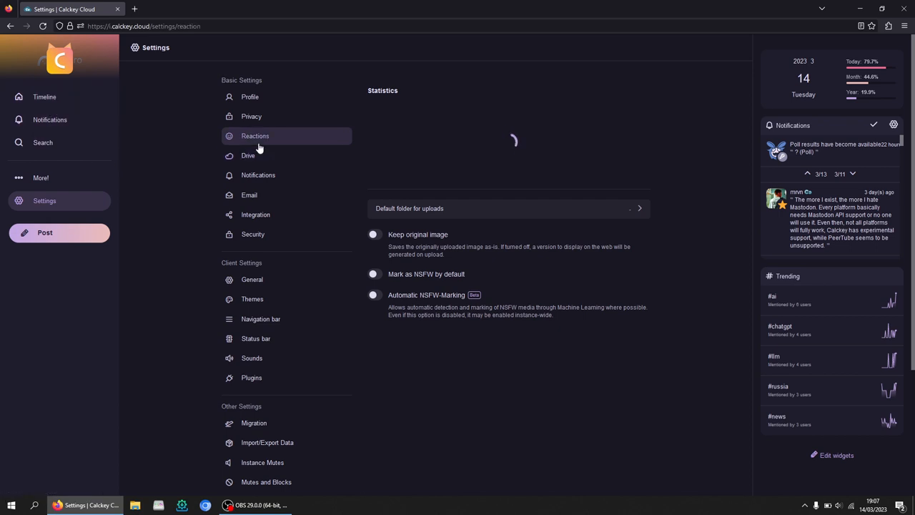
{"action": "left_click", "coordinate": [255, 136]}
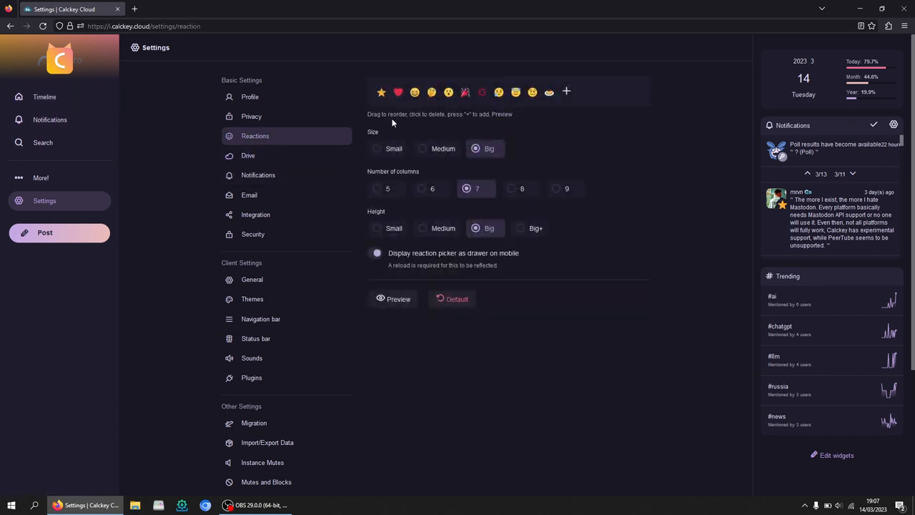
{"action": "mouse_move", "coordinate": [550, 194]}
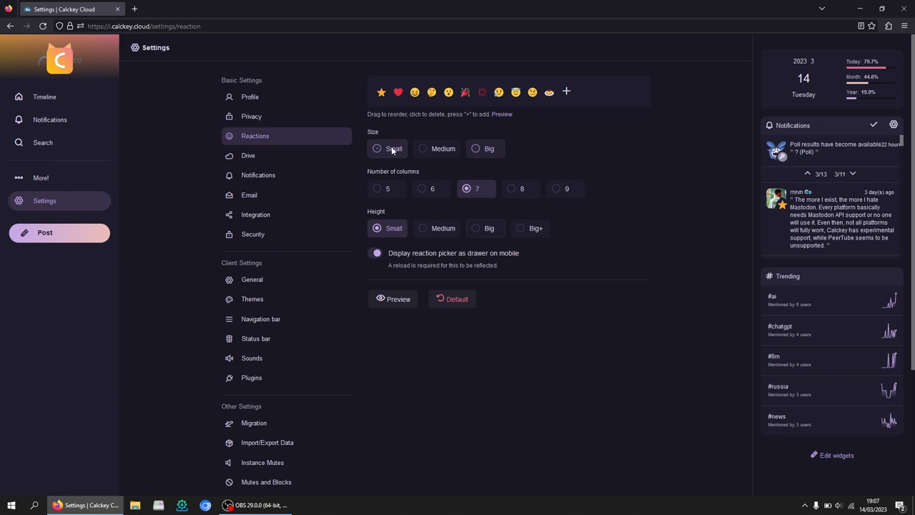
{"action": "left_click", "coordinate": [556, 188]}
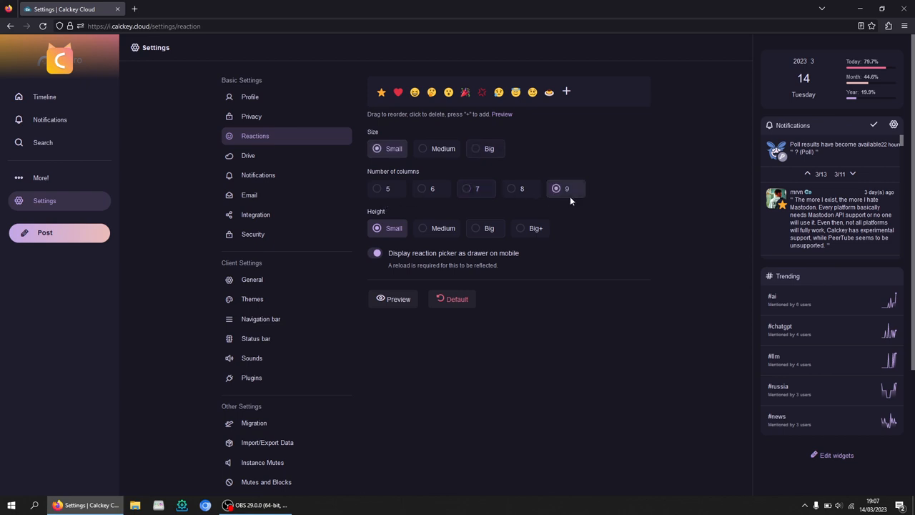
{"action": "mouse_move", "coordinate": [222, 199]}
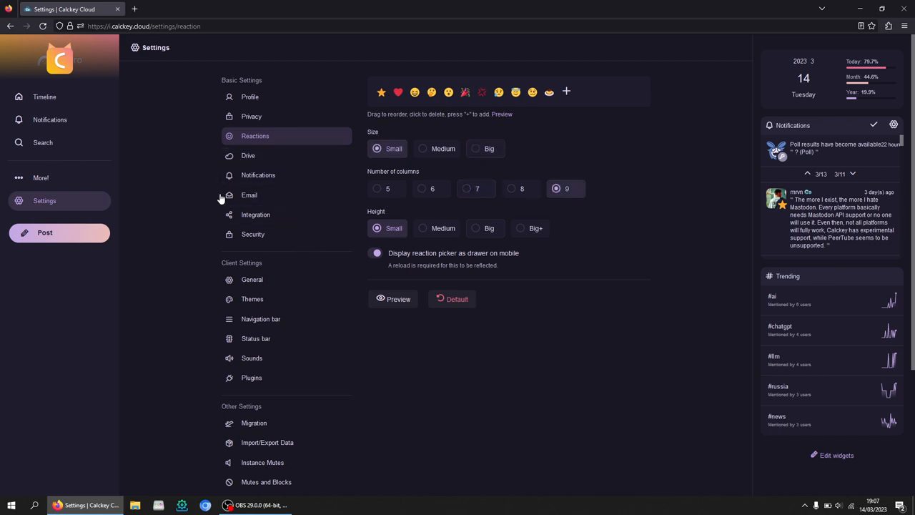
{"action": "left_click", "coordinate": [45, 96]}
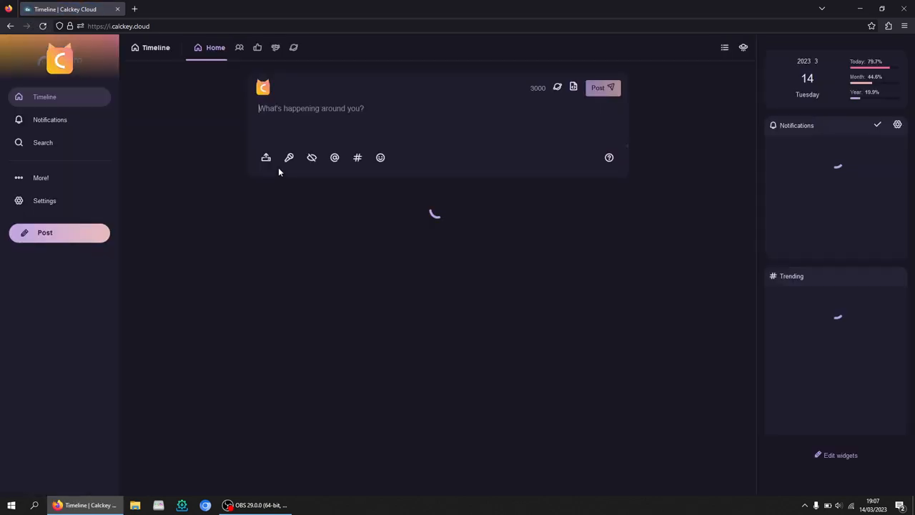
{"action": "mouse_move", "coordinate": [251, 329]}
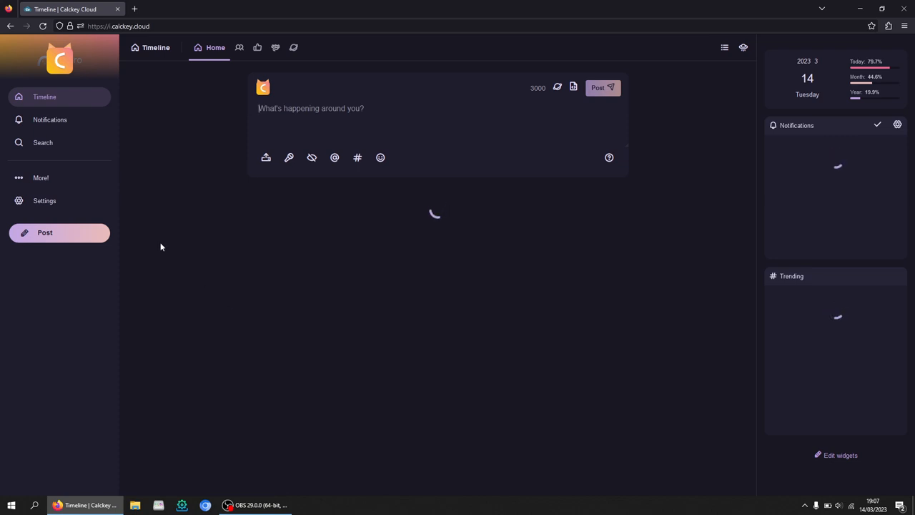
{"action": "left_click", "coordinate": [45, 200]}
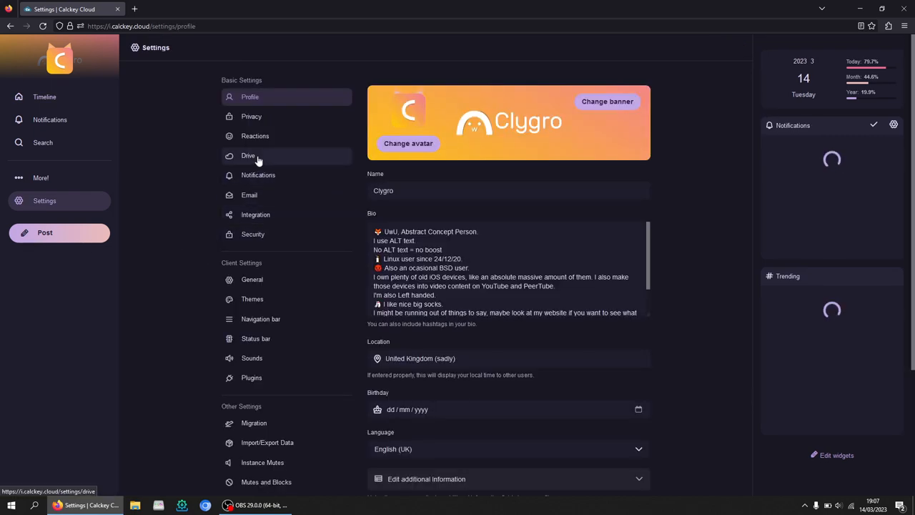
{"action": "left_click", "coordinate": [249, 194]}
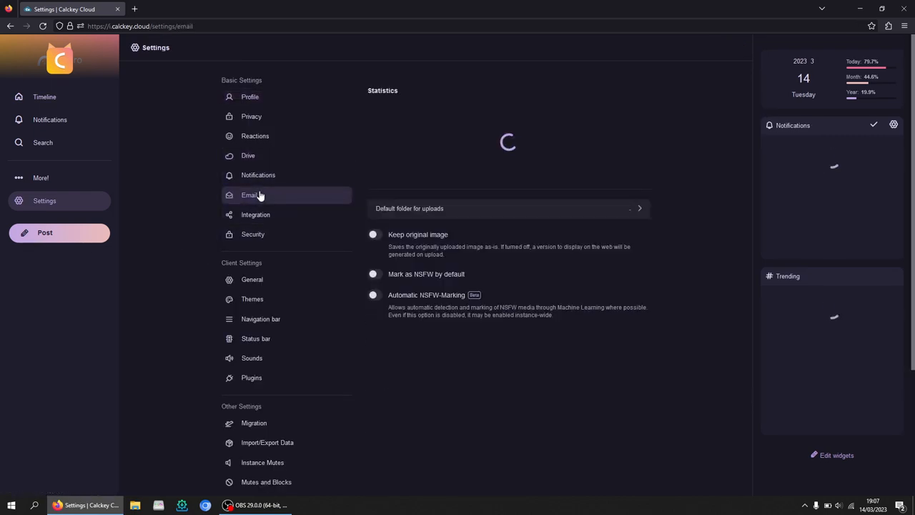
{"action": "left_click", "coordinate": [249, 194]}
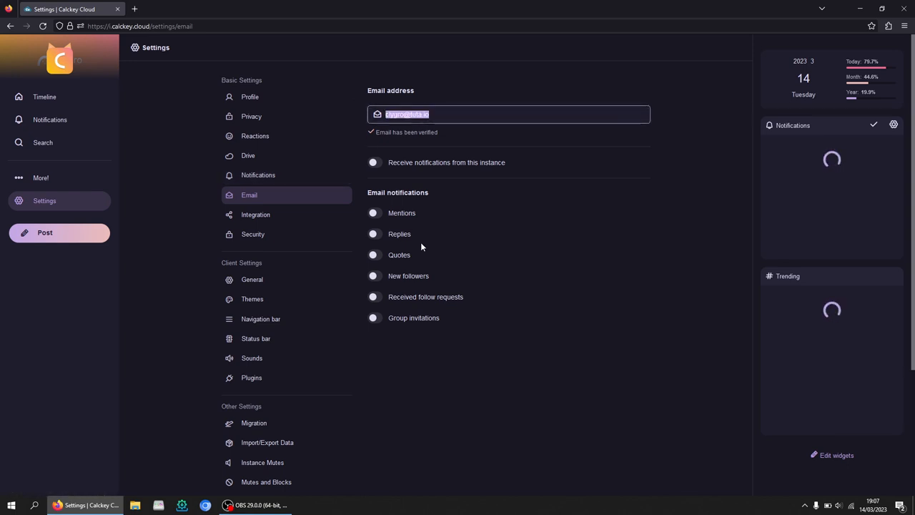
{"action": "left_click", "coordinate": [255, 215]}
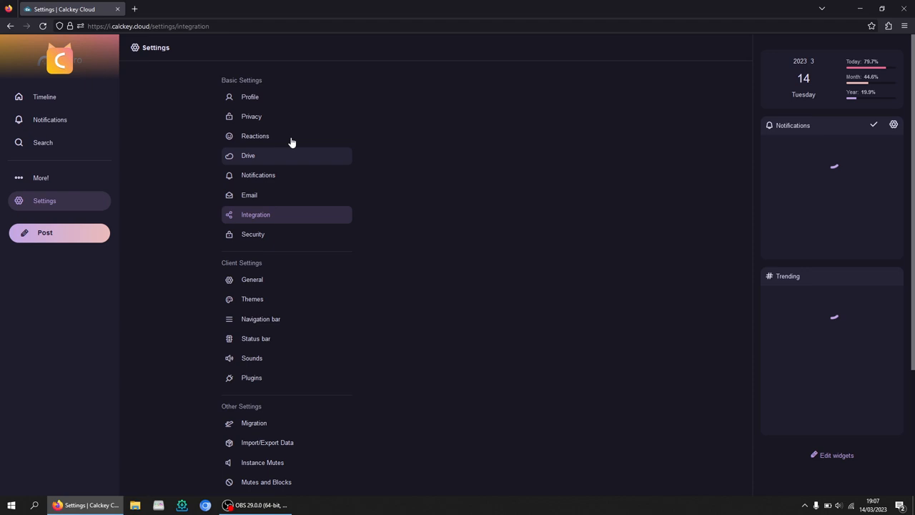
{"action": "left_click", "coordinate": [258, 175]}
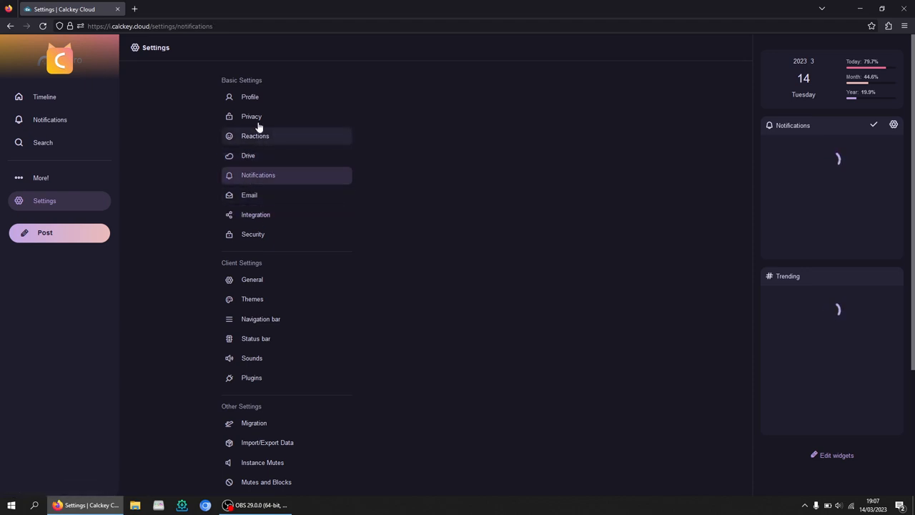
{"action": "left_click", "coordinate": [255, 136]}
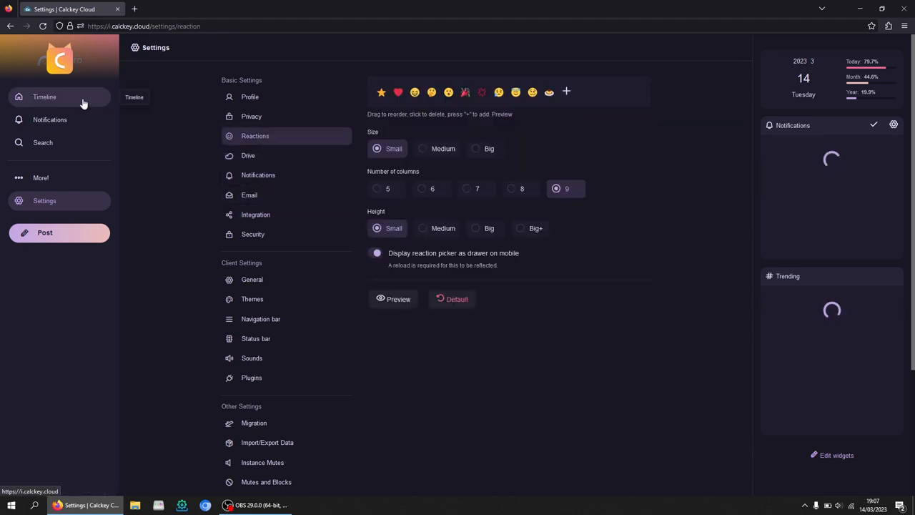
{"action": "left_click", "coordinate": [44, 97]}
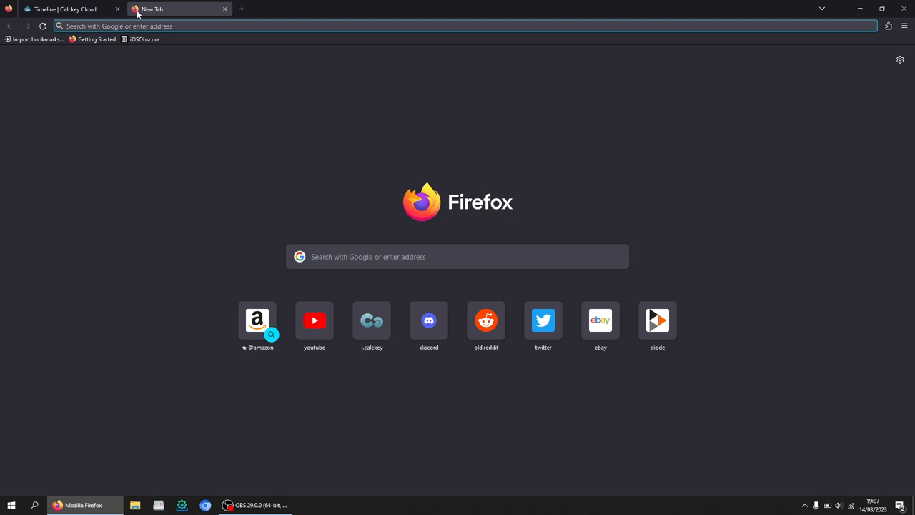
Enter 'brutal' in the new tab's address bar to reach brutaldon.org.
{"action": "type", "text": "brutal"}
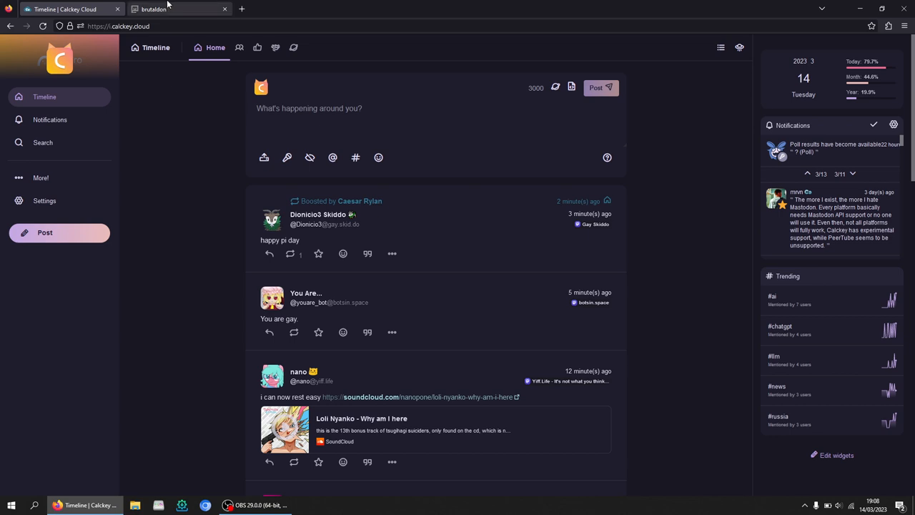
Log in to Brutaldon with i.calckey.cloud as the instance.
{"action": "left_click", "coordinate": [179, 9]}
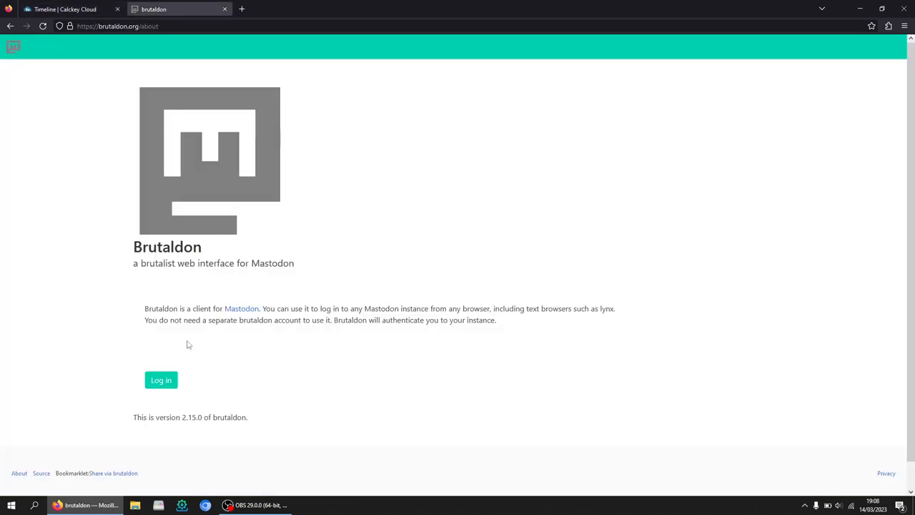
{"action": "left_click", "coordinate": [161, 380]}
{"action": "type", "text": "i"}
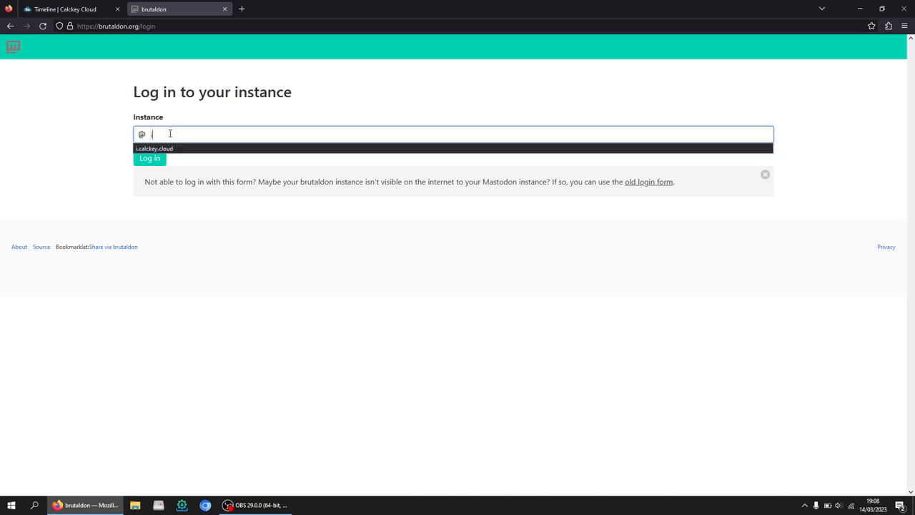
{"action": "type", "text": ".calcke"}
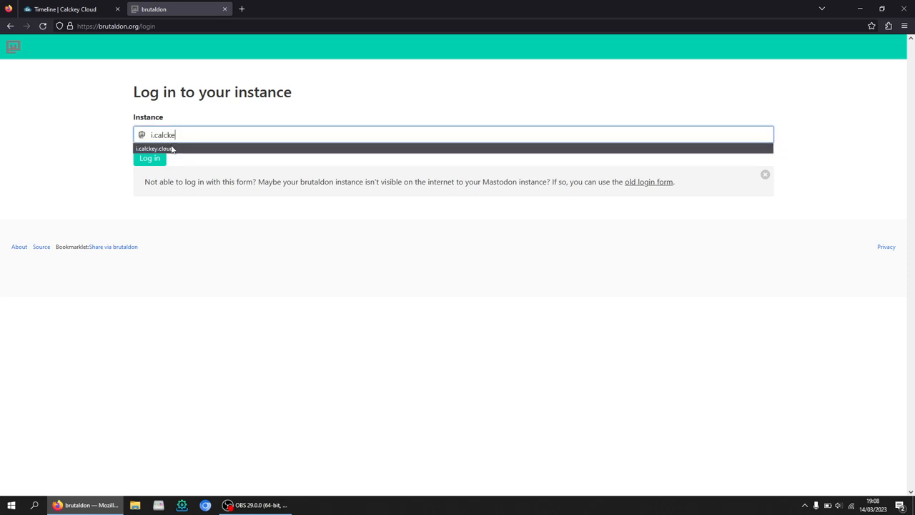
{"action": "left_click", "coordinate": [153, 148]}
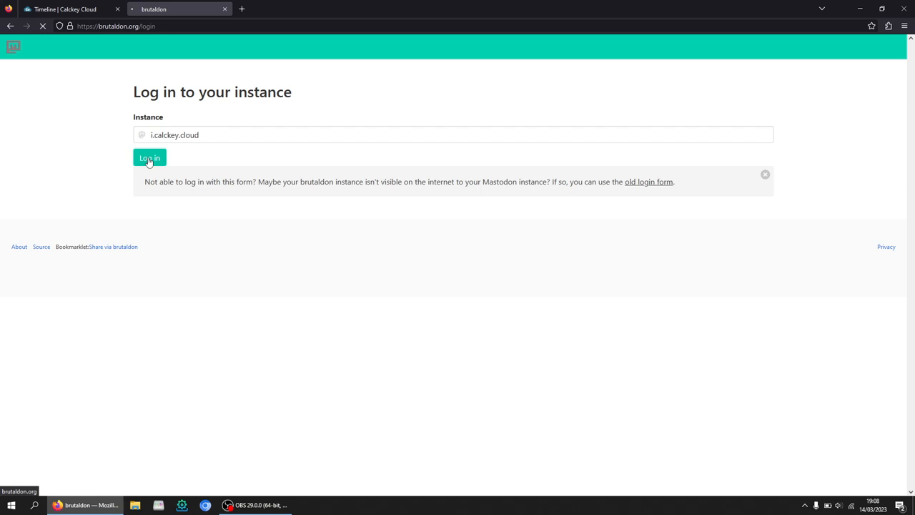
{"action": "left_click", "coordinate": [150, 158]}
{"action": "type", "text": "bruta"}
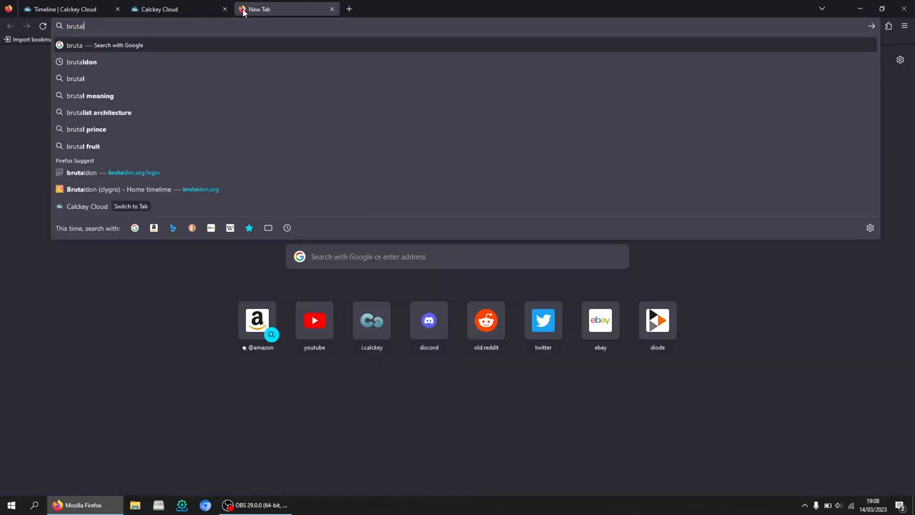
Reopen the Brutaldon login page and submit i.calckey.cloud again.
{"action": "left_click", "coordinate": [107, 173]}
{"action": "type", "text": "i.c"}
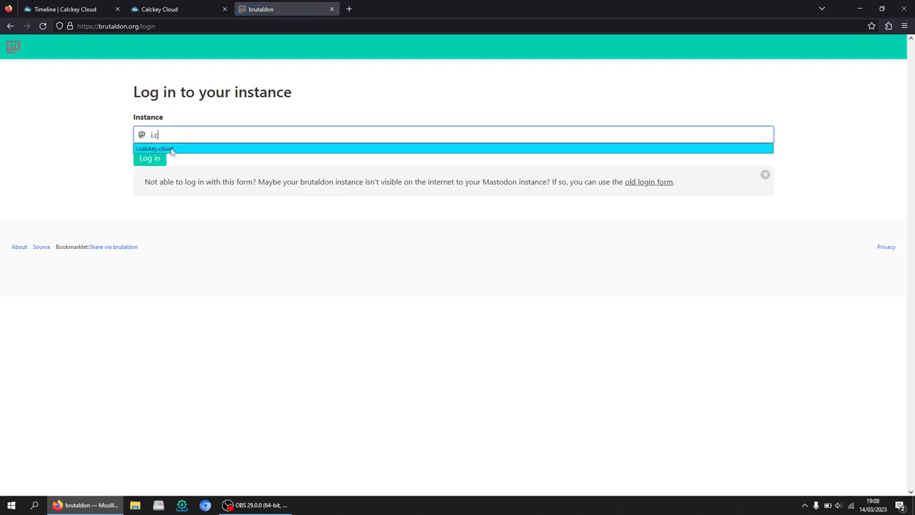
{"action": "left_click", "coordinate": [150, 157]}
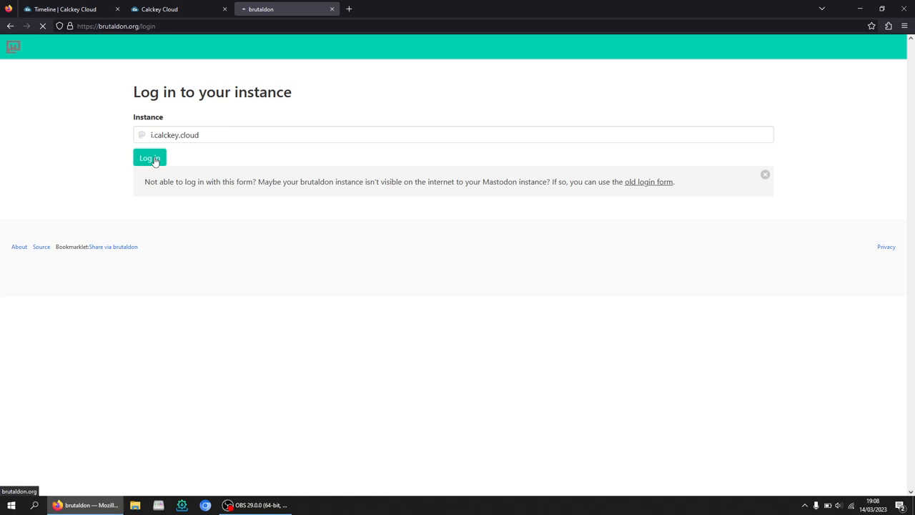
{"action": "left_click", "coordinate": [150, 157]}
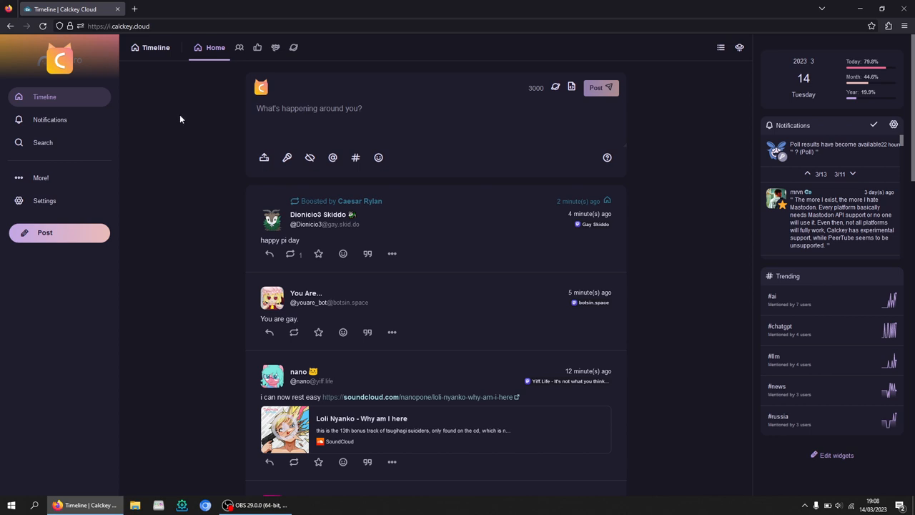
{"action": "mouse_move", "coordinate": [177, 135]}
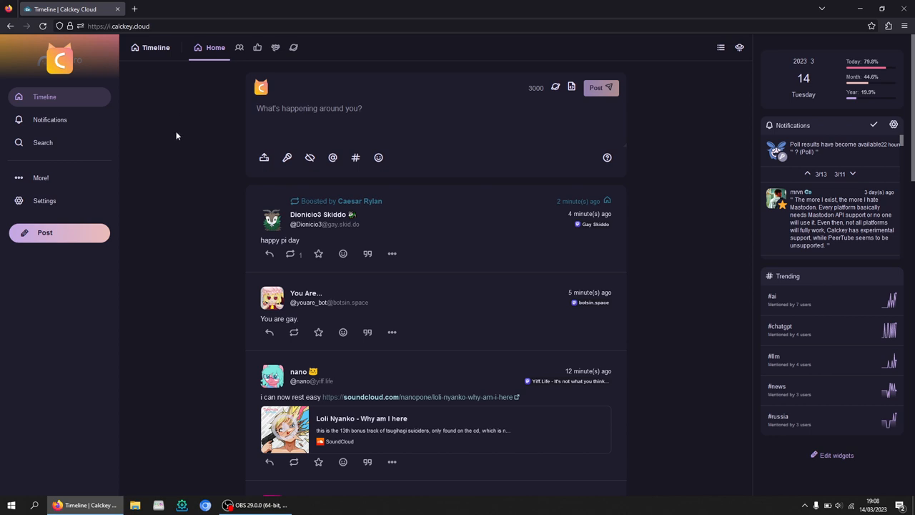
{"action": "mouse_move", "coordinate": [190, 307]}
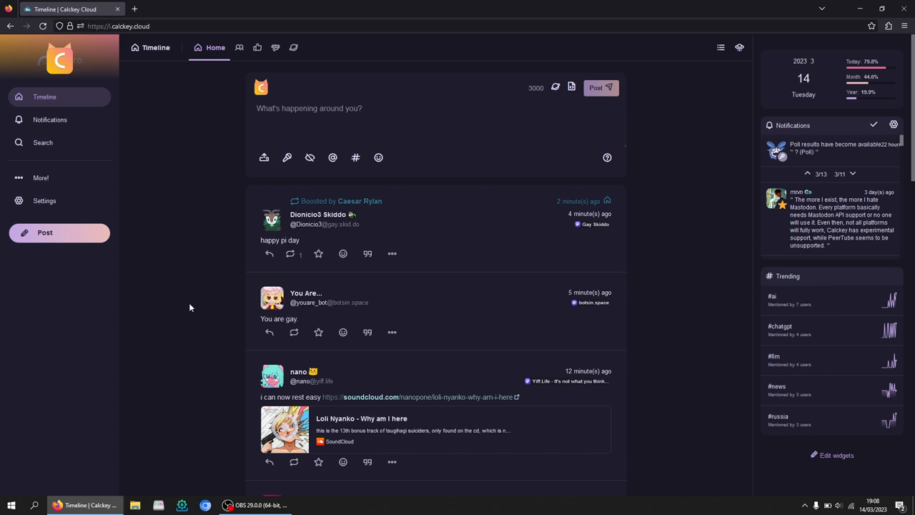
Scroll down the home timeline and bring up the More! panel of extra features.
{"action": "scroll", "scroll_direction": "down", "scroll_amount": 3}
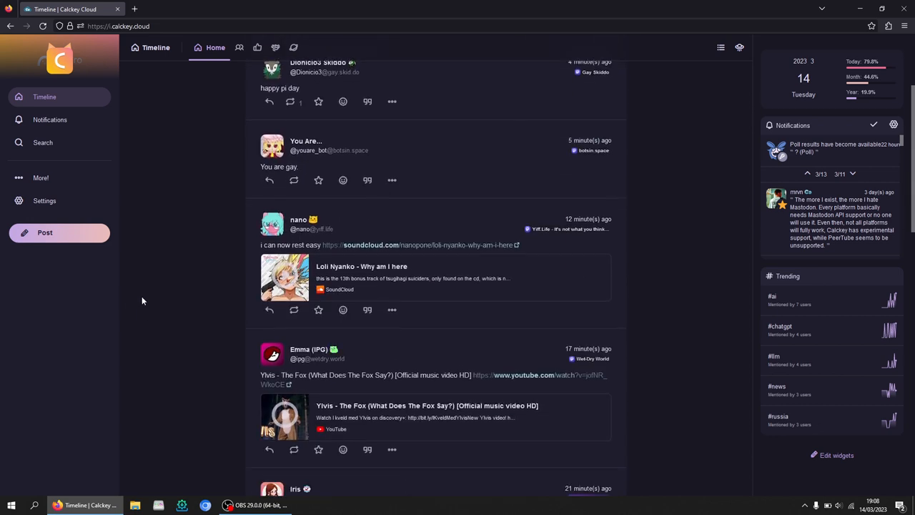
{"action": "scroll", "scroll_direction": "down", "scroll_amount": 3}
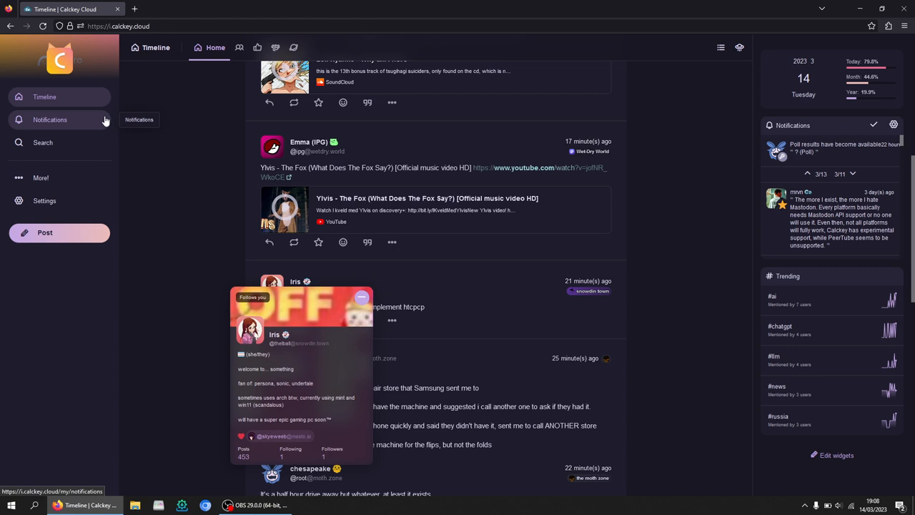
{"action": "left_click", "coordinate": [41, 177]}
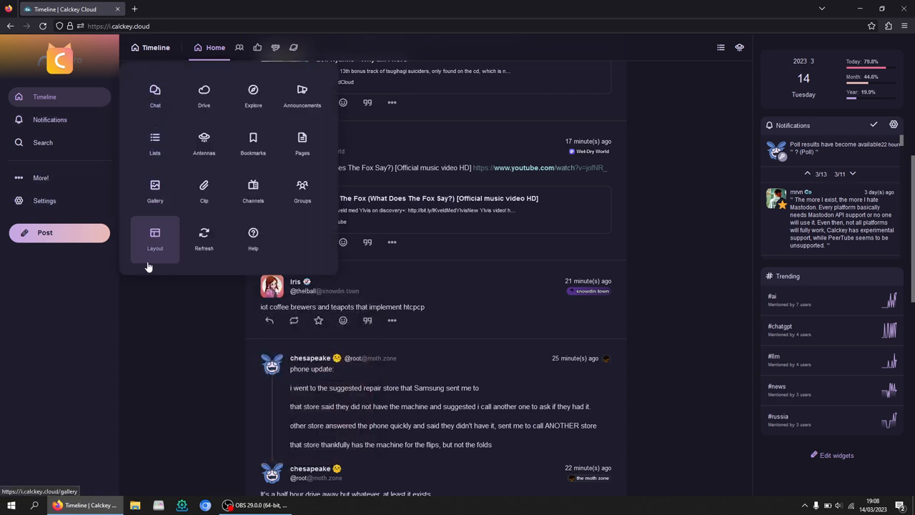
{"action": "mouse_move", "coordinate": [234, 284]}
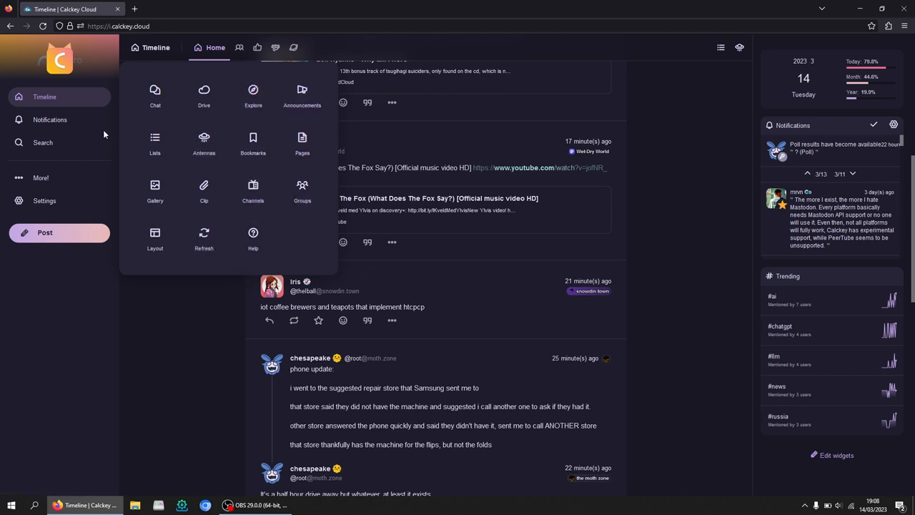
{"action": "mouse_move", "coordinate": [204, 189]}
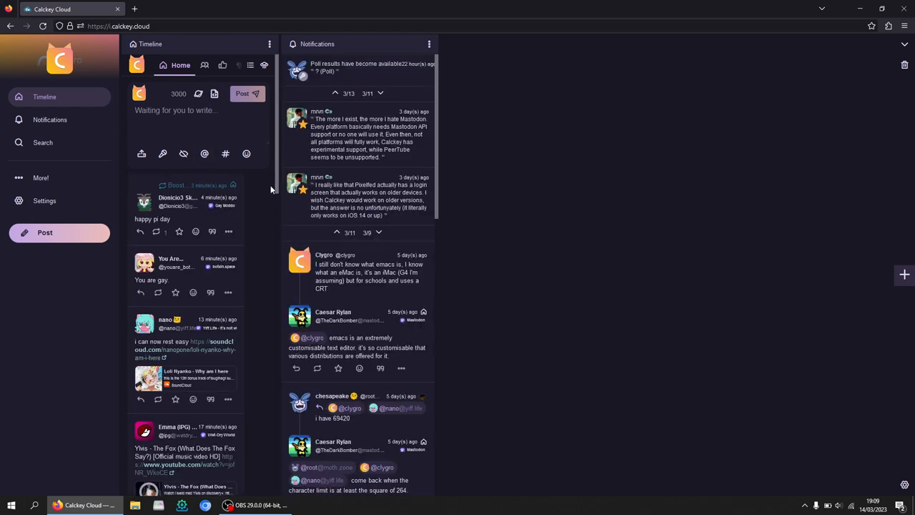
{"action": "mouse_move", "coordinate": [145, 256]}
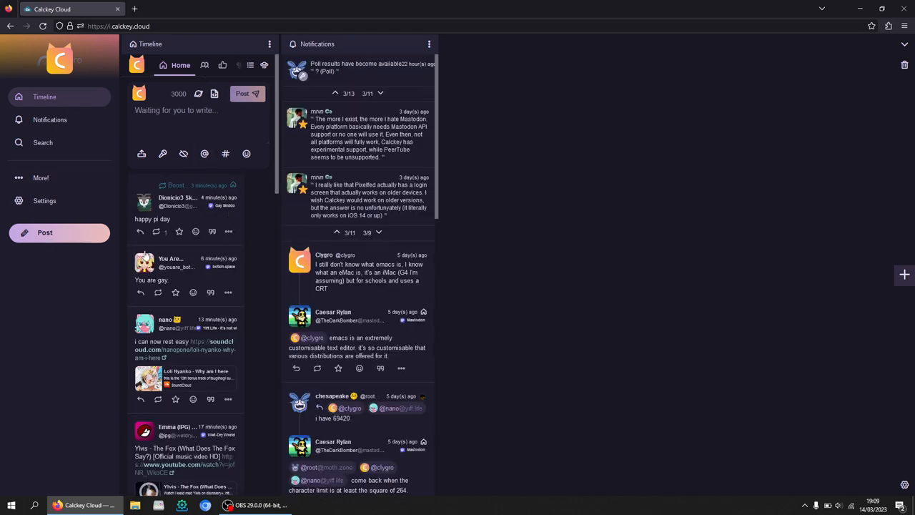
{"action": "mouse_move", "coordinate": [44, 200]}
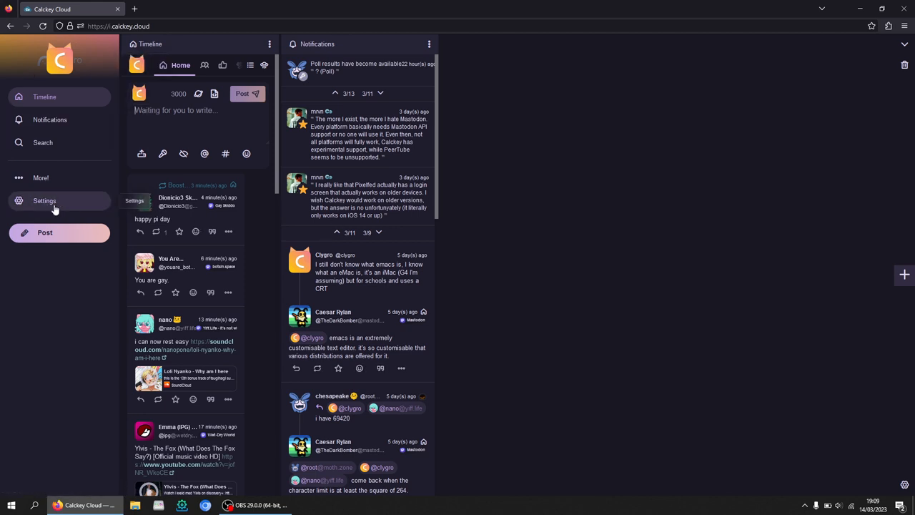
Bring up Settings from the sidebar and show it as a full column in the page.
{"action": "left_click", "coordinate": [44, 200]}
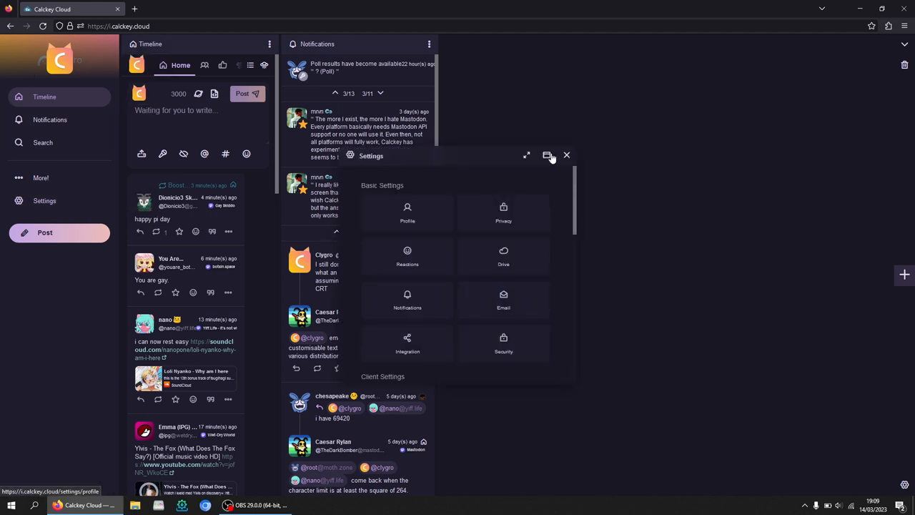
{"action": "left_click", "coordinate": [567, 155]}
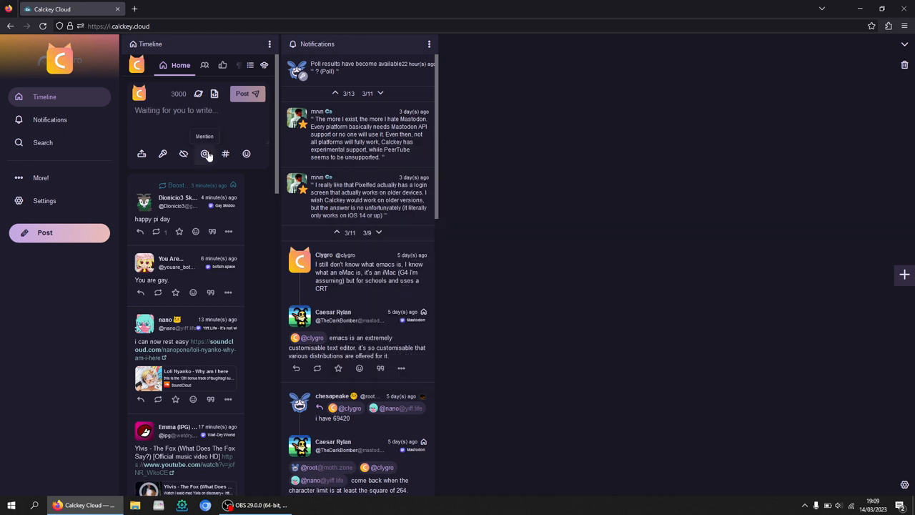
{"action": "left_click", "coordinate": [40, 177]}
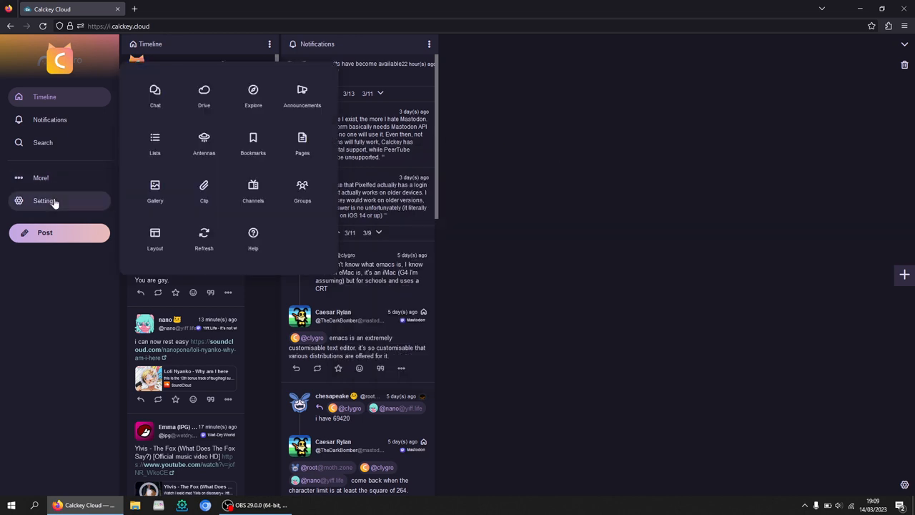
{"action": "left_click", "coordinate": [44, 201]}
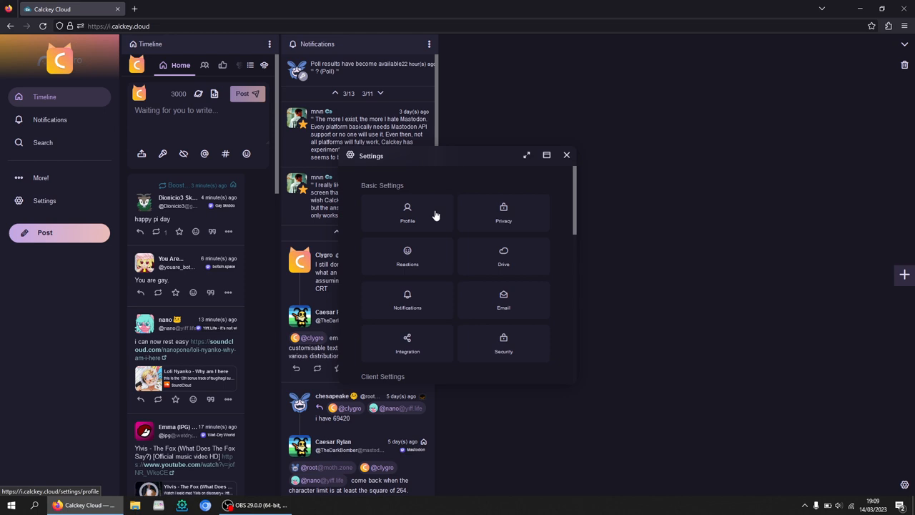
{"action": "scroll", "scroll_direction": "down", "scroll_amount": 3}
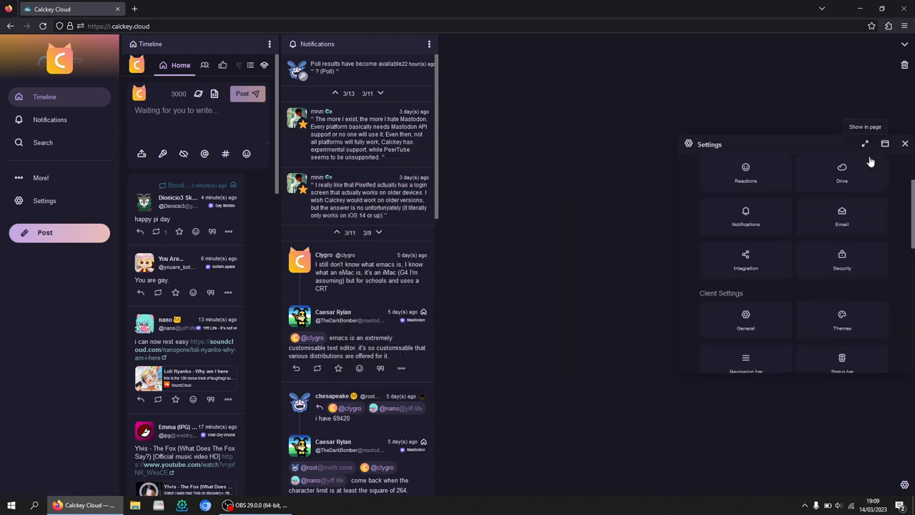
{"action": "left_click", "coordinate": [864, 144]}
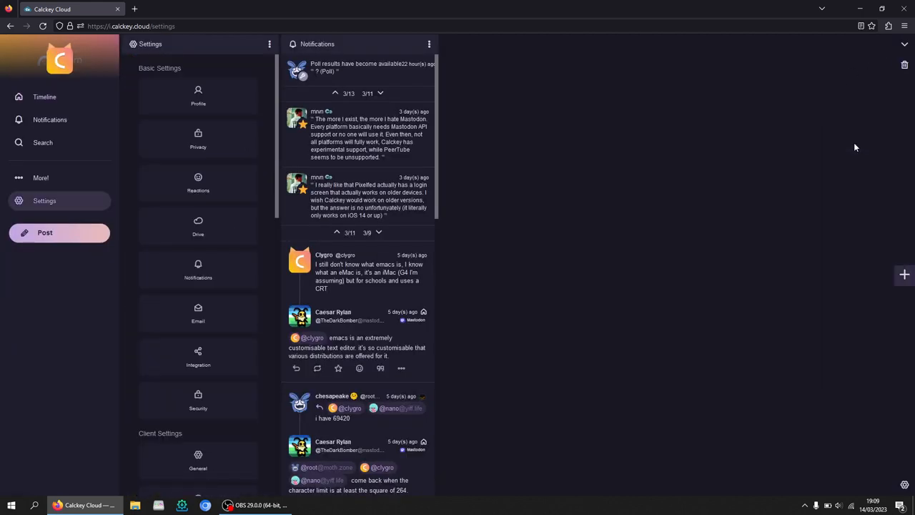
{"action": "scroll", "scroll_direction": "down", "scroll_amount": 3}
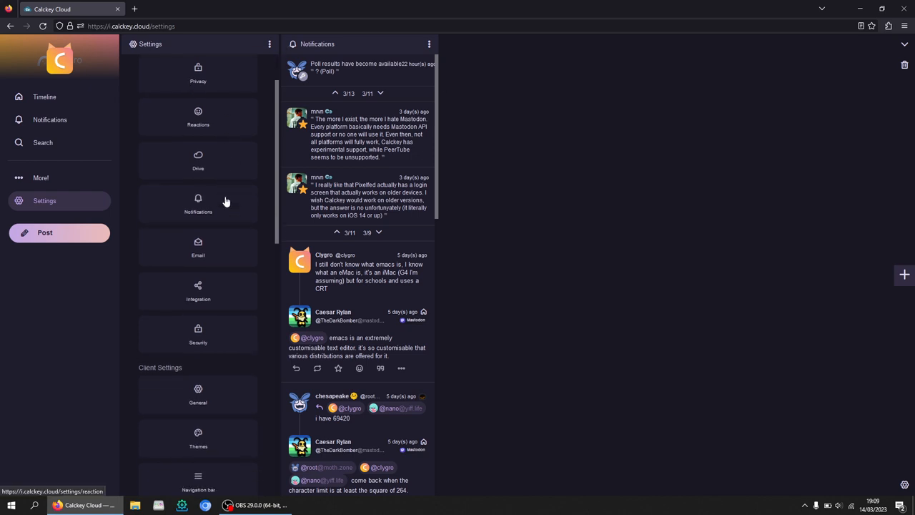
{"action": "scroll", "scroll_direction": "down", "scroll_amount": 3}
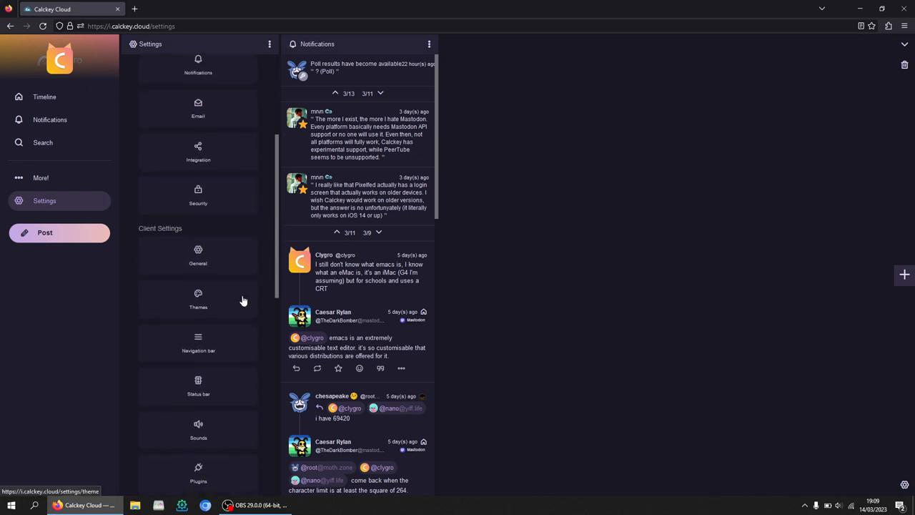
{"action": "left_click", "coordinate": [198, 254]}
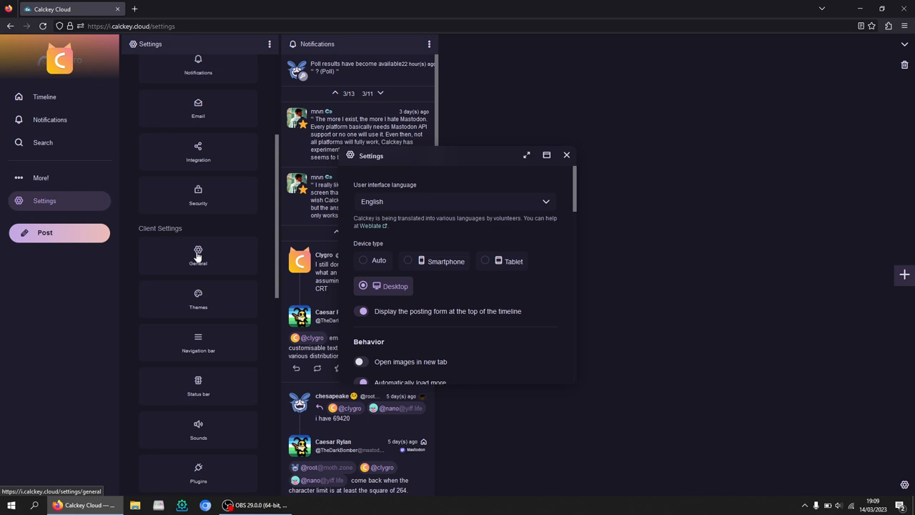
{"action": "scroll", "scroll_direction": "down", "scroll_amount": 3}
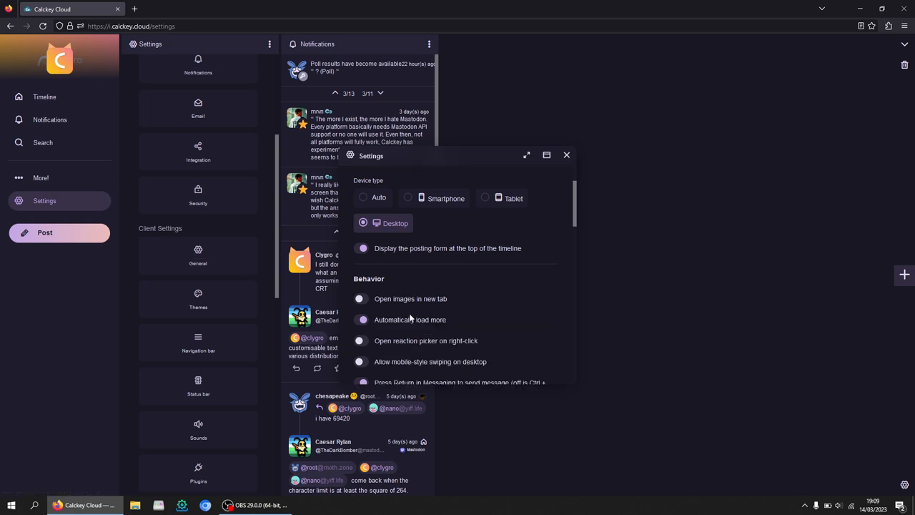
{"action": "scroll", "scroll_direction": "down", "scroll_amount": 3}
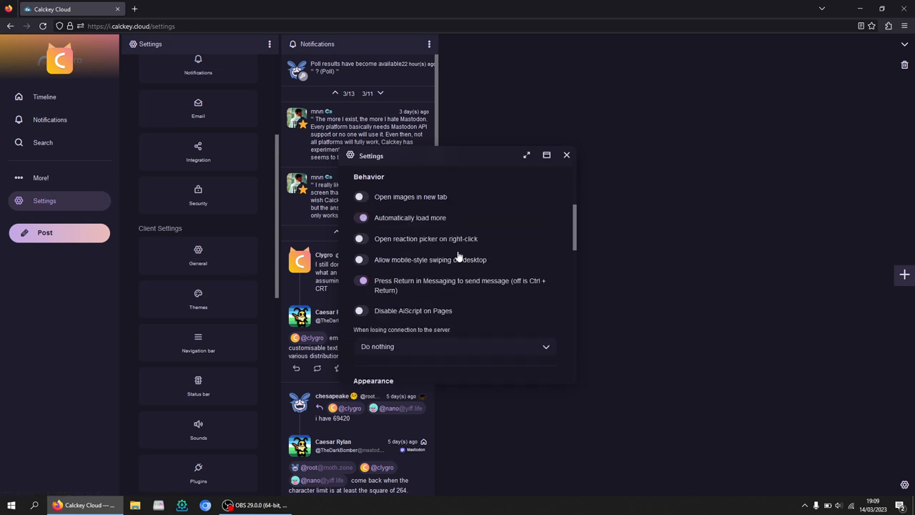
{"action": "scroll", "scroll_direction": "down", "scroll_amount": 3}
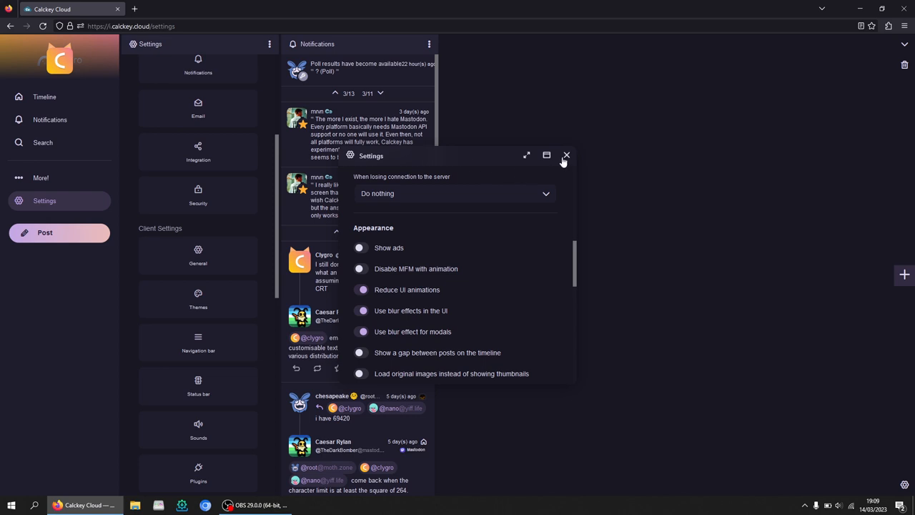
{"action": "scroll", "scroll_direction": "up", "scroll_amount": 3}
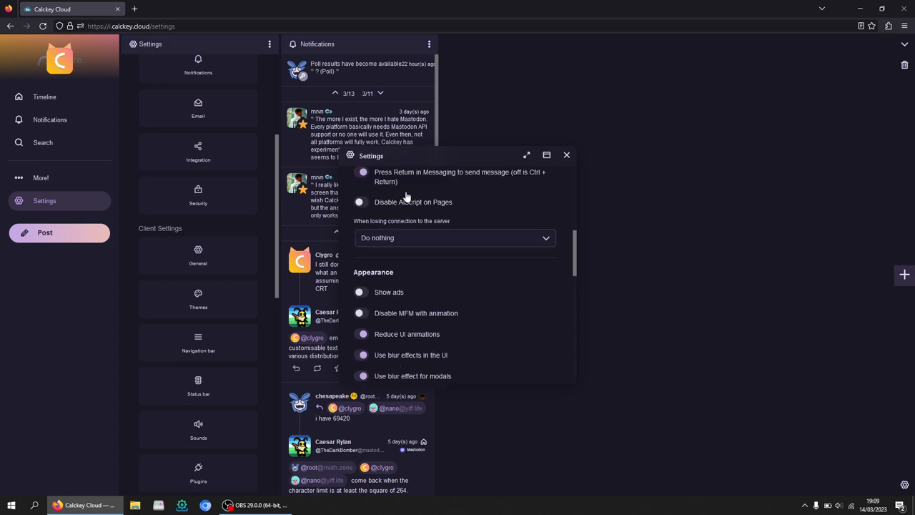
{"action": "scroll", "scroll_direction": "up", "scroll_amount": 3}
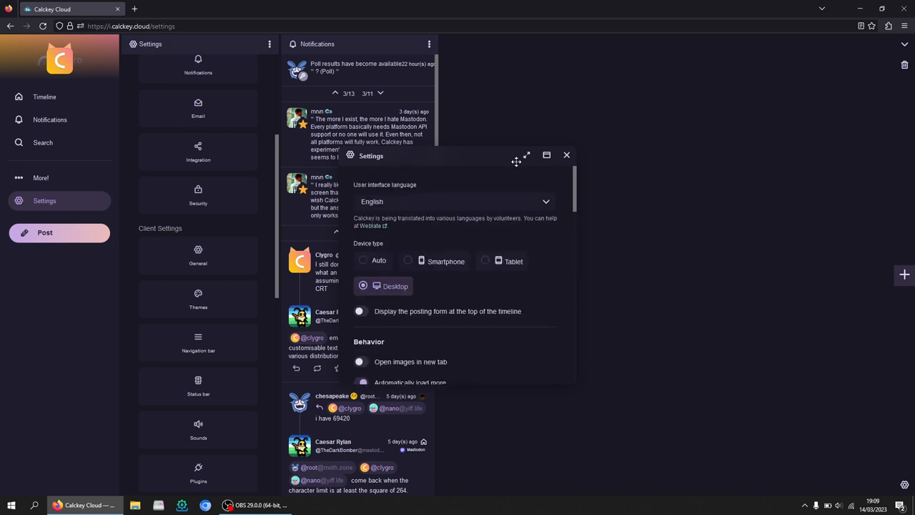
{"action": "left_click", "coordinate": [567, 155]}
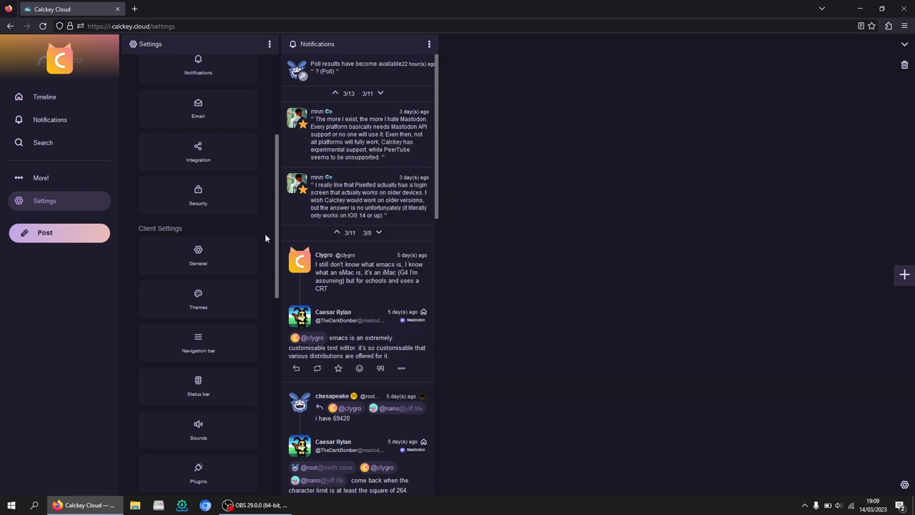
{"action": "scroll", "scroll_direction": "down", "scroll_amount": 3}
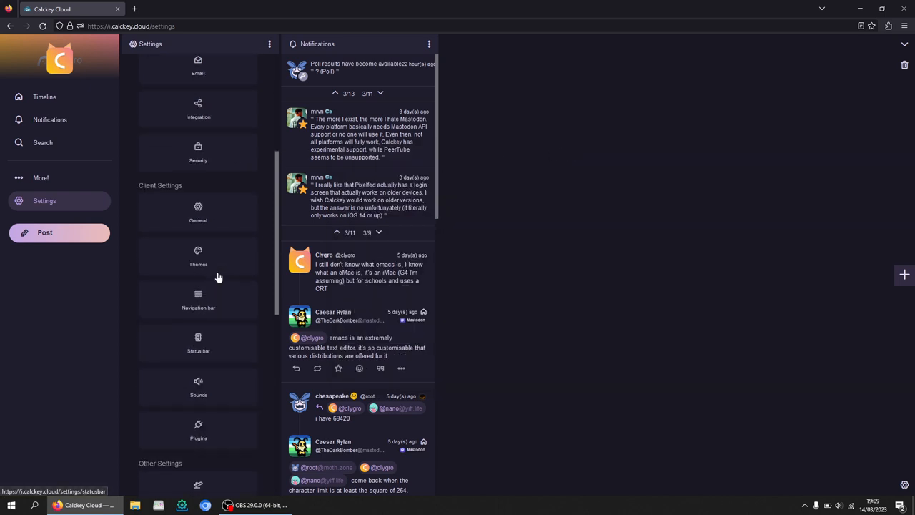
{"action": "scroll", "scroll_direction": "up", "scroll_amount": 3}
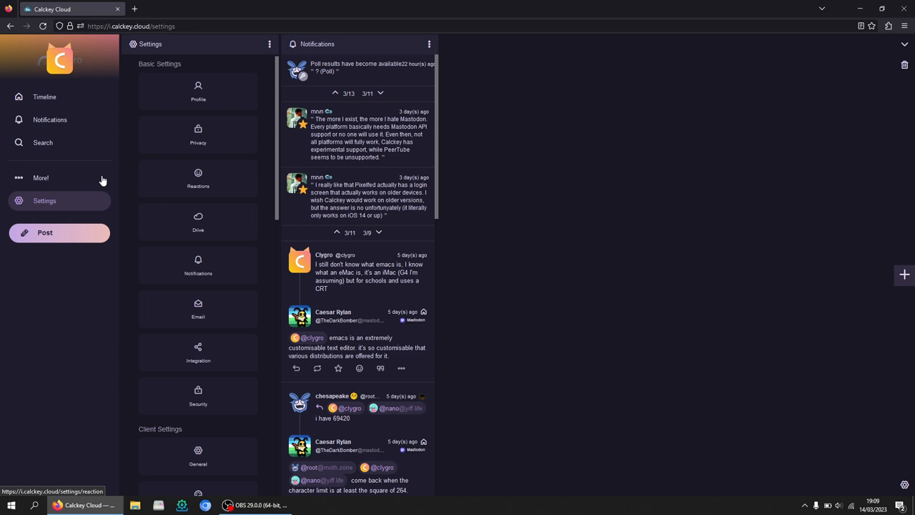
{"action": "mouse_move", "coordinate": [50, 119]}
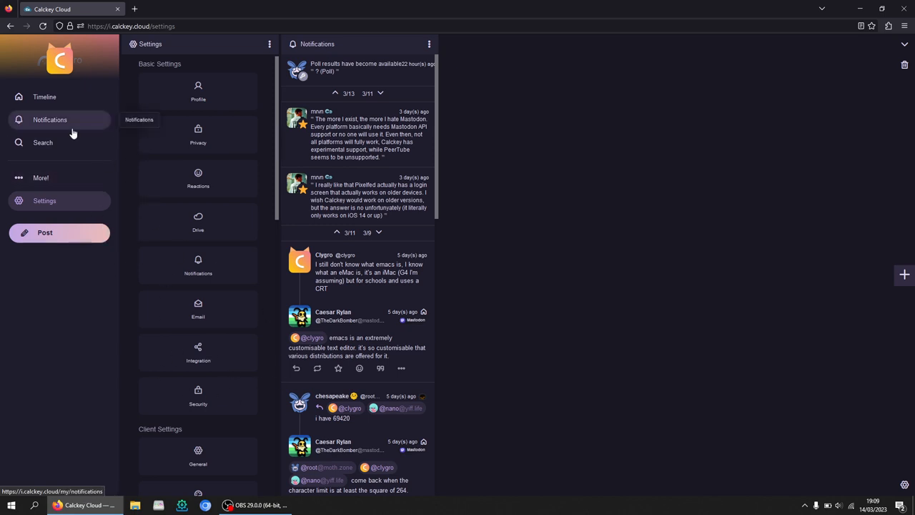
{"action": "mouse_move", "coordinate": [197, 291]}
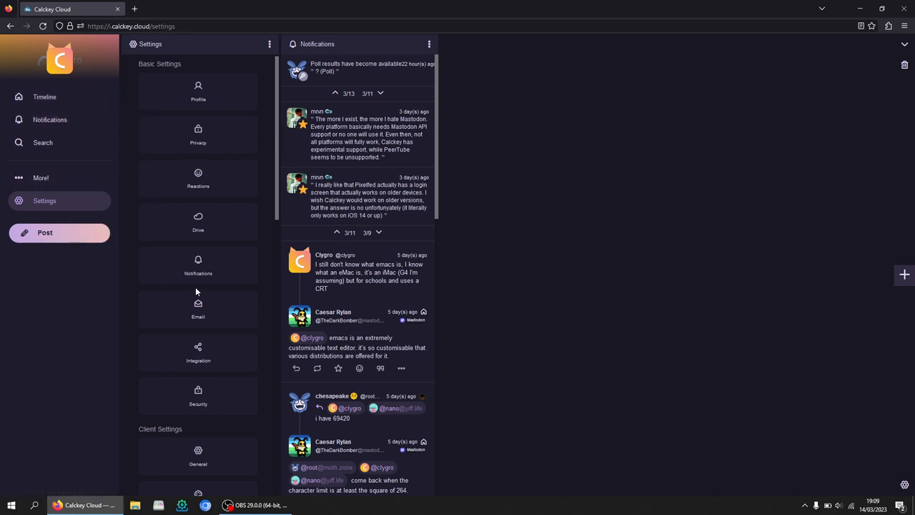
{"action": "mouse_move", "coordinate": [145, 137]}
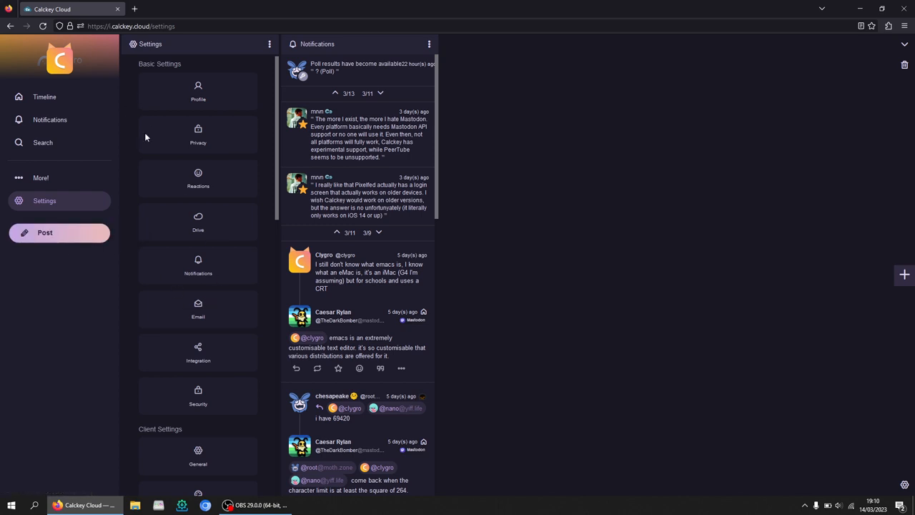
{"action": "left_click", "coordinate": [41, 177]}
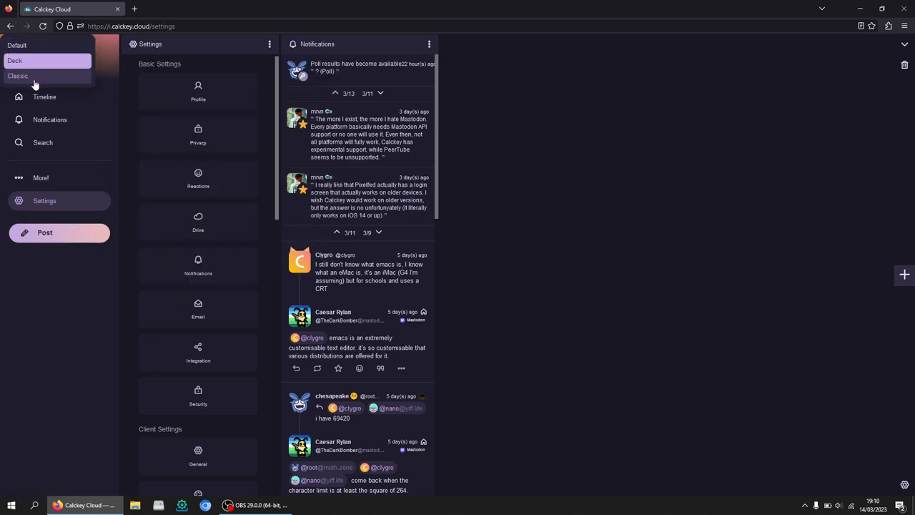
Switch Calckey to the Classic layout and go back to the home timeline.
{"action": "left_click", "coordinate": [17, 75]}
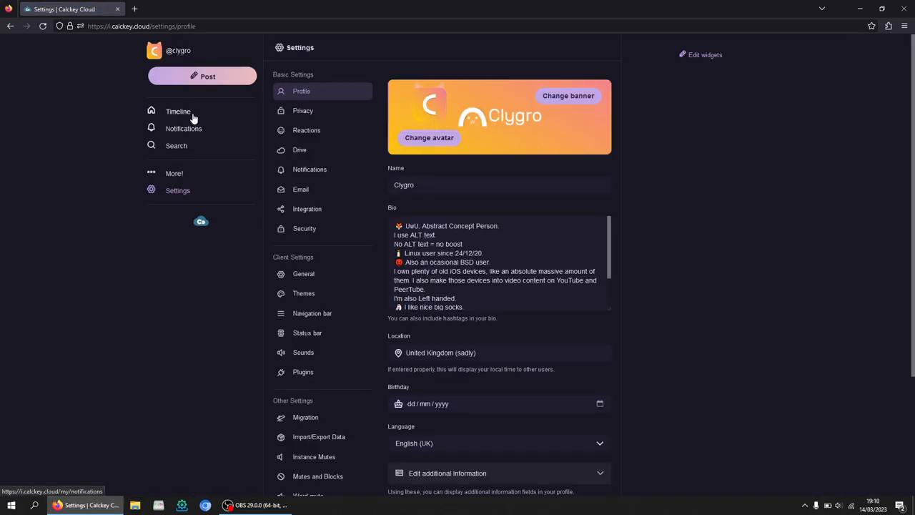
{"action": "left_click", "coordinate": [178, 111]}
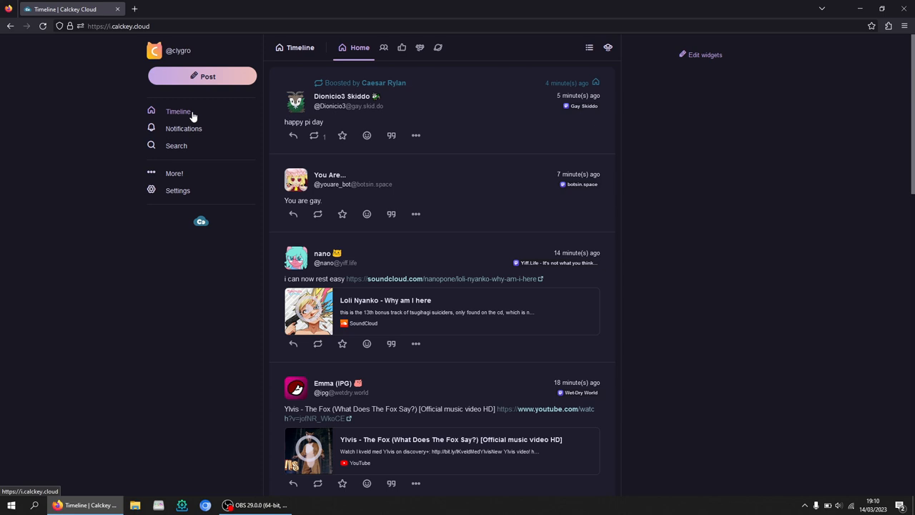
{"action": "mouse_move", "coordinate": [645, 195]}
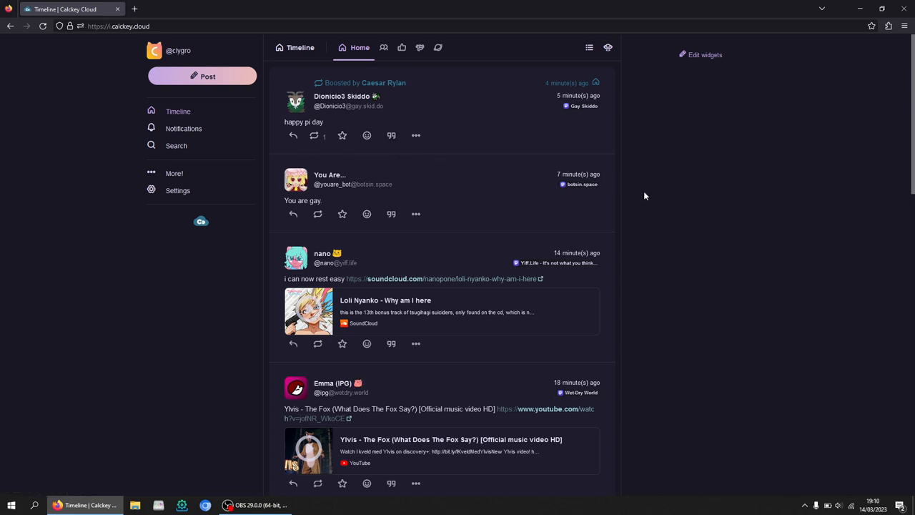
{"action": "mouse_move", "coordinate": [701, 56]}
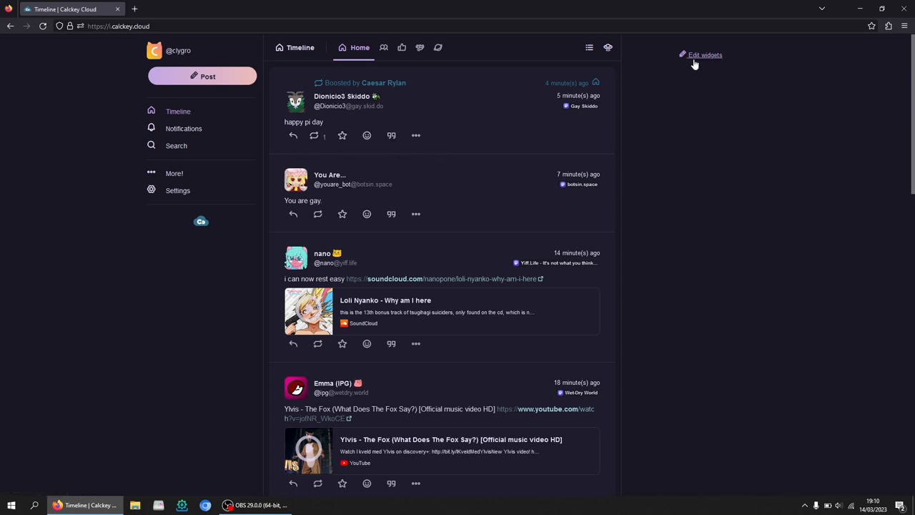
Start editing widgets and add Notifications and Calendar to the sidebar.
{"action": "left_click", "coordinate": [705, 54]}
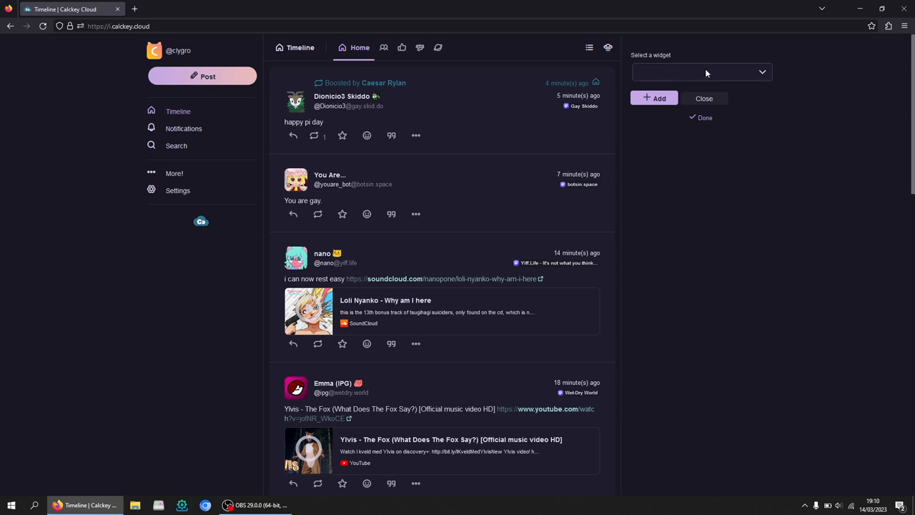
{"action": "left_click", "coordinate": [655, 98]}
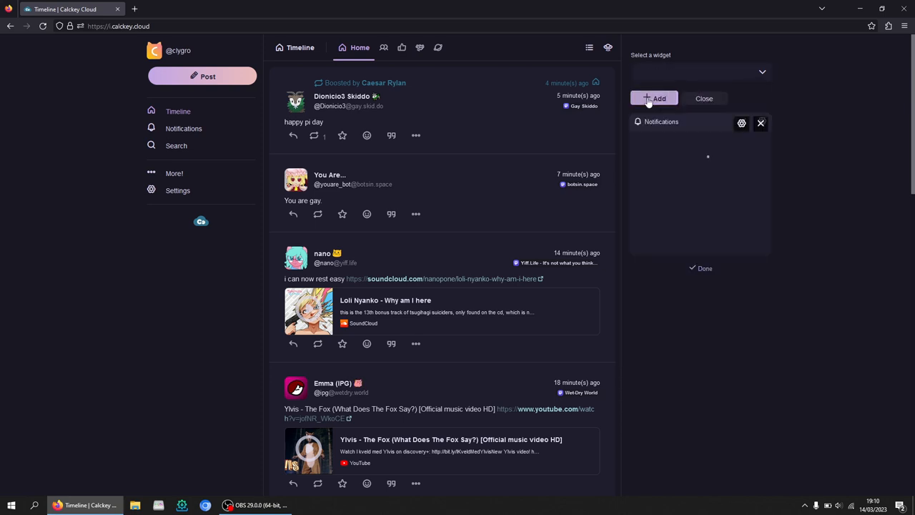
{"action": "left_click", "coordinate": [654, 98]}
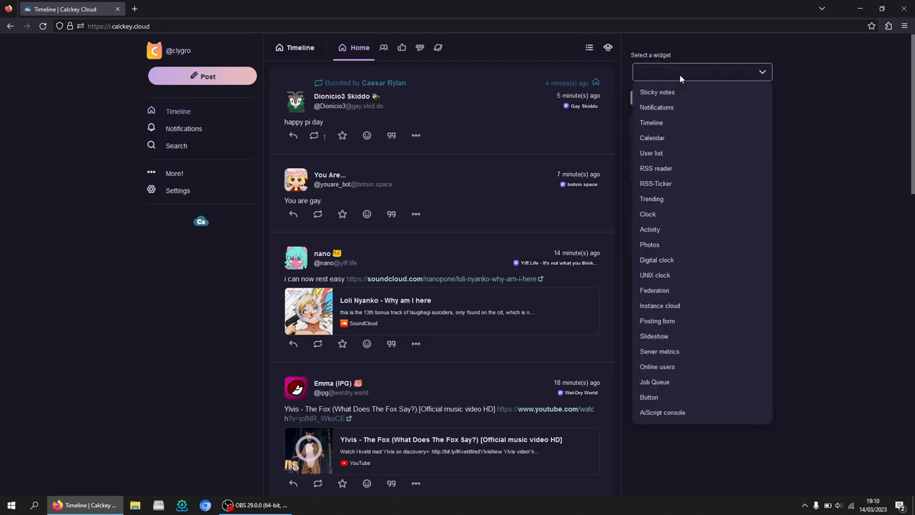
{"action": "left_click", "coordinate": [653, 137]}
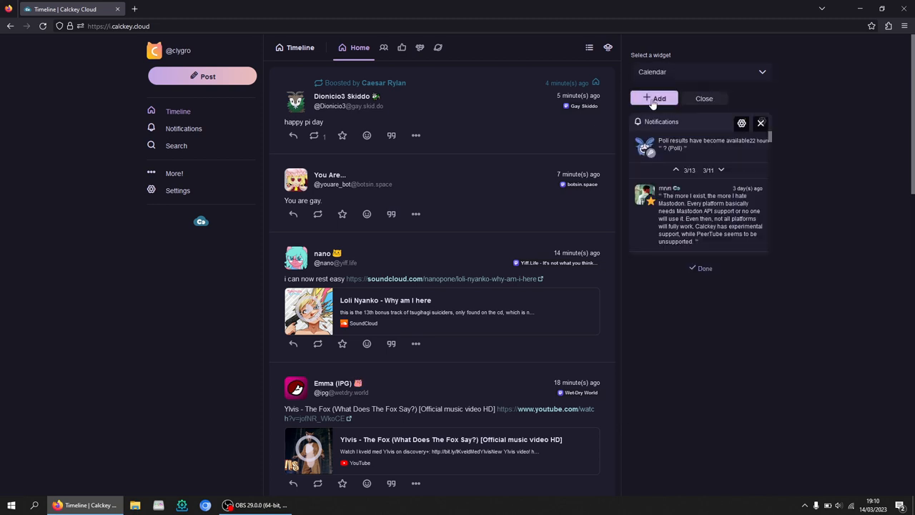
{"action": "left_click", "coordinate": [655, 98]}
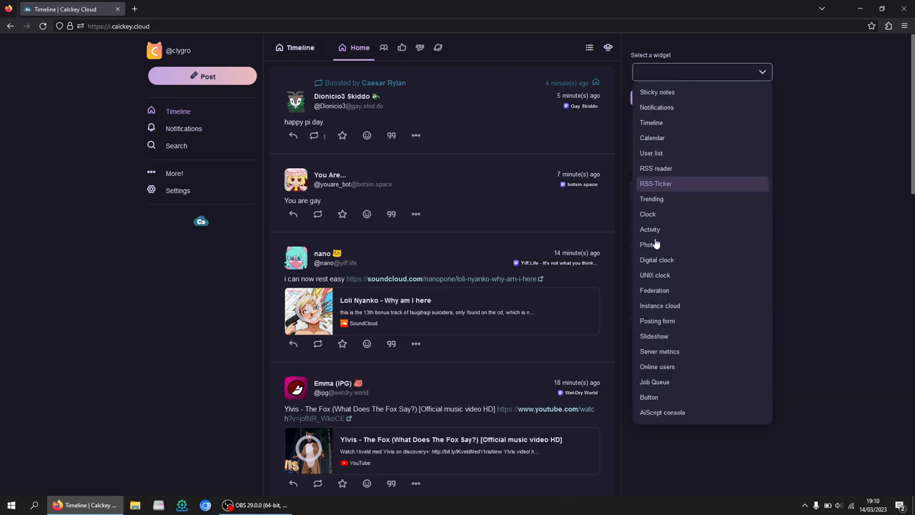
{"action": "mouse_move", "coordinate": [648, 397]}
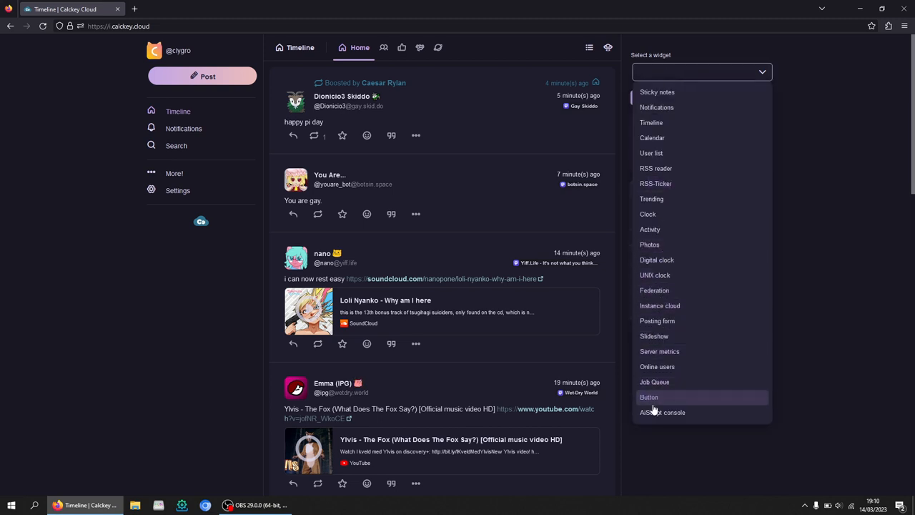
Add the Trending widget and finish editing the widgets.
{"action": "left_click", "coordinate": [652, 199]}
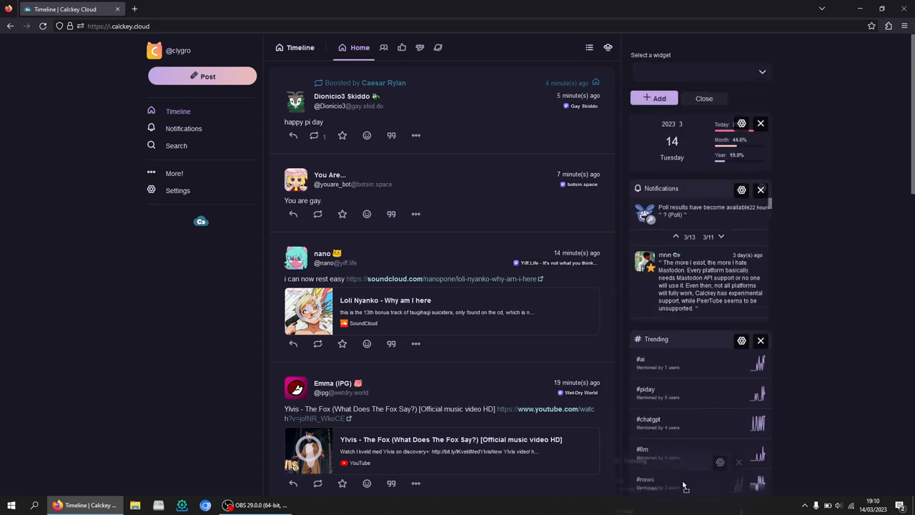
{"action": "scroll", "scroll_direction": "down", "scroll_amount": 3}
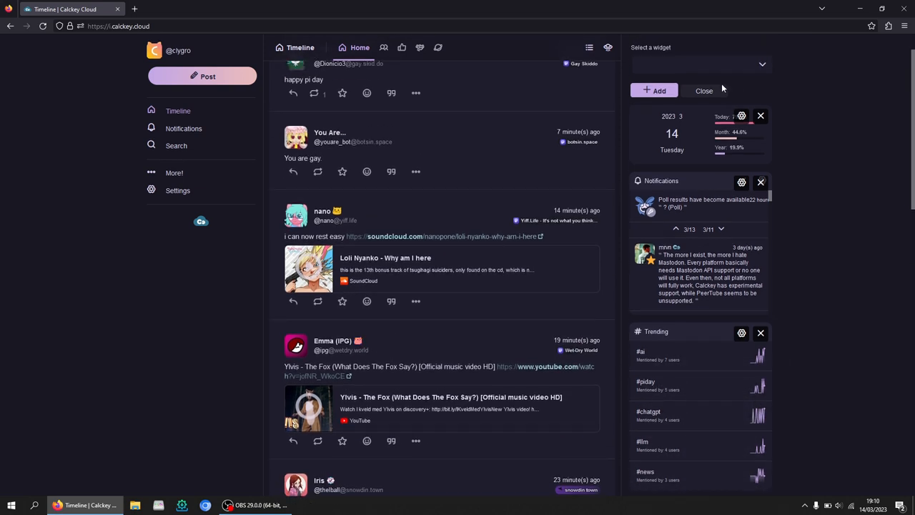
{"action": "left_click", "coordinate": [704, 91]}
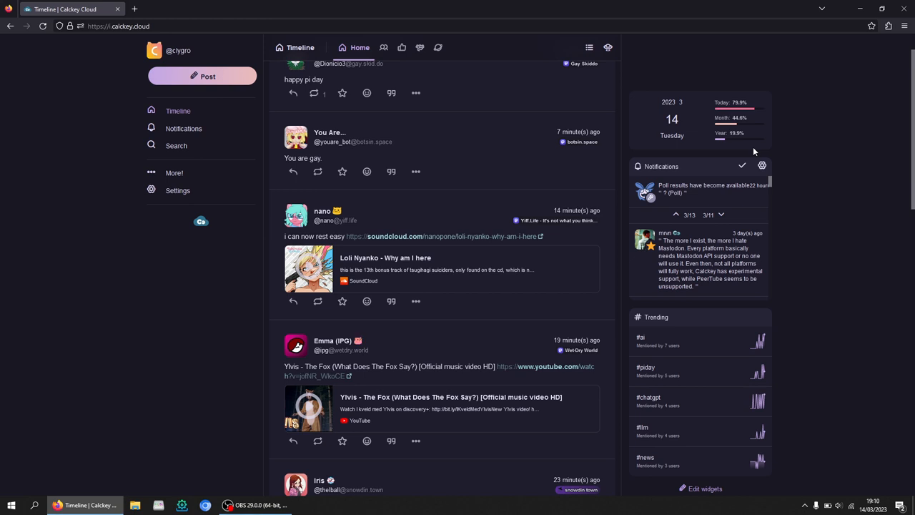
{"action": "scroll", "scroll_direction": "up", "scroll_amount": 3}
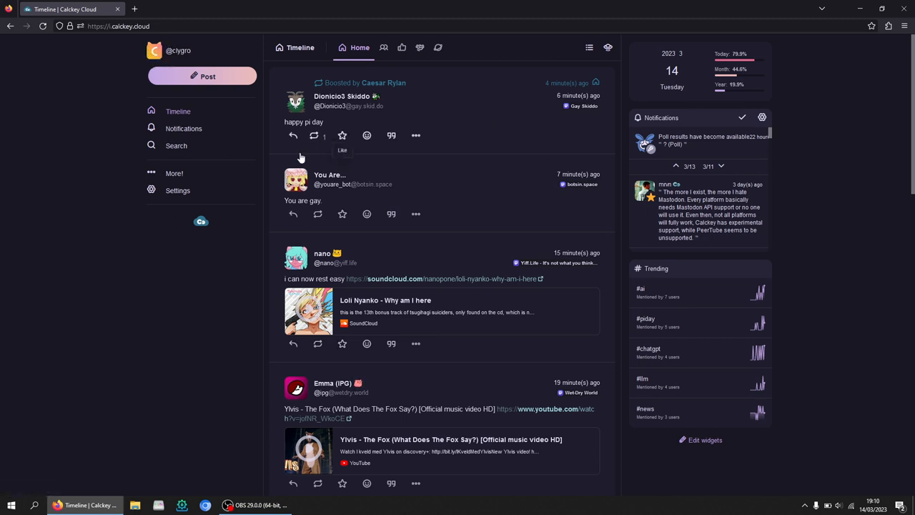
{"action": "mouse_move", "coordinate": [536, 177]}
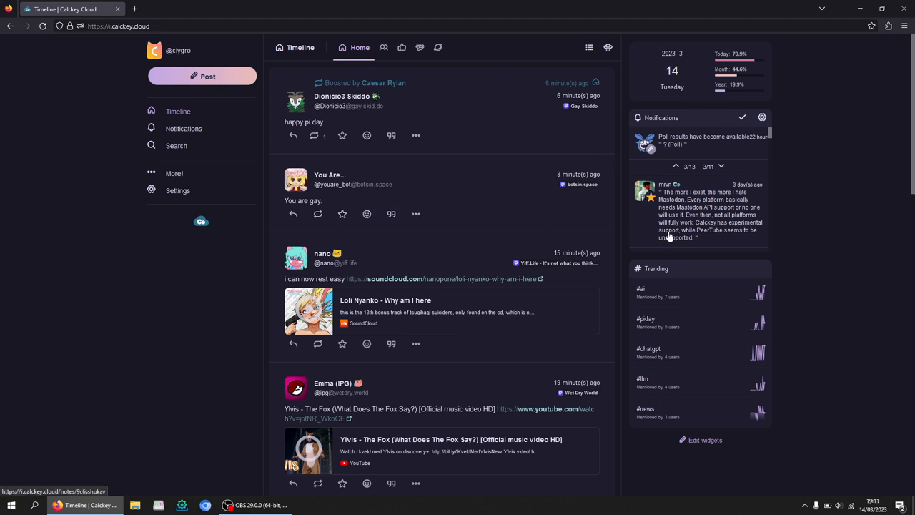
{"action": "mouse_move", "coordinate": [699, 176]}
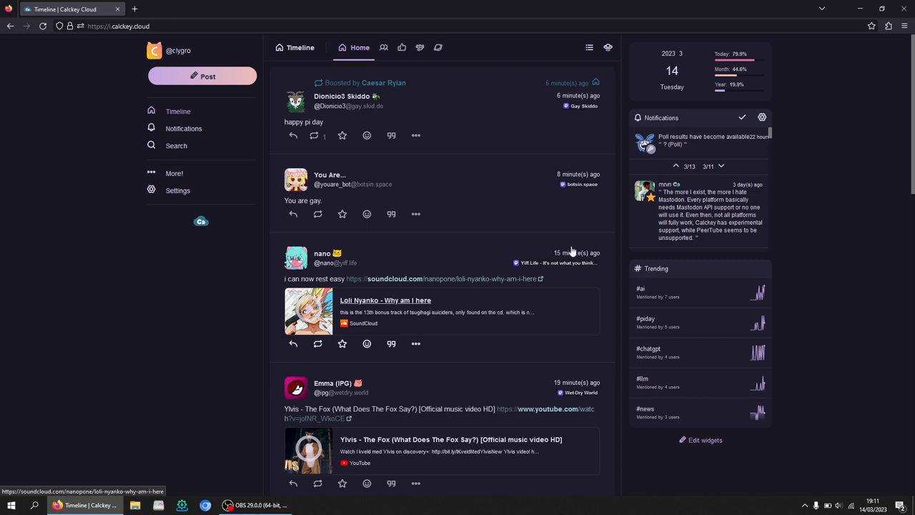
{"action": "mouse_move", "coordinate": [197, 284]}
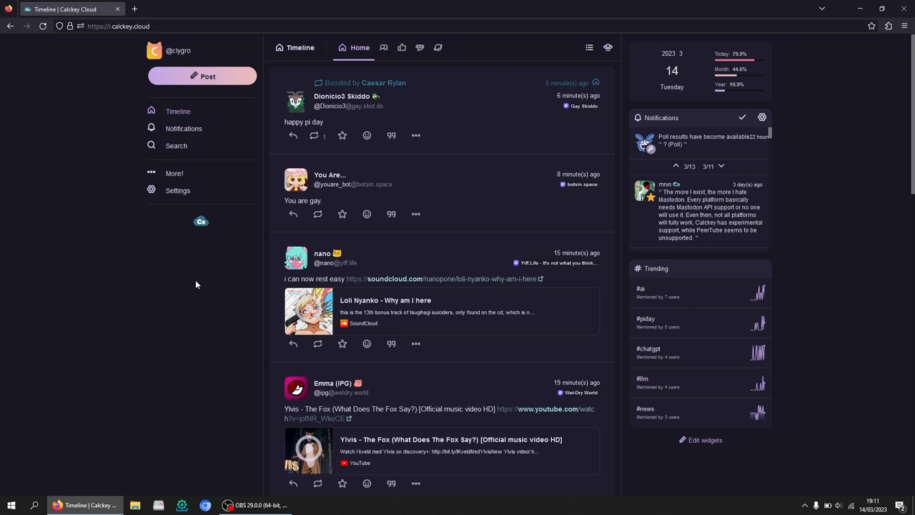
Bring the OBS Studio window to the front from the taskbar.
{"action": "left_click", "coordinate": [254, 505]}
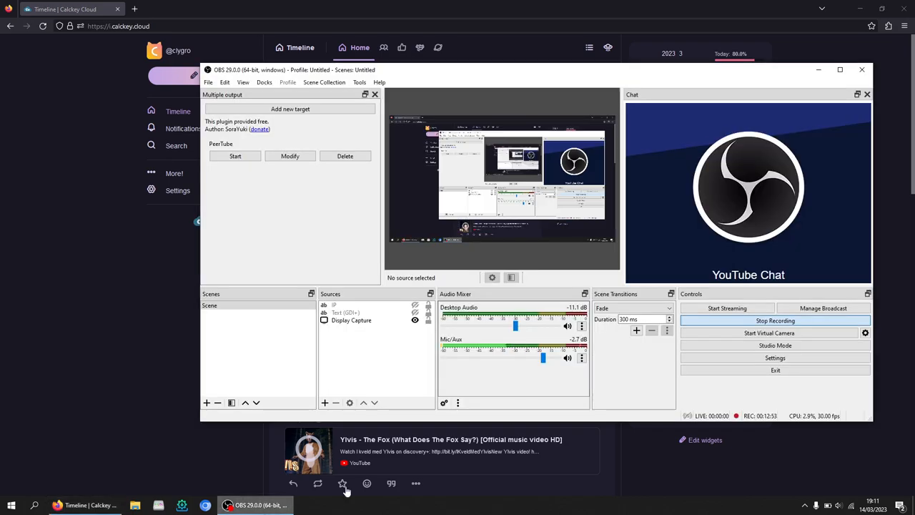